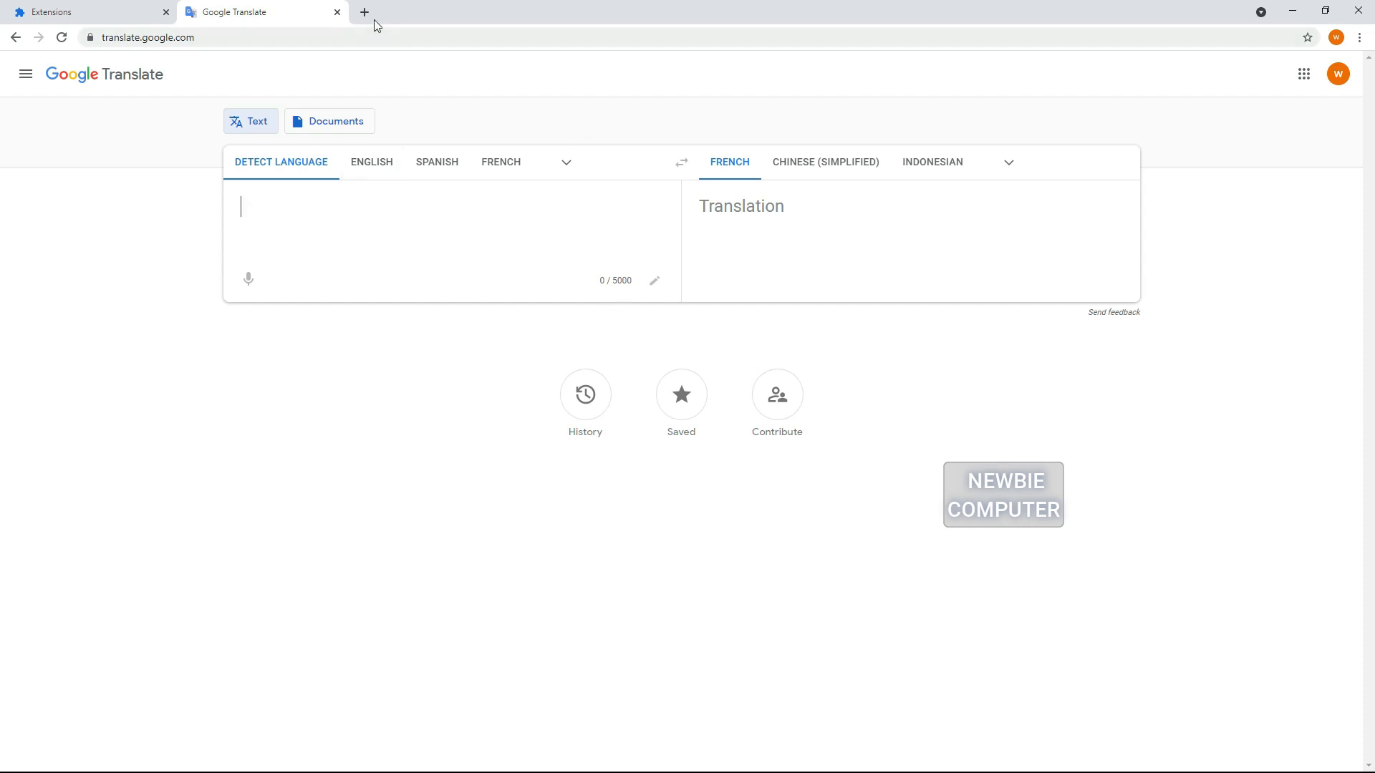
Open youtube.com in a new Chrome tab.
left_click(363, 11)
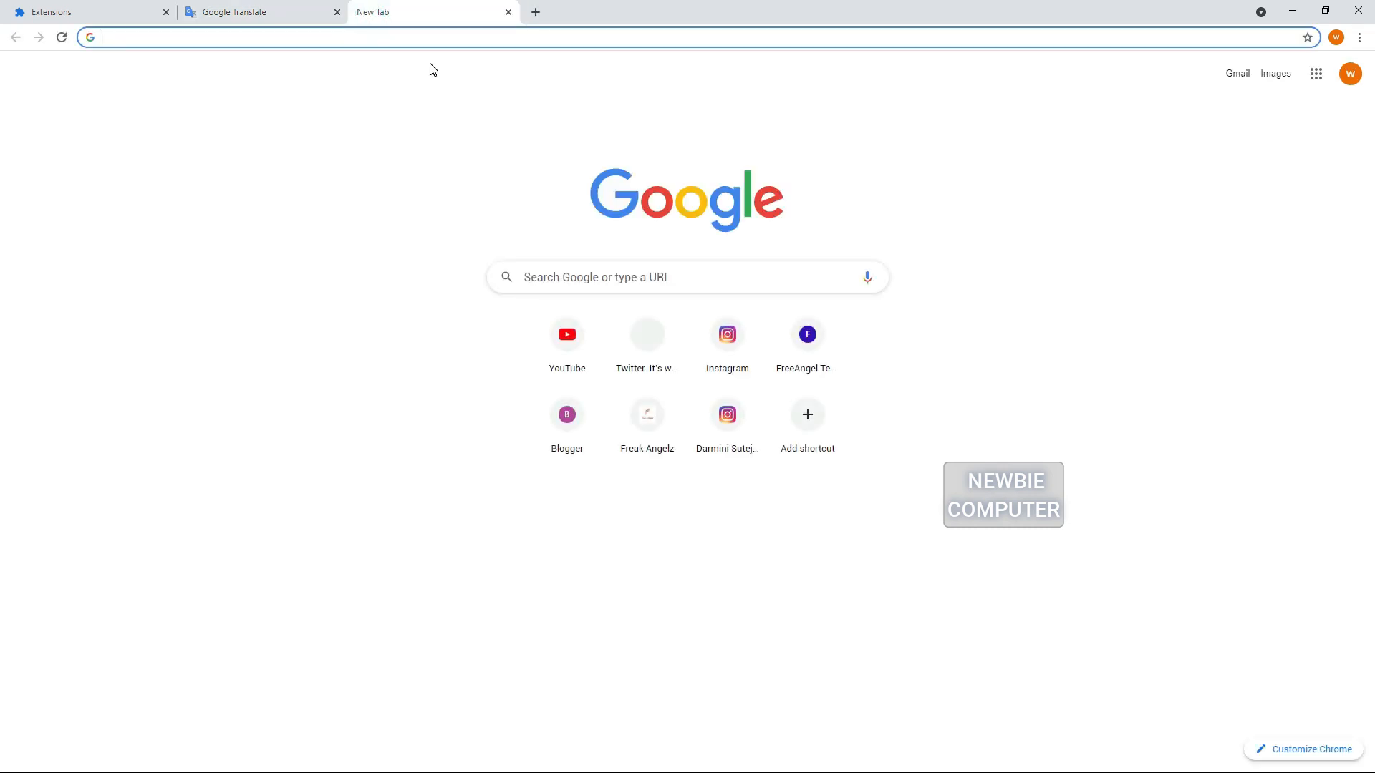
type("youtube.com")
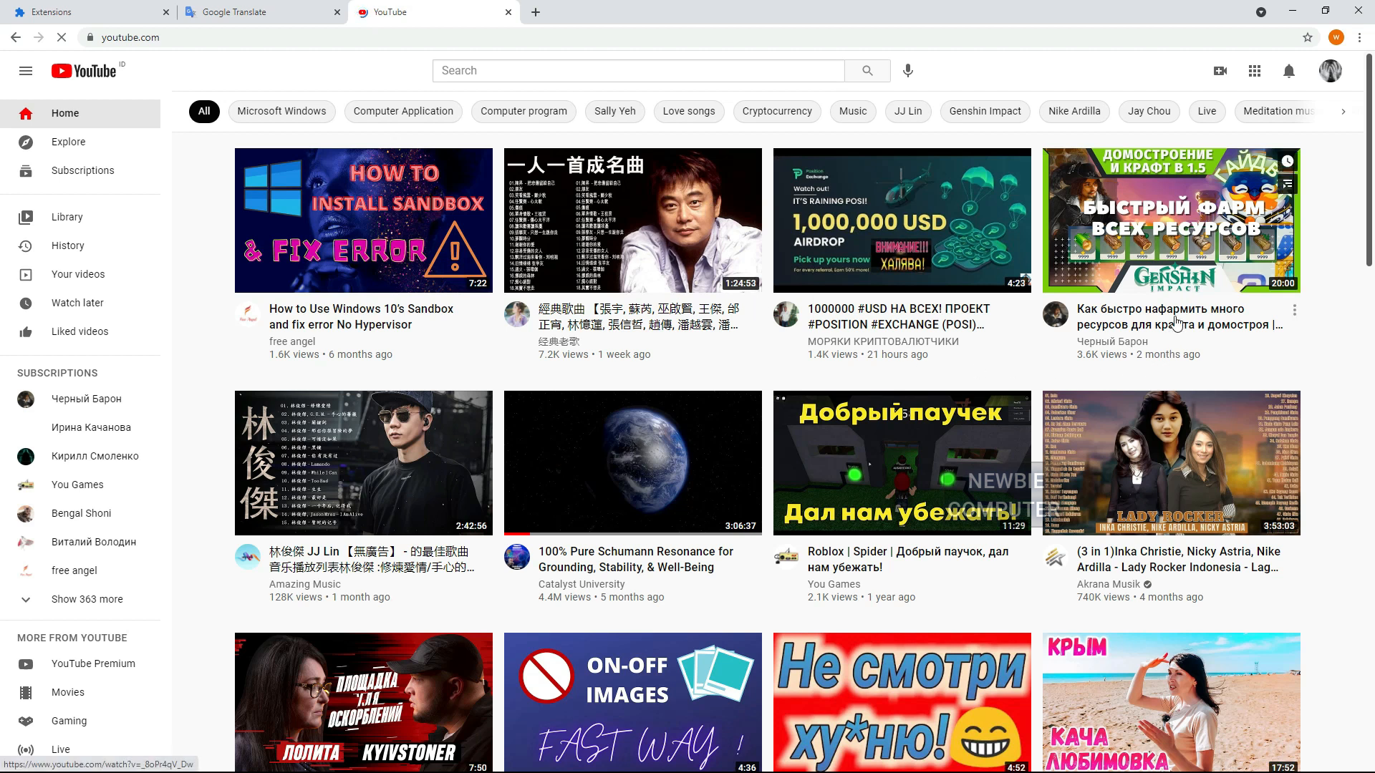
Open the Russian Genshin Impact farming video and scroll down to its comments.
left_click(1169, 221)
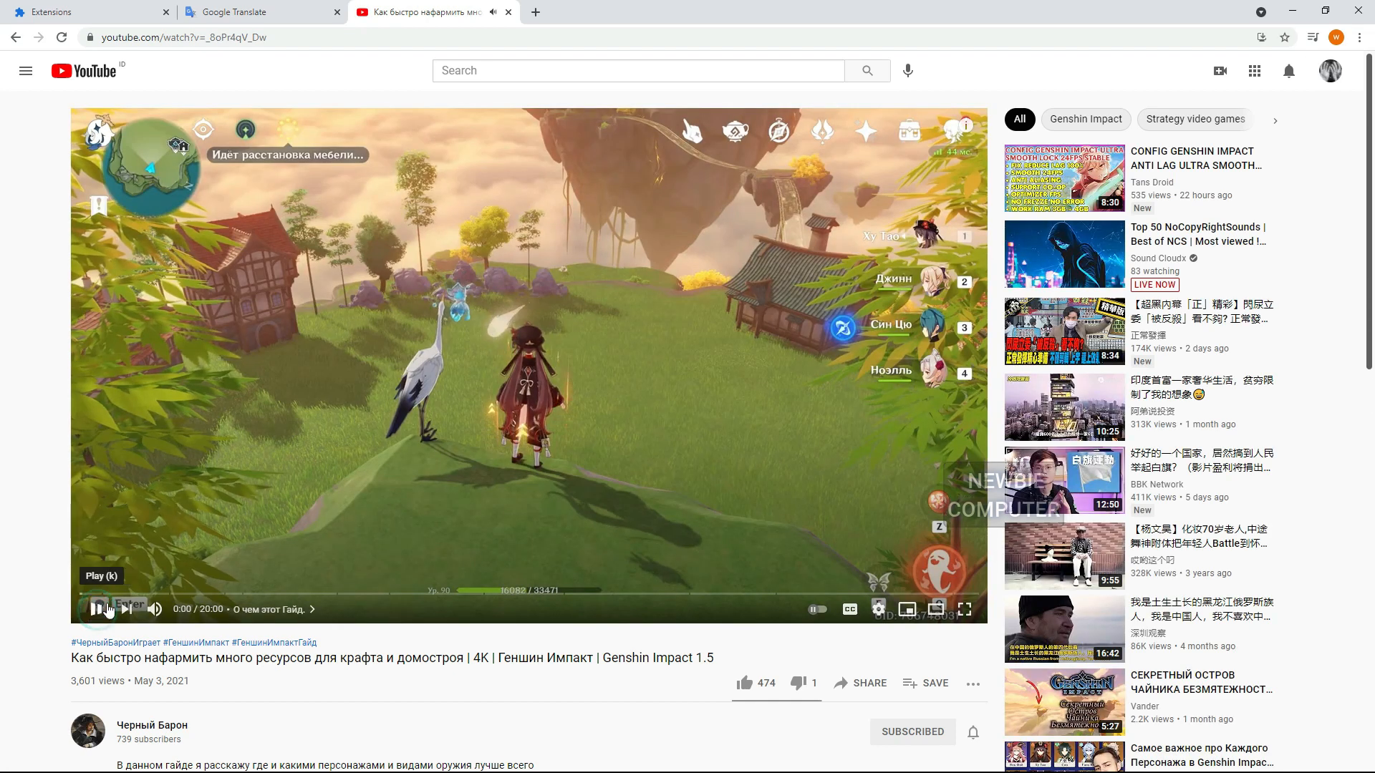
scroll("down", 3)
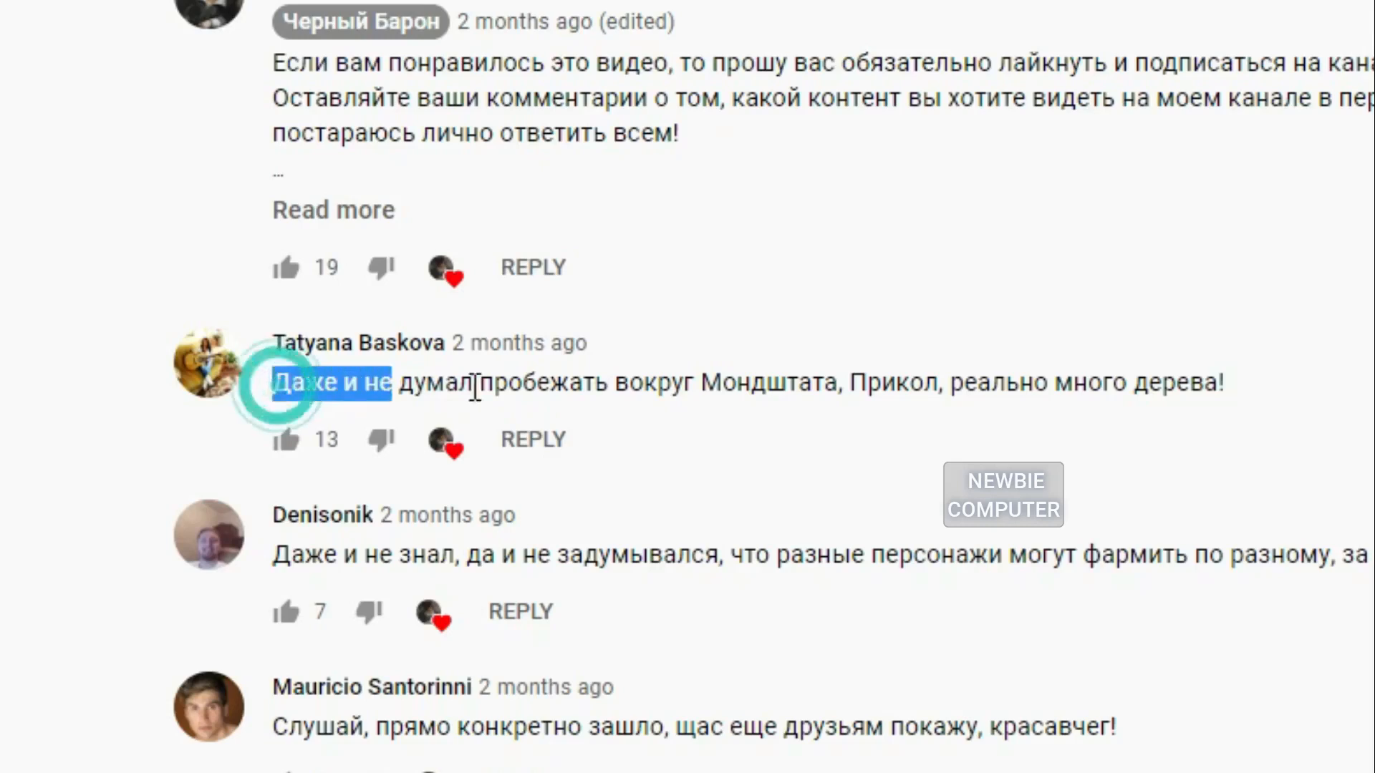
Paste the Russian Mondstadt comment into Google Translate and view French, Indonesian and English results.
right_click(614, 381)
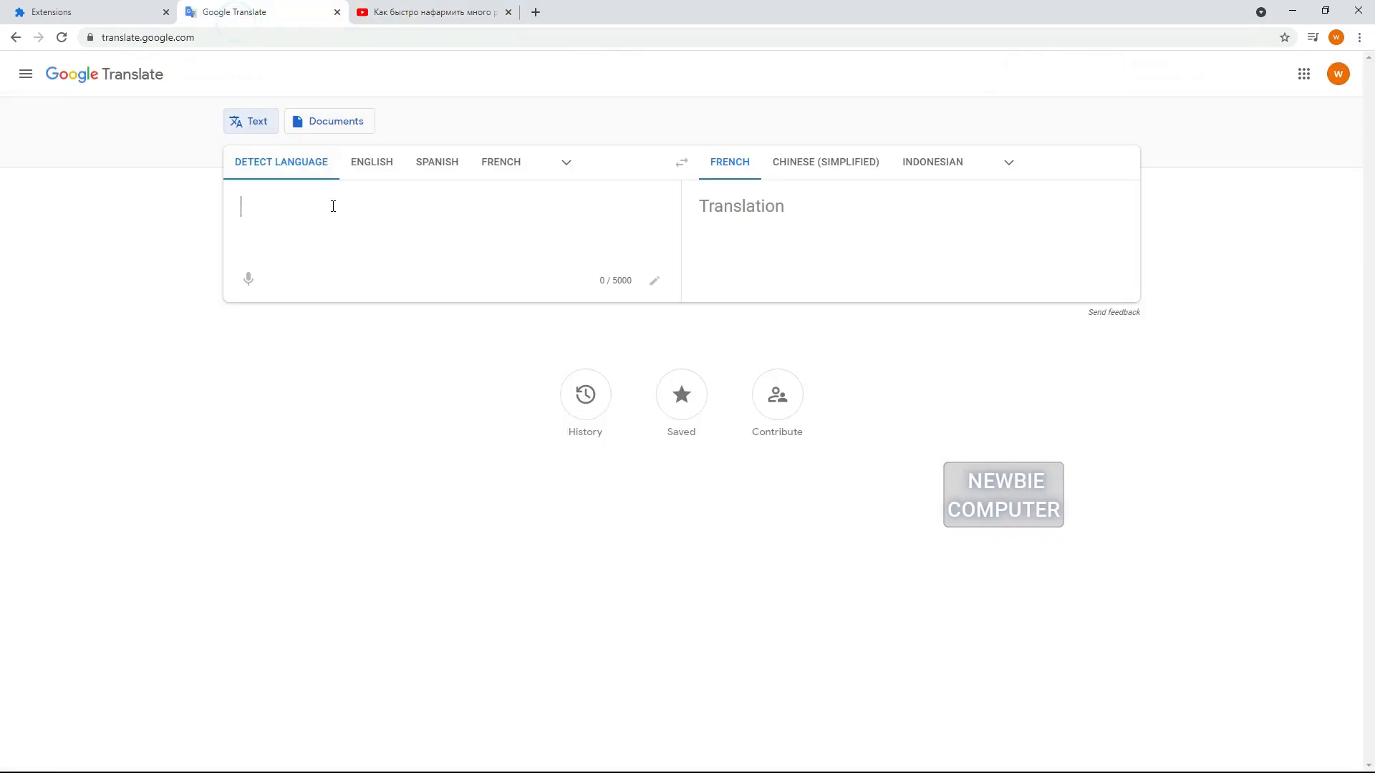
type("Даже и не думал пробежать вокруг Мондштата, Прикол, реально много дерева!")
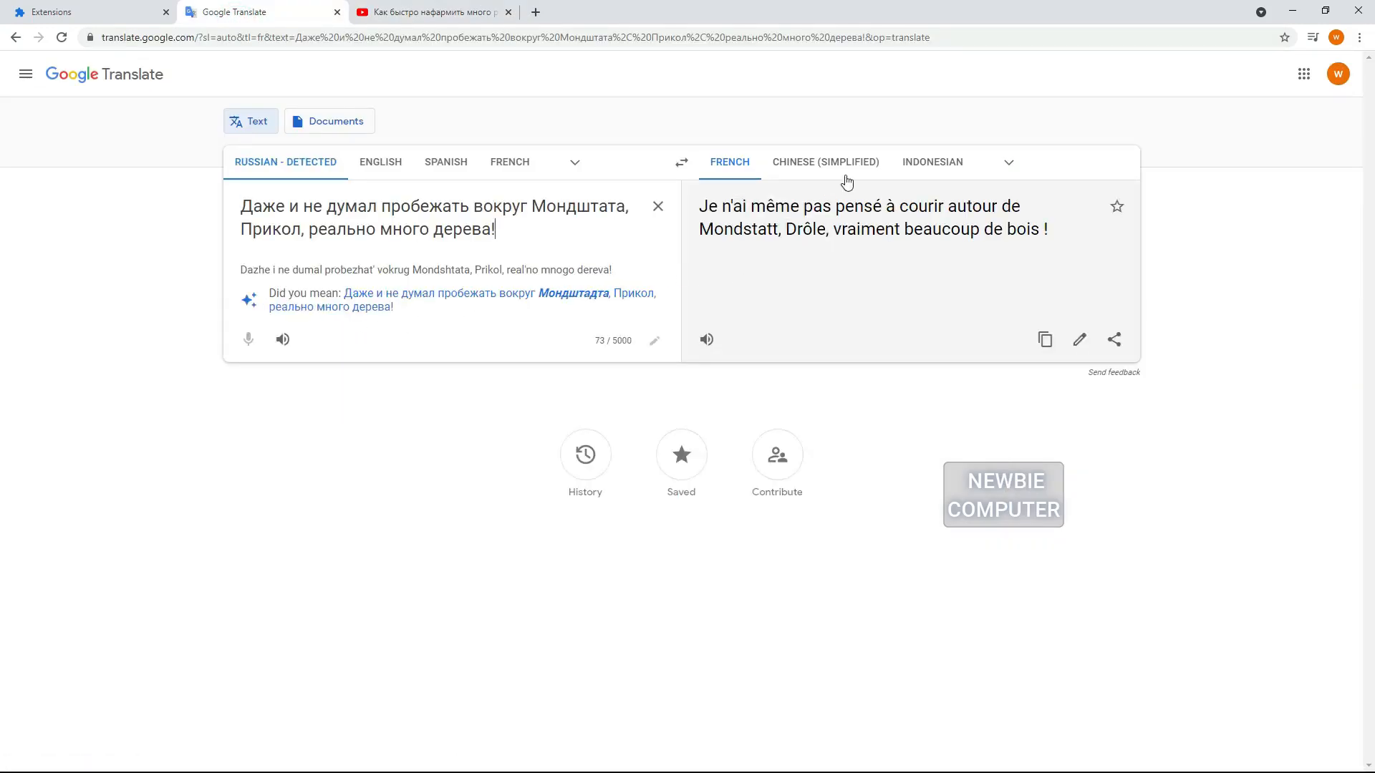
left_click(933, 161)
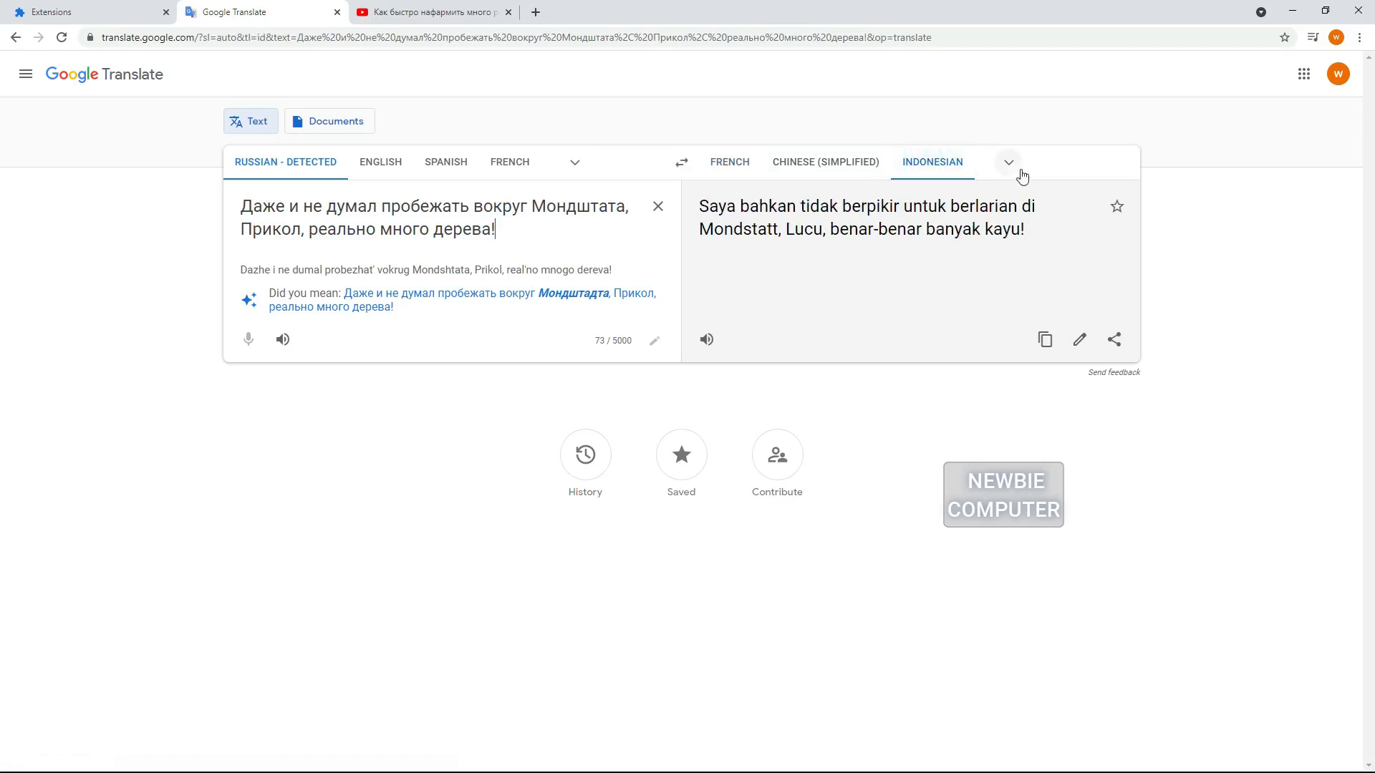
left_click(1007, 163)
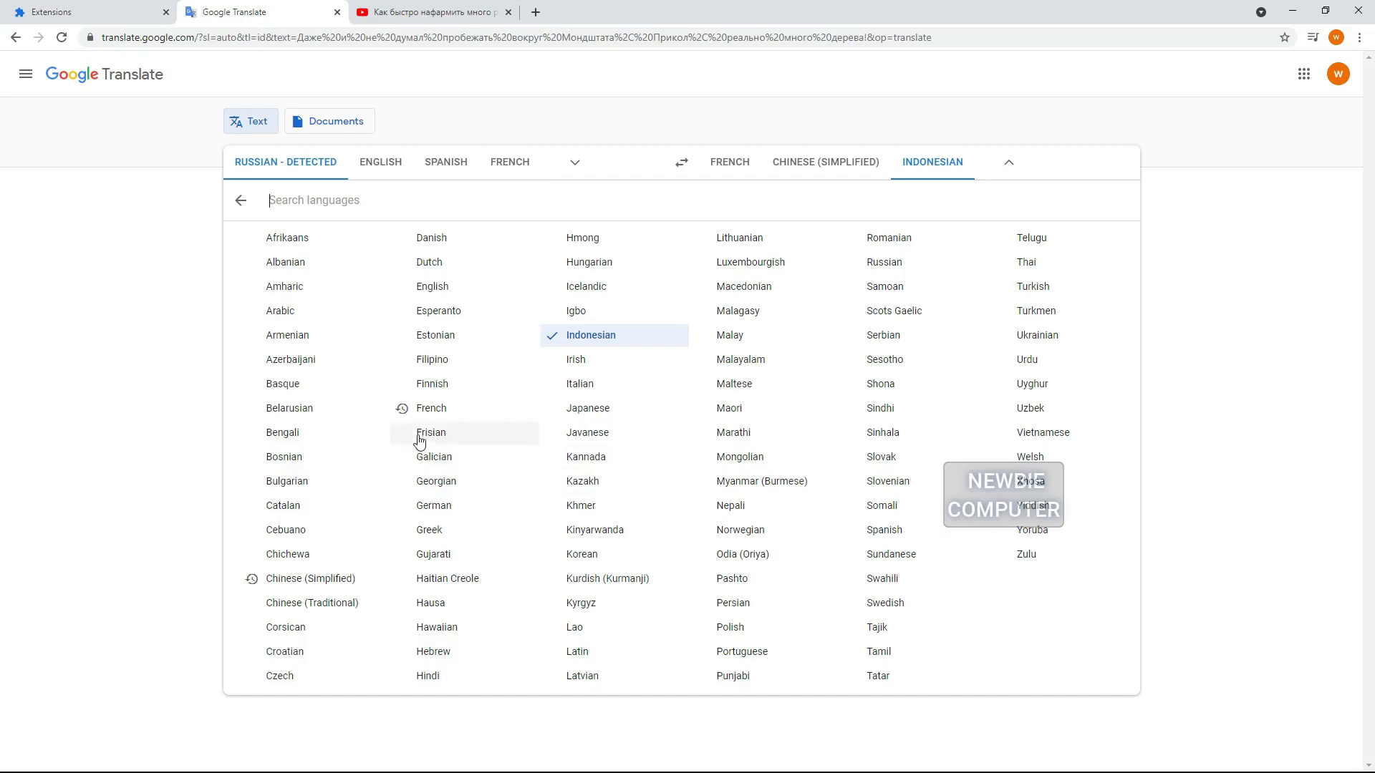
mouse_move(443, 335)
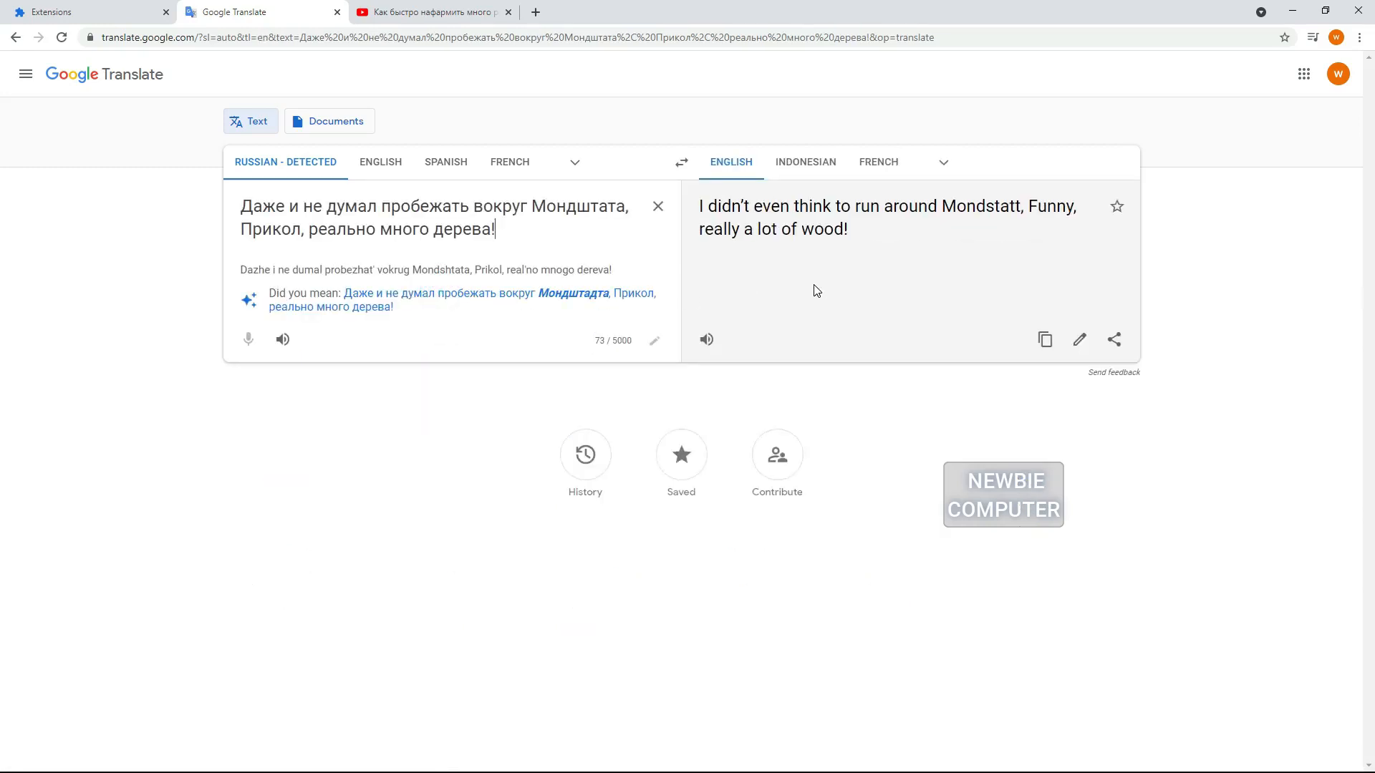
left_click(855, 266)
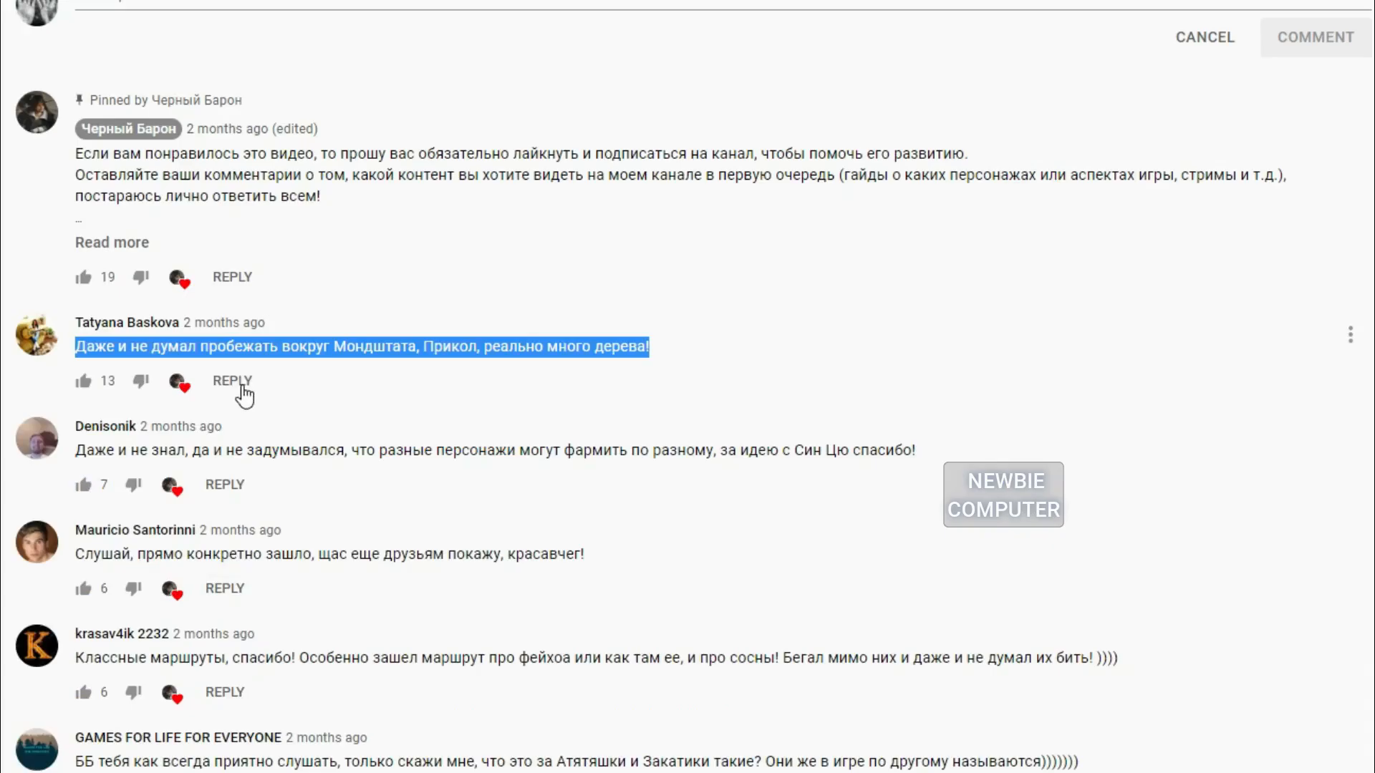
Draft the reply 'ya, saya juga ingin begitu' under the Mondstadt comment and copy it.
left_click(231, 380)
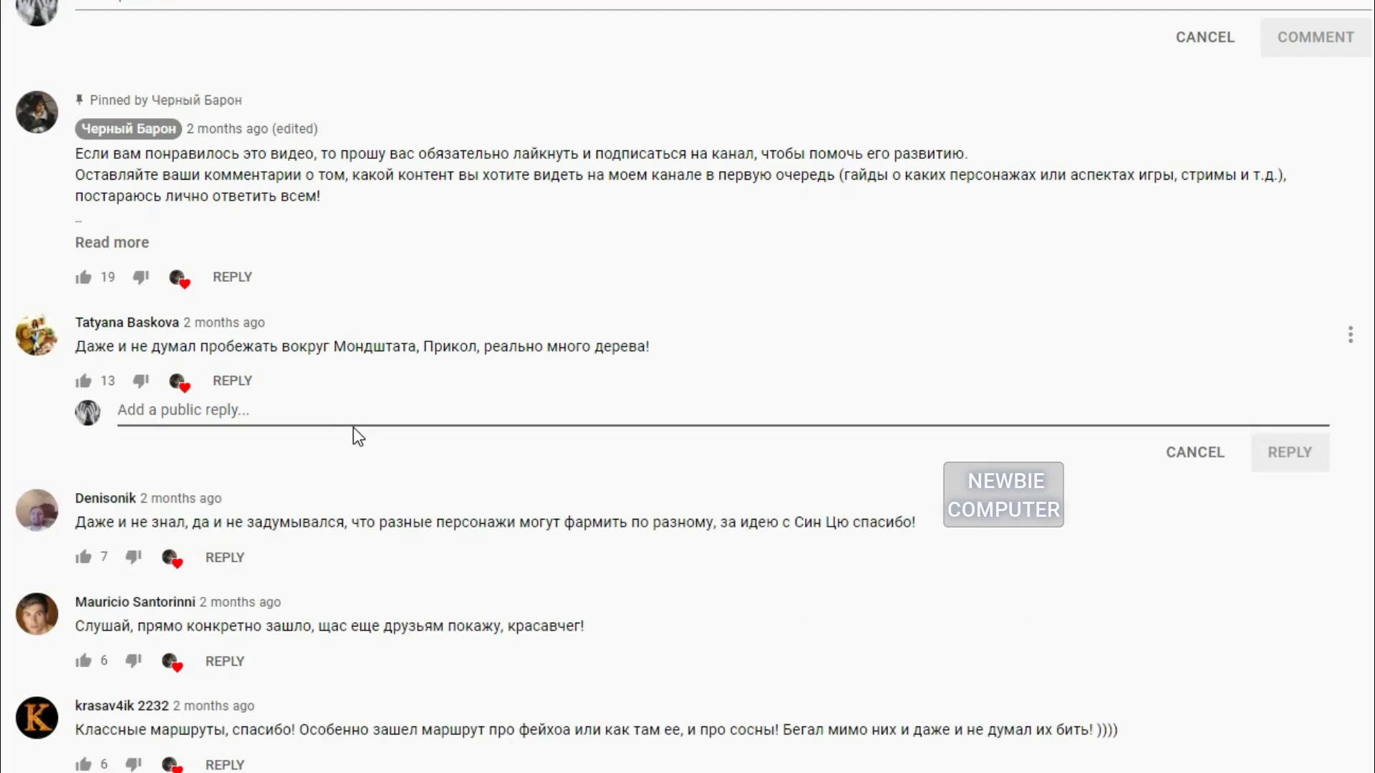
type("ya, s")
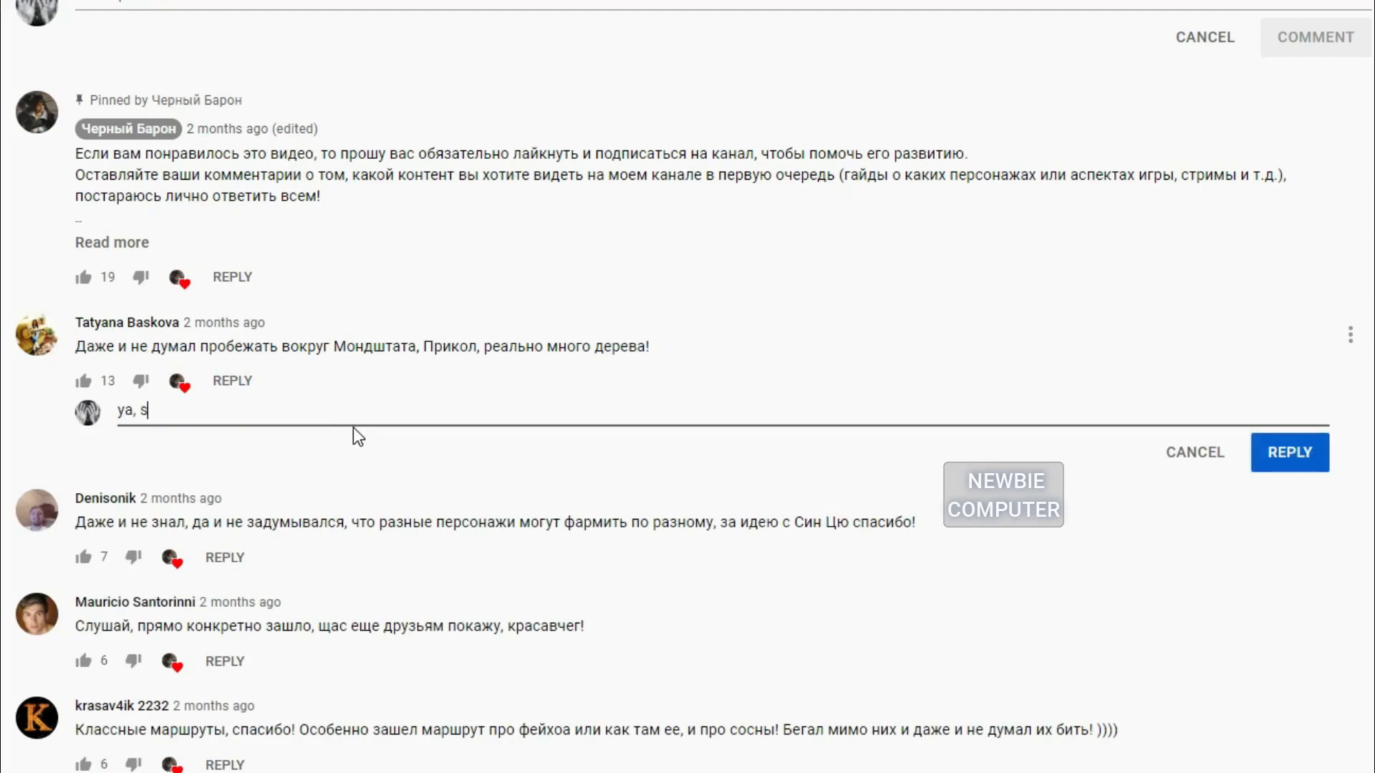
type("aya juga i")
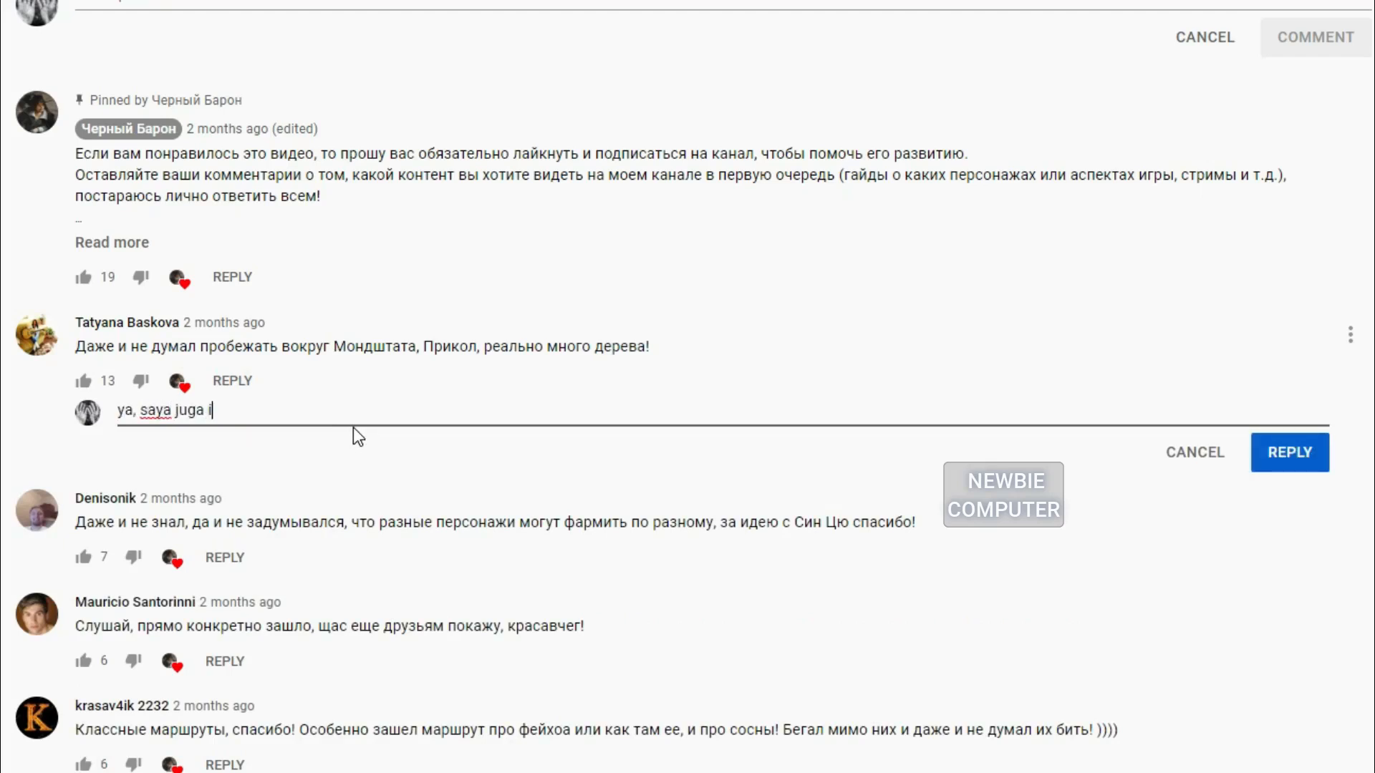
type("ngin begitu")
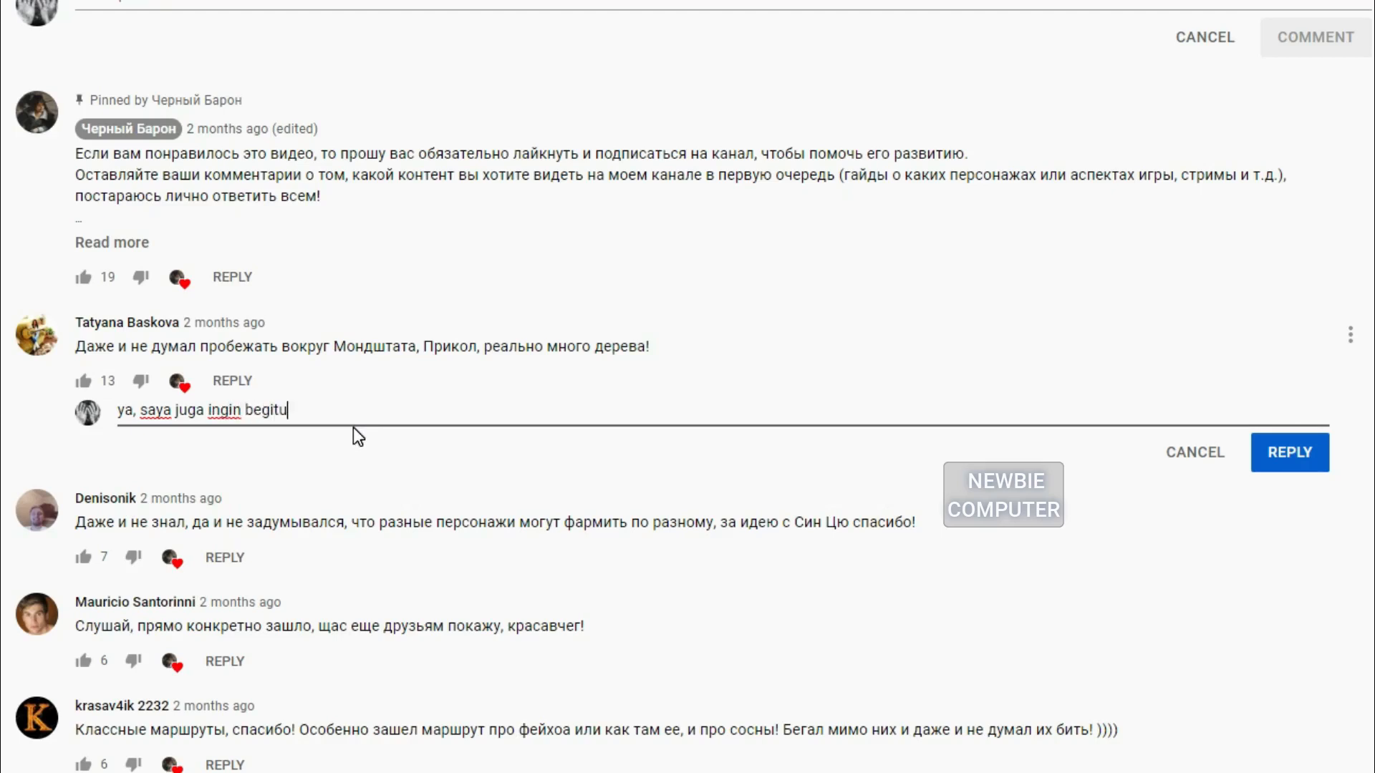
triple_click(204, 409)
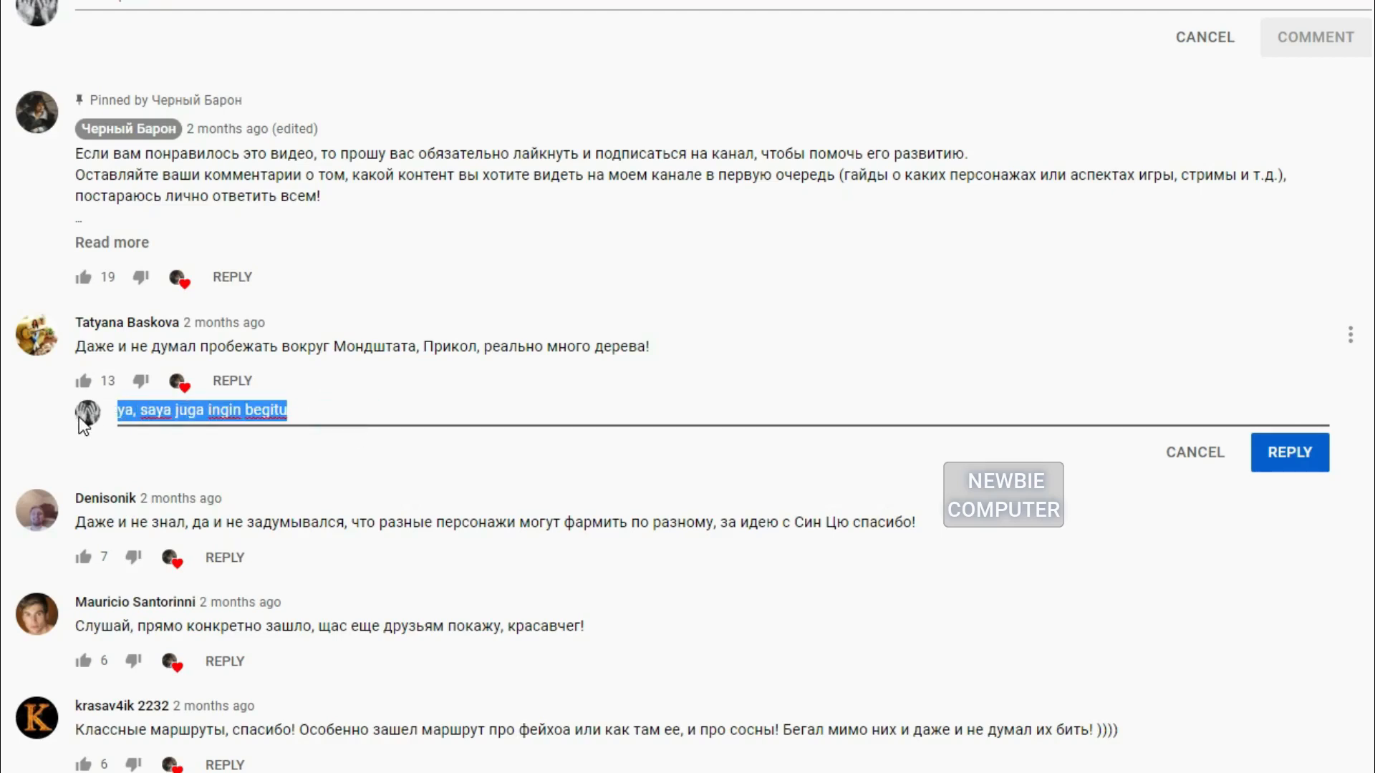
left_click(254, 502)
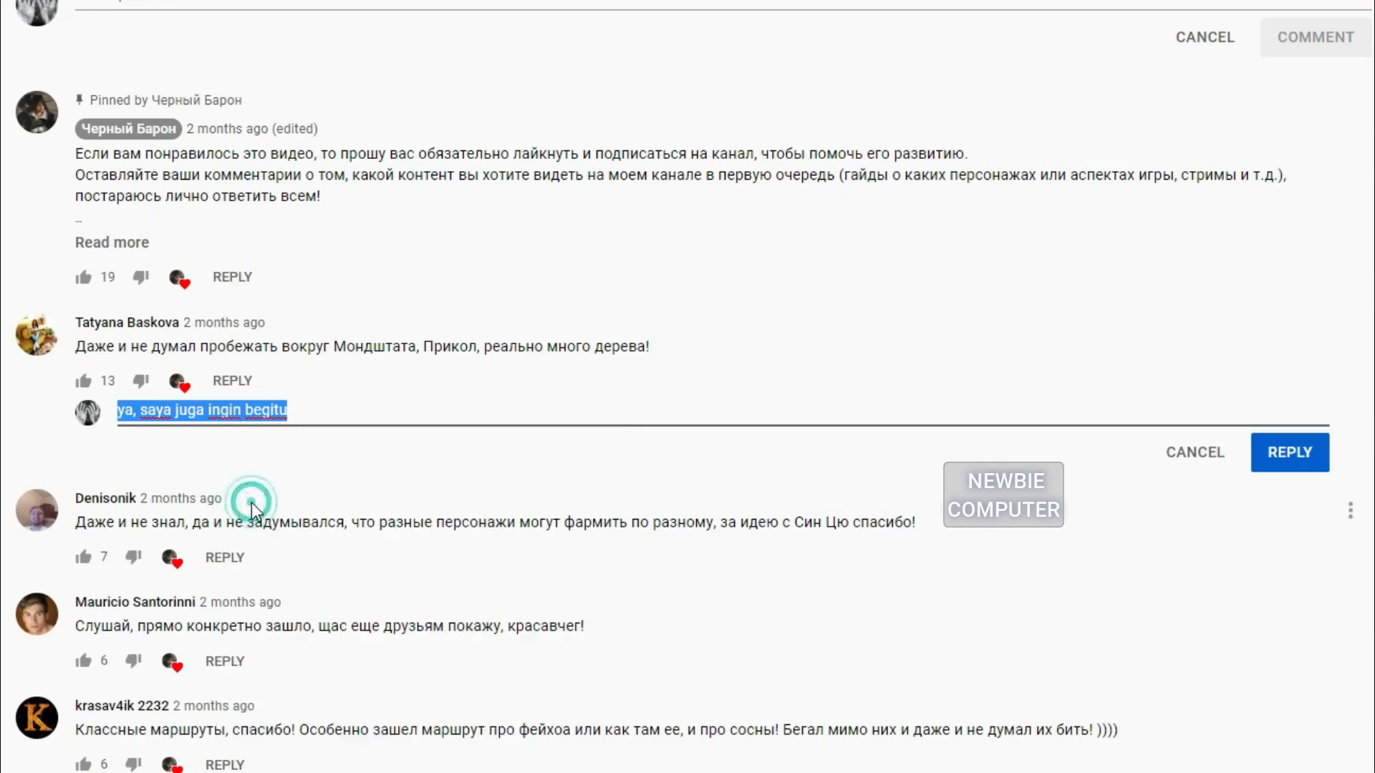
Translate the Indonesian reply into Russian, 'да, я тоже хочу этого', and copy it.
left_click(254, 12)
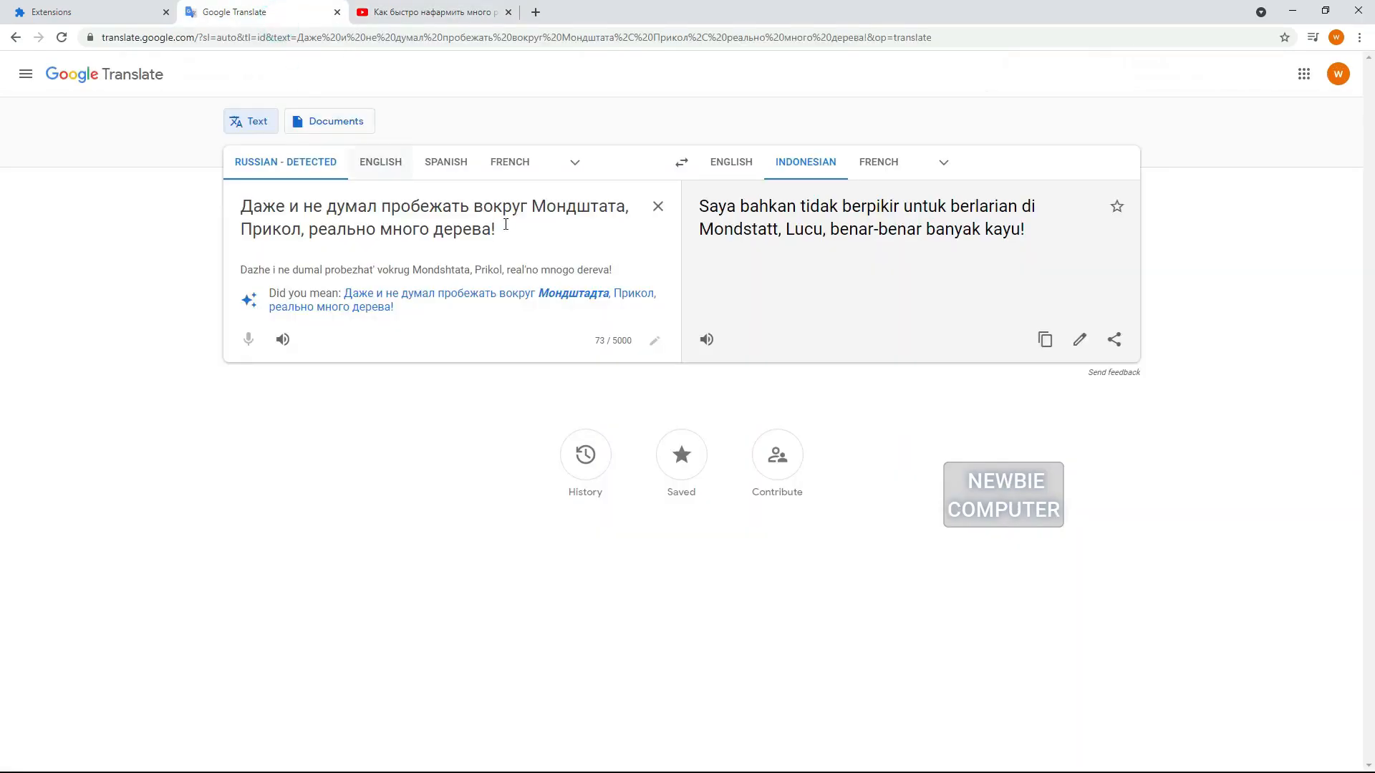
left_click(681, 162)
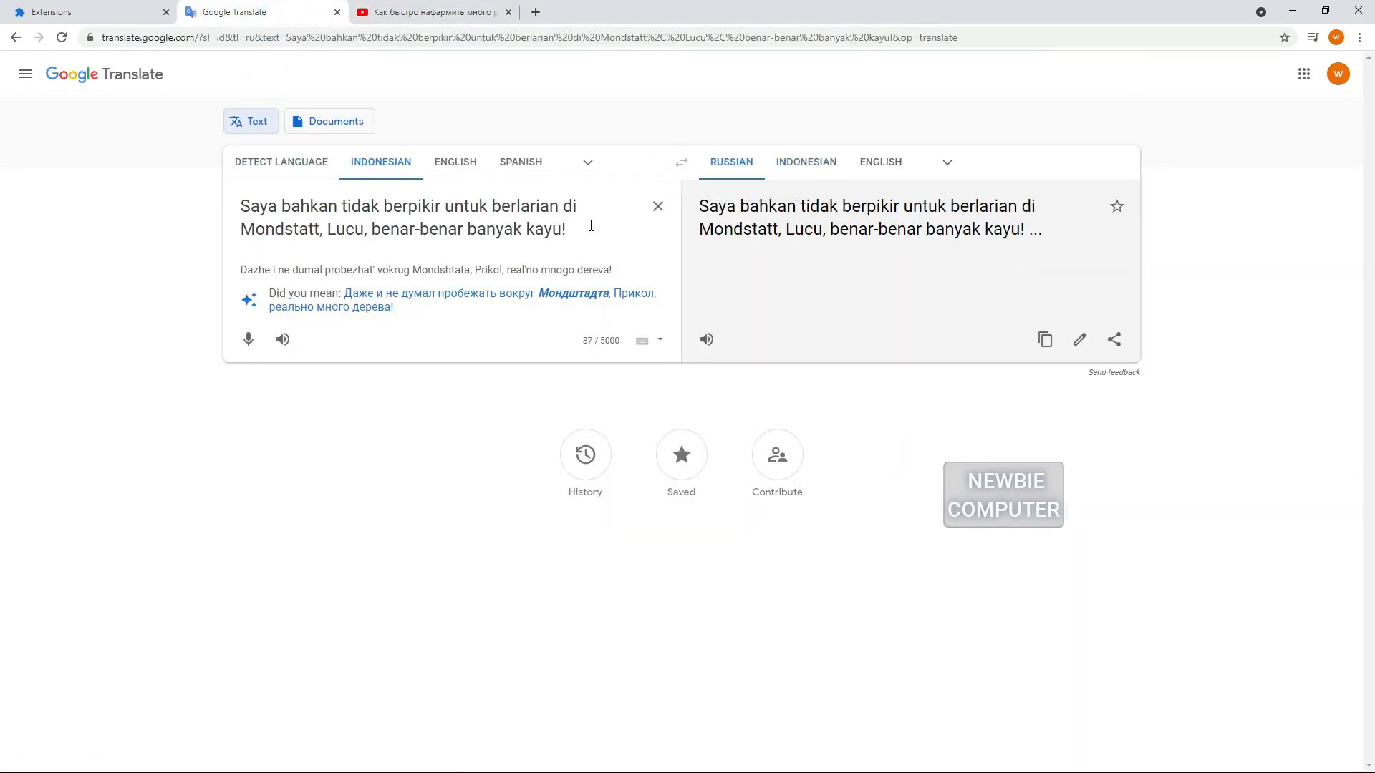
right_click(413, 218)
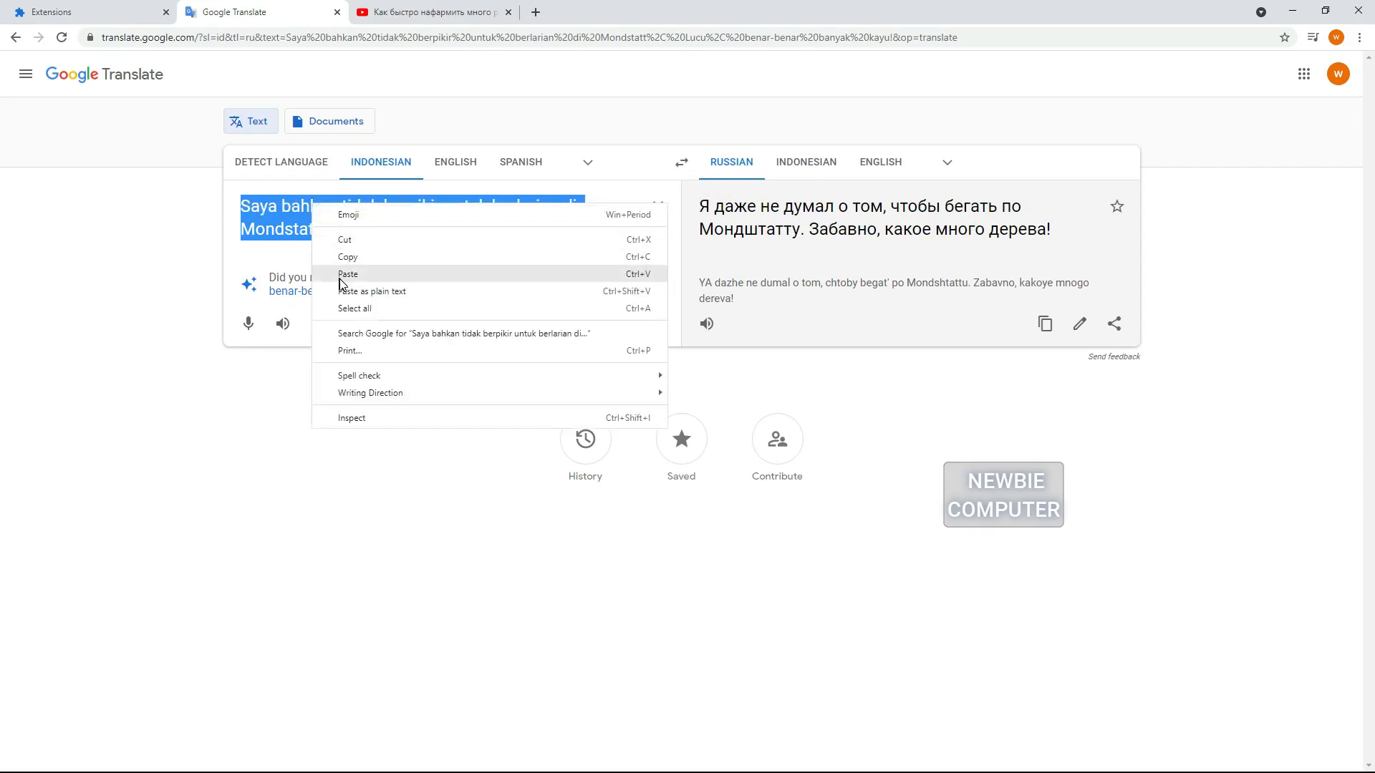
left_click(348, 275)
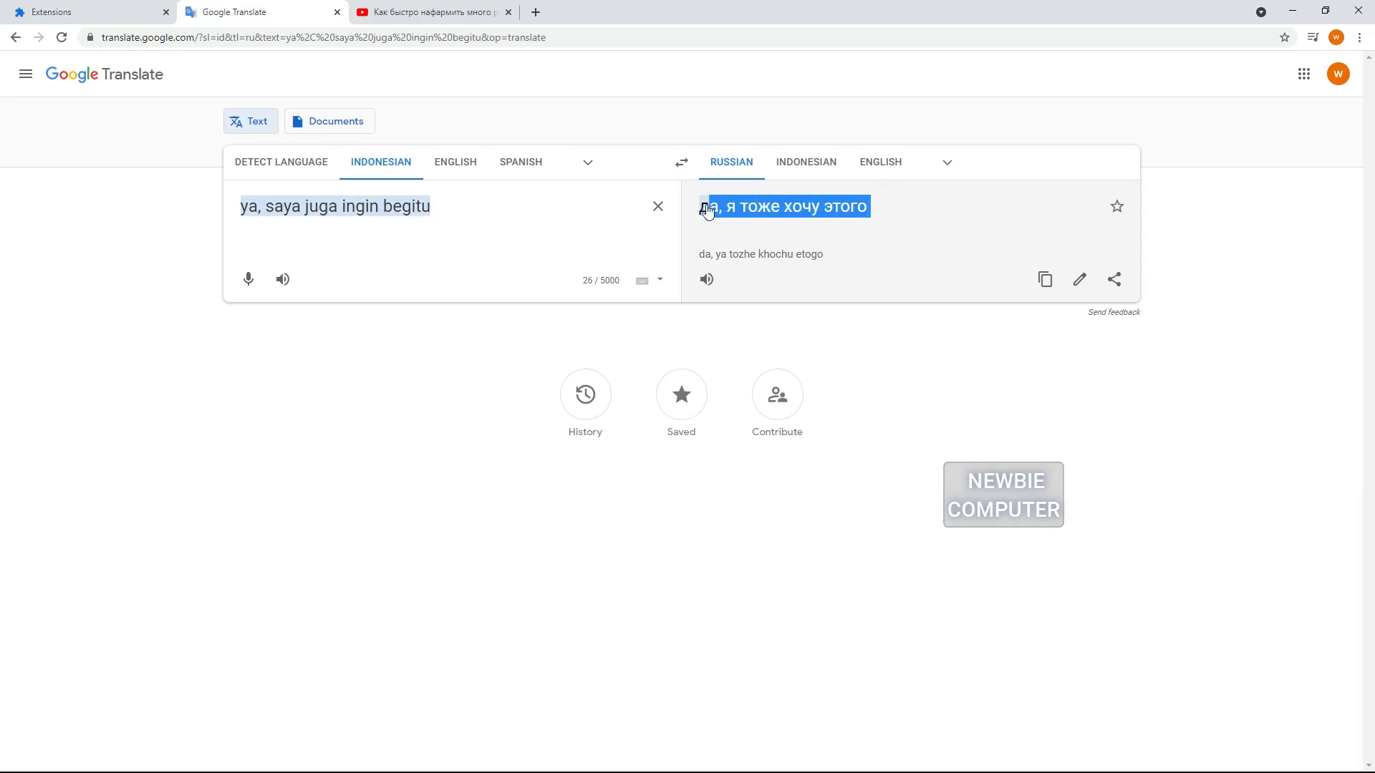
right_click(789, 207)
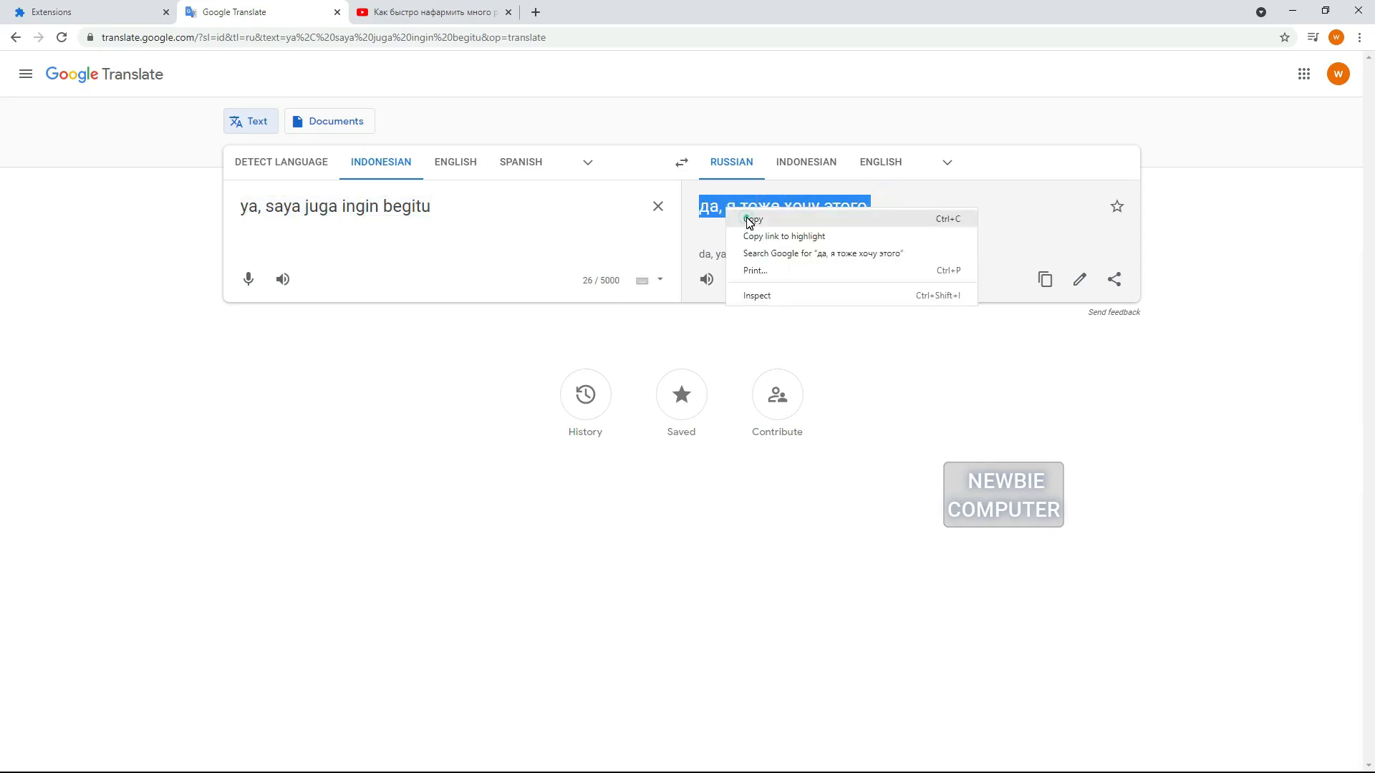
left_click(430, 12)
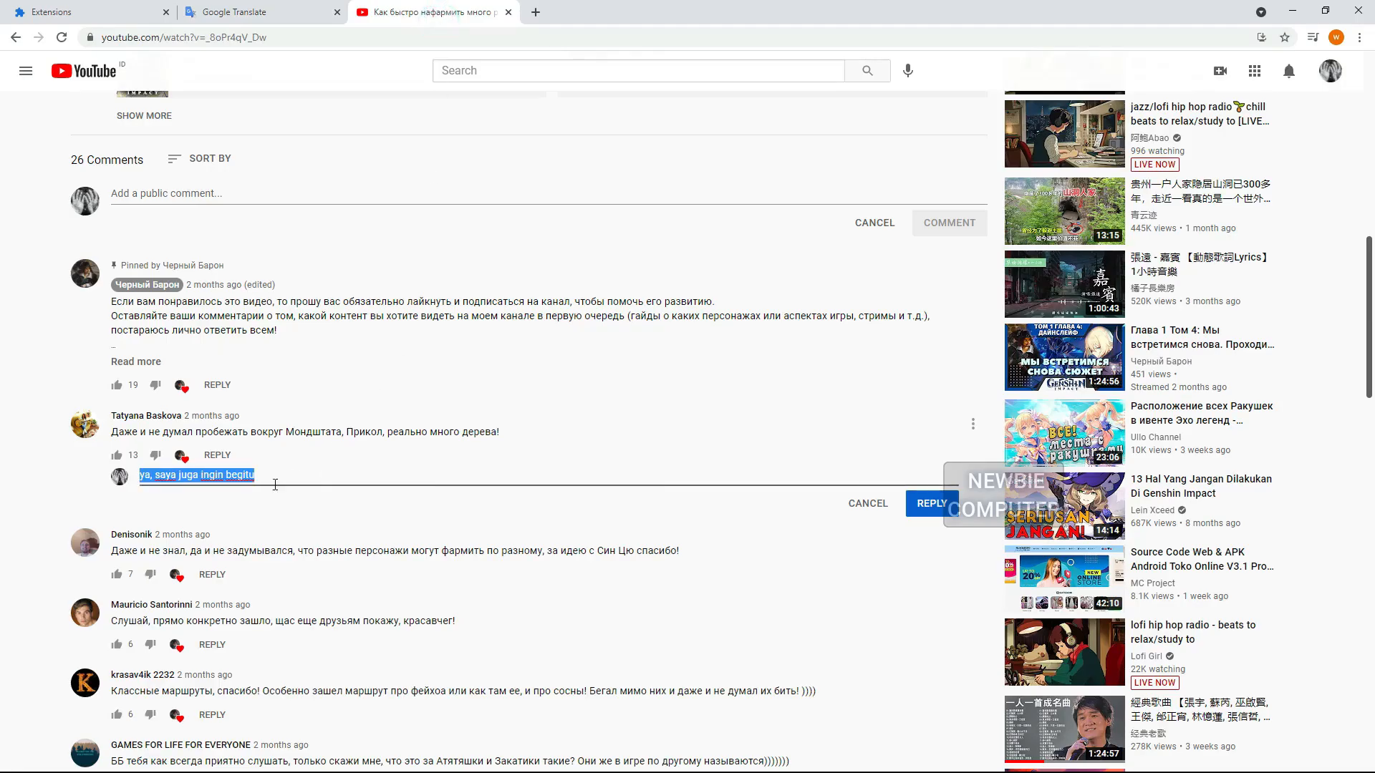
Replace the Indonesian draft with 'да, я тоже хочу этого'.
type("да, я тоже хочу этого")
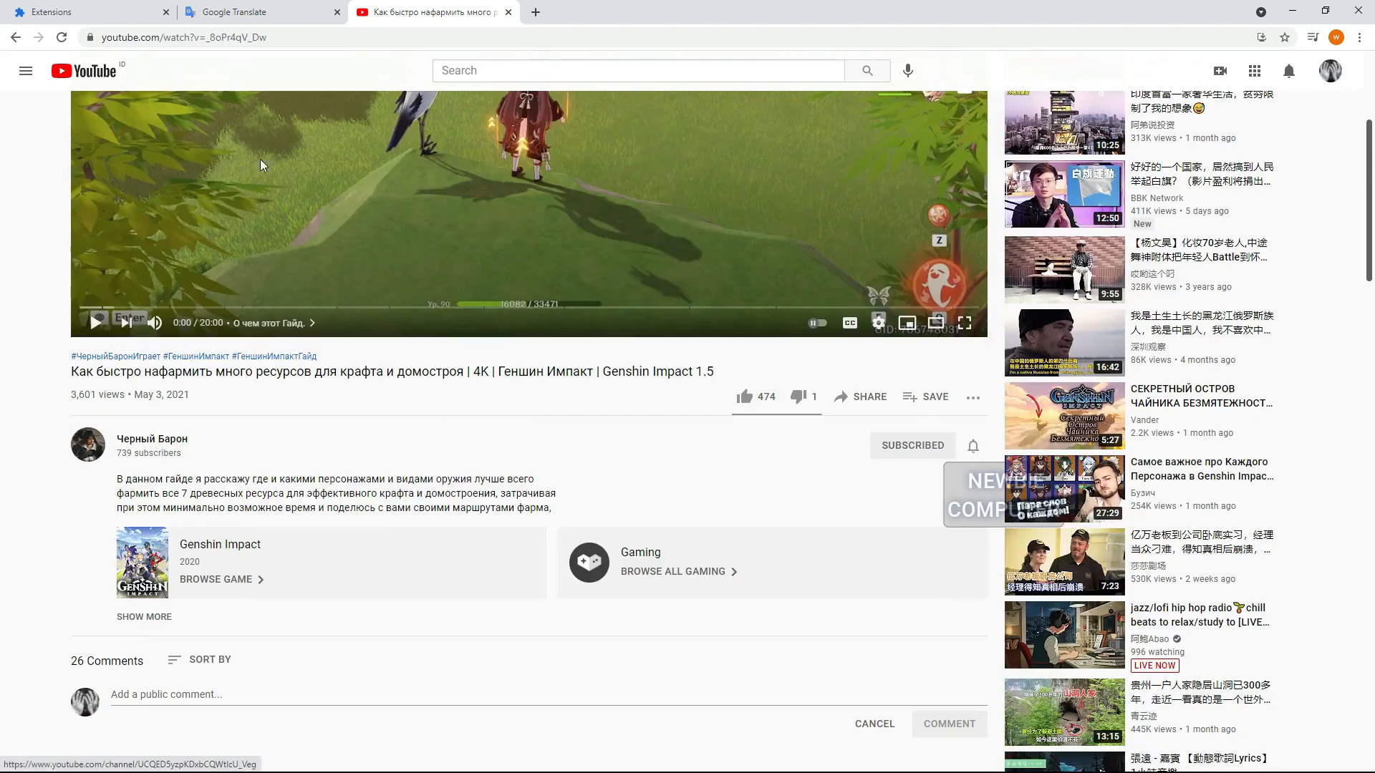
mouse_move(263, 11)
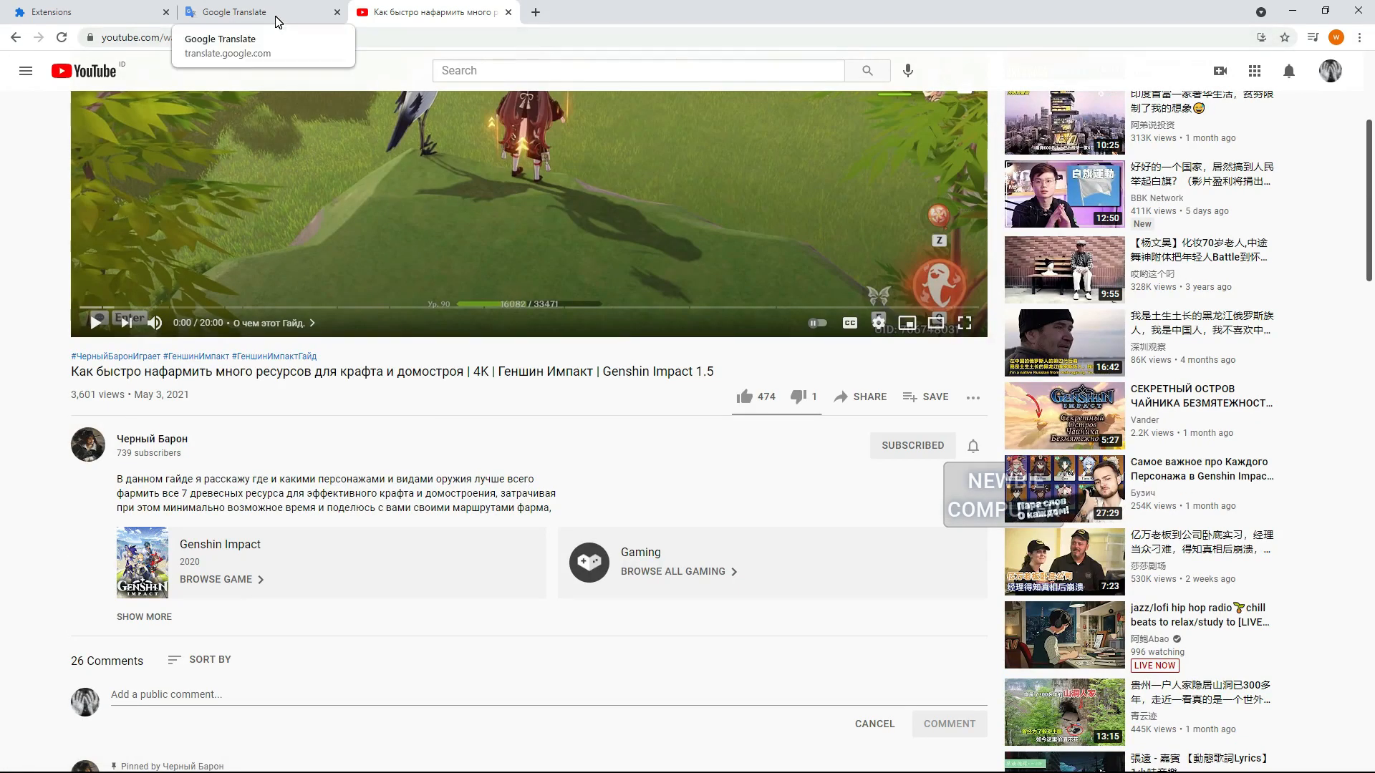
mouse_move(87, 11)
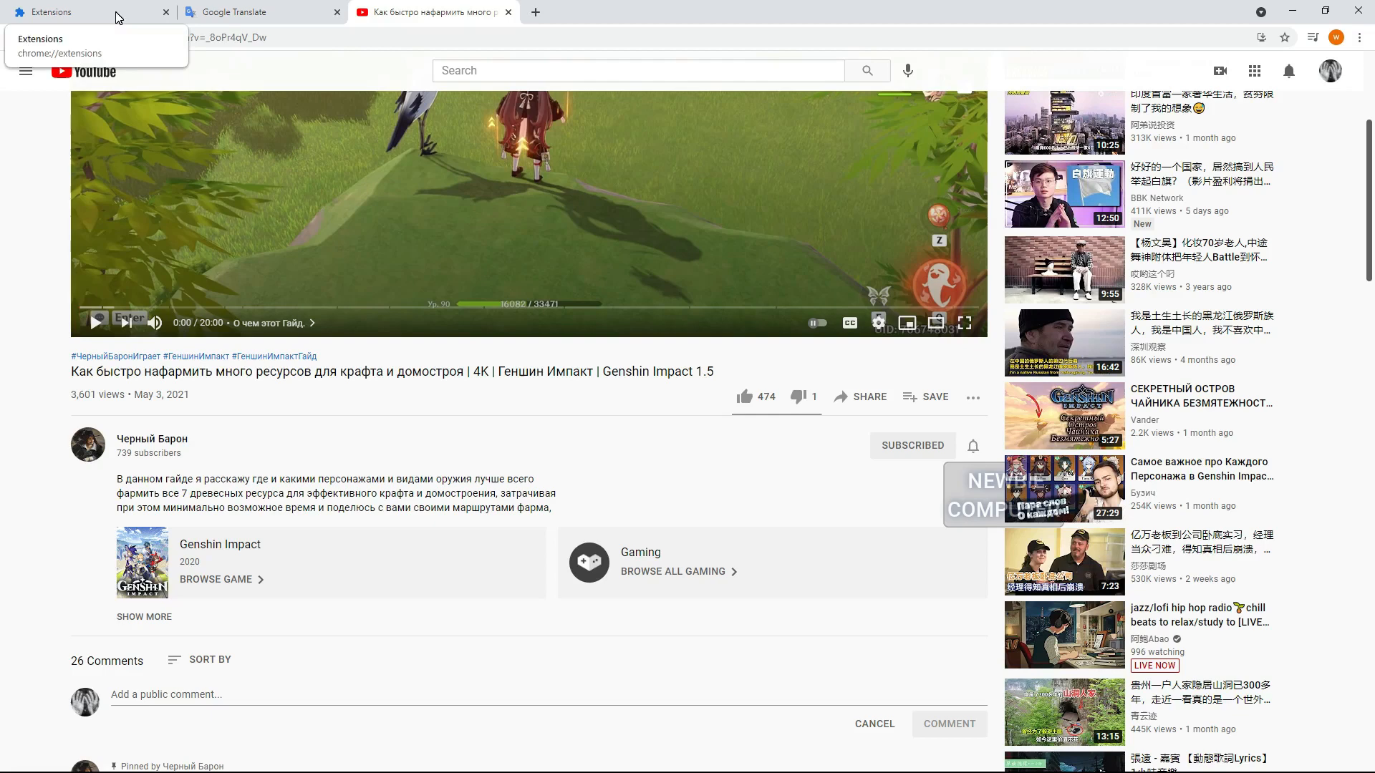
Turn on the Youtube Comment Translator extension on Chrome's Extensions page.
left_click(88, 11)
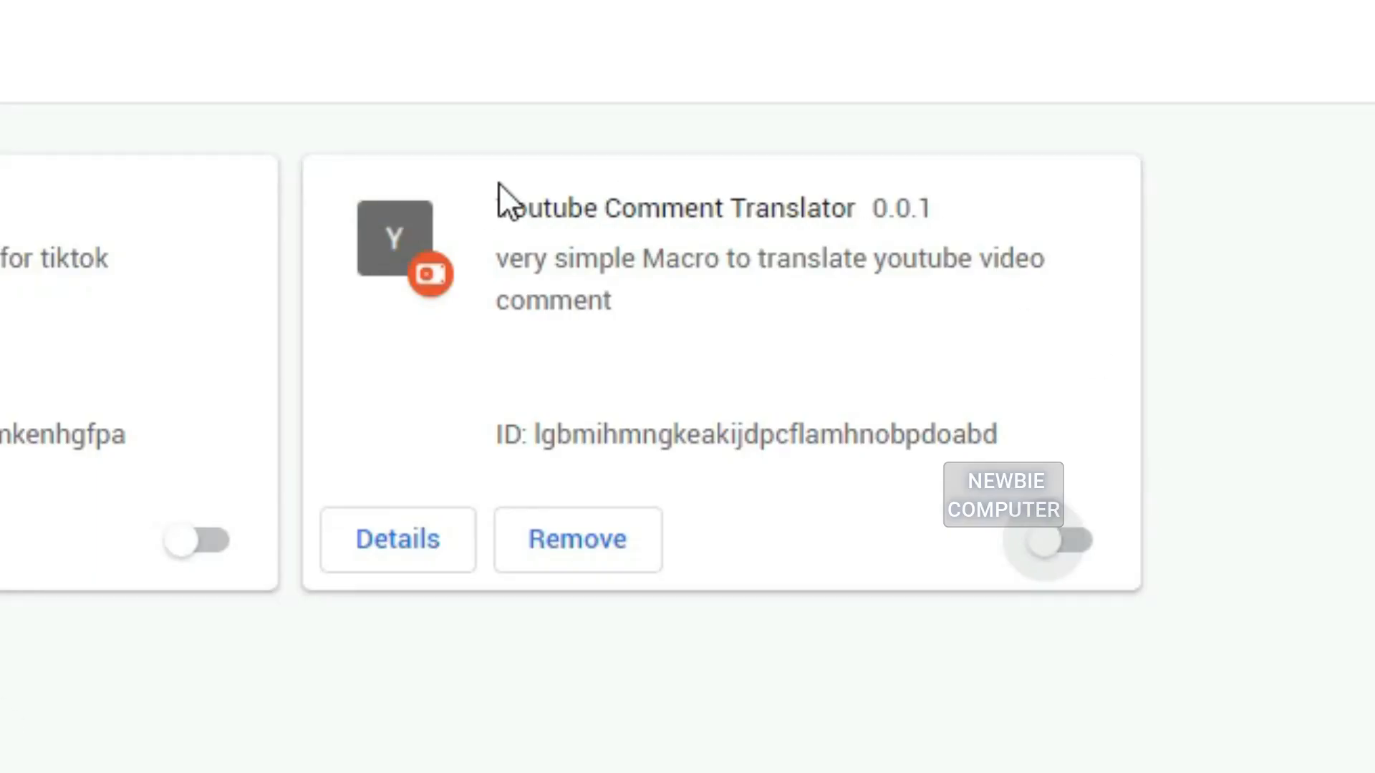
mouse_move(874, 267)
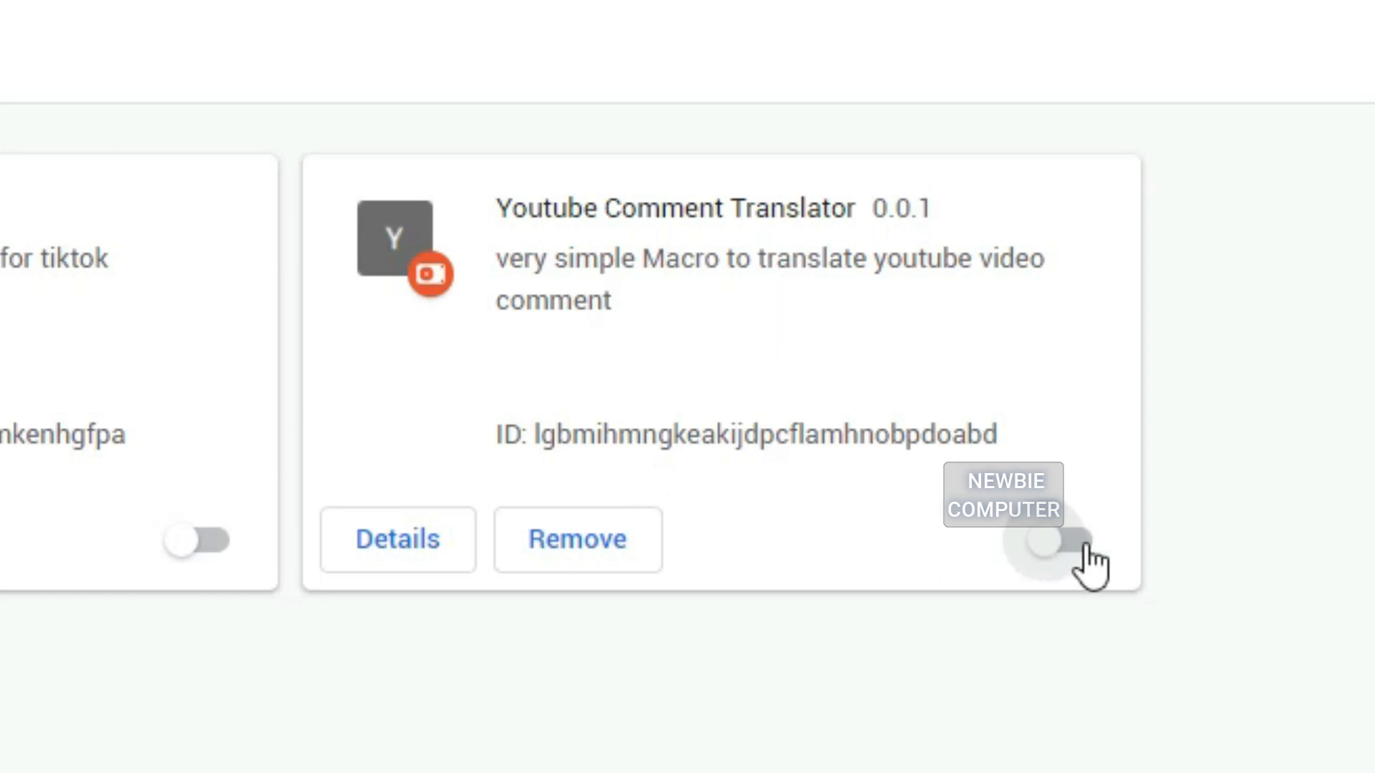
left_click(1067, 540)
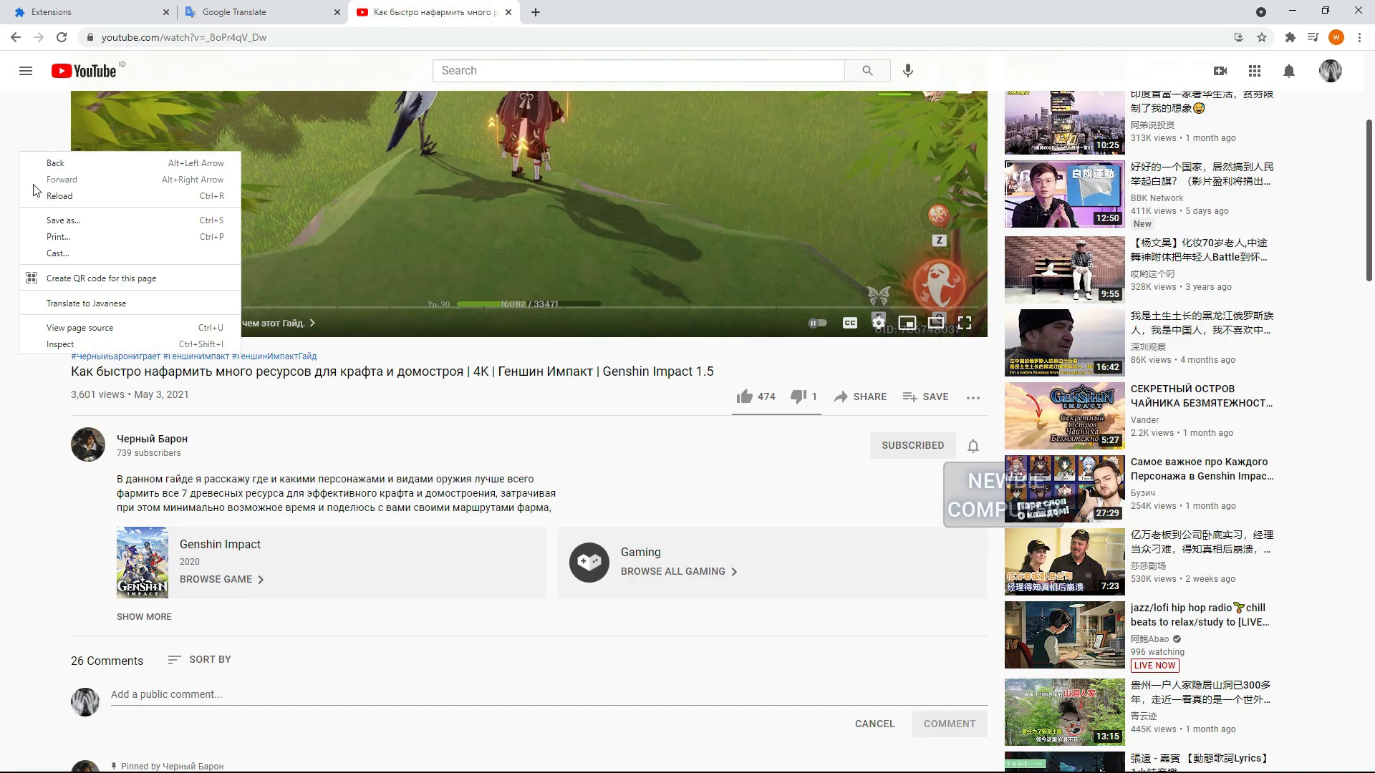
Reload the YouTube video page, scroll down to the comments, then reload Google Translate.
left_click(59, 195)
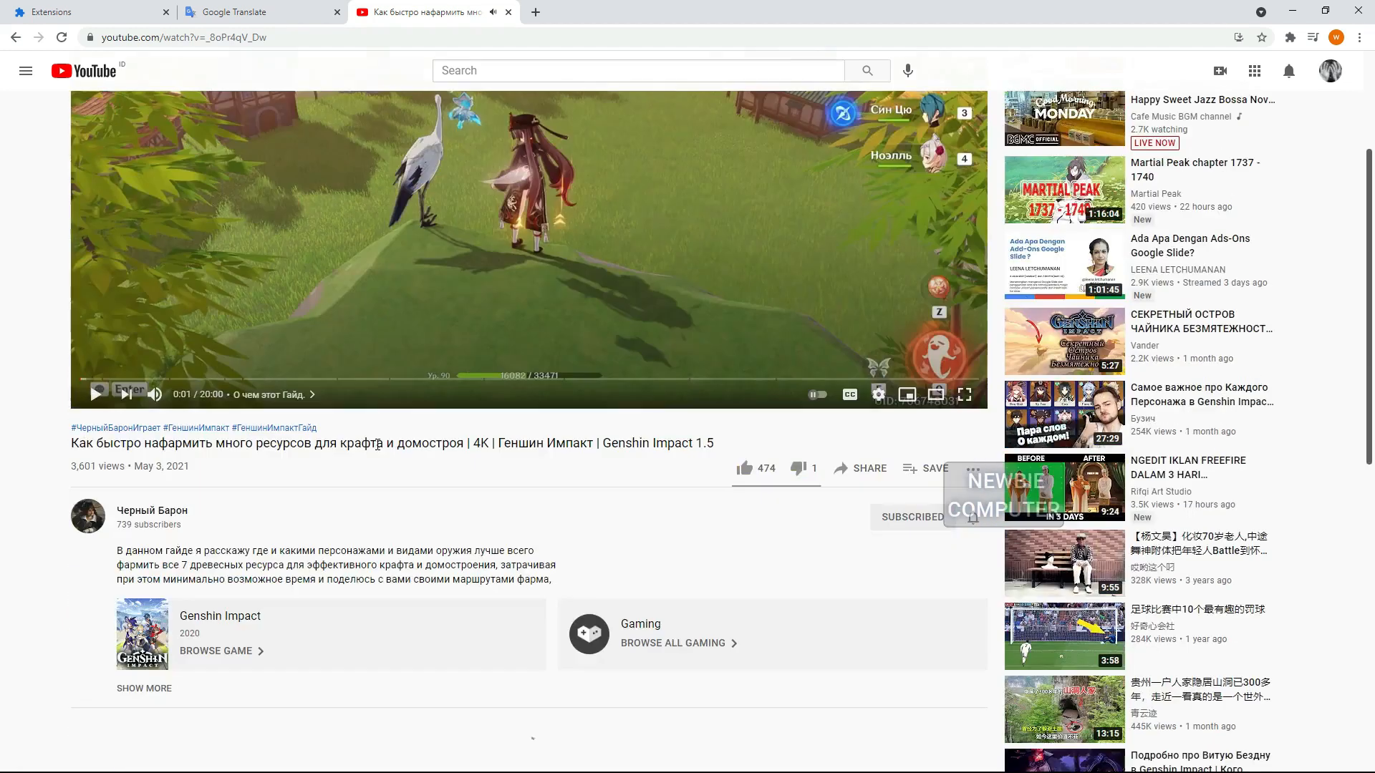
scroll("down", 3)
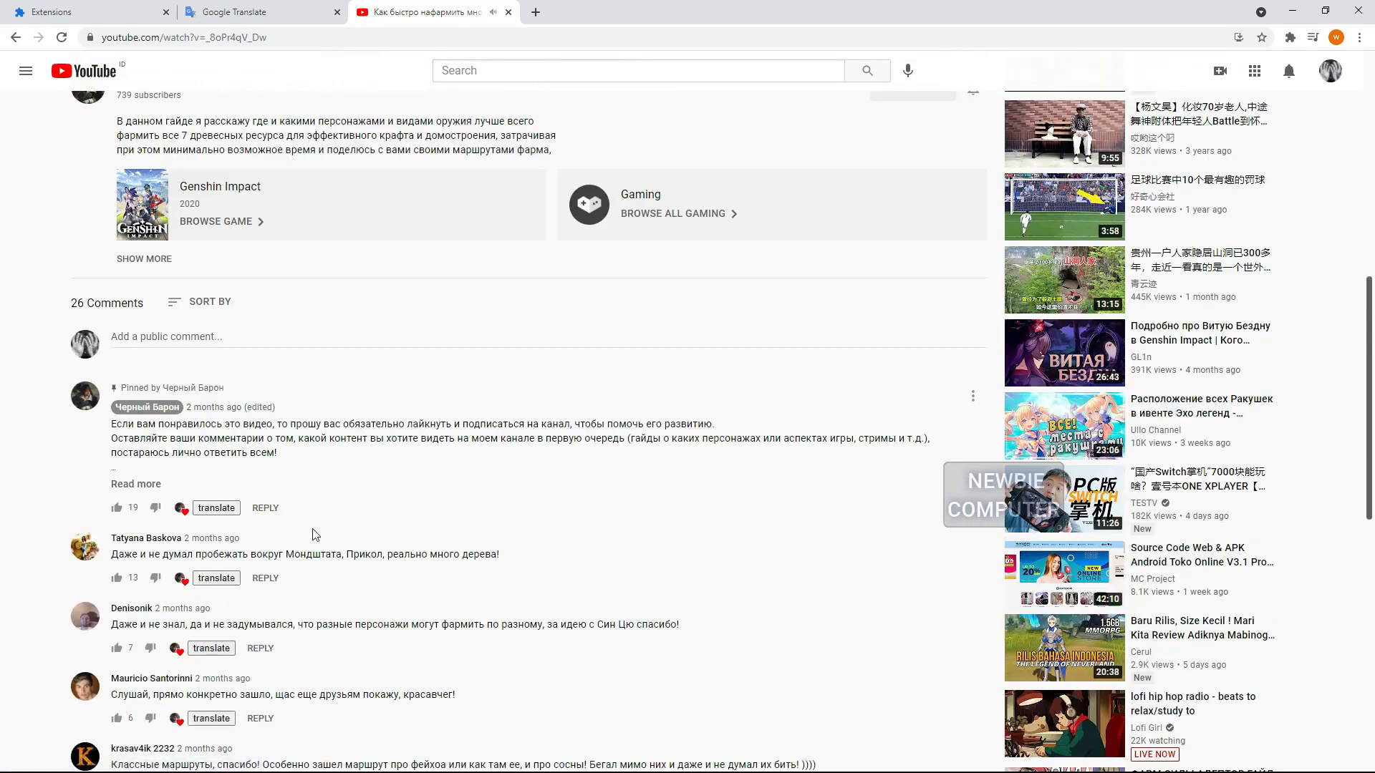
scroll("down", 3)
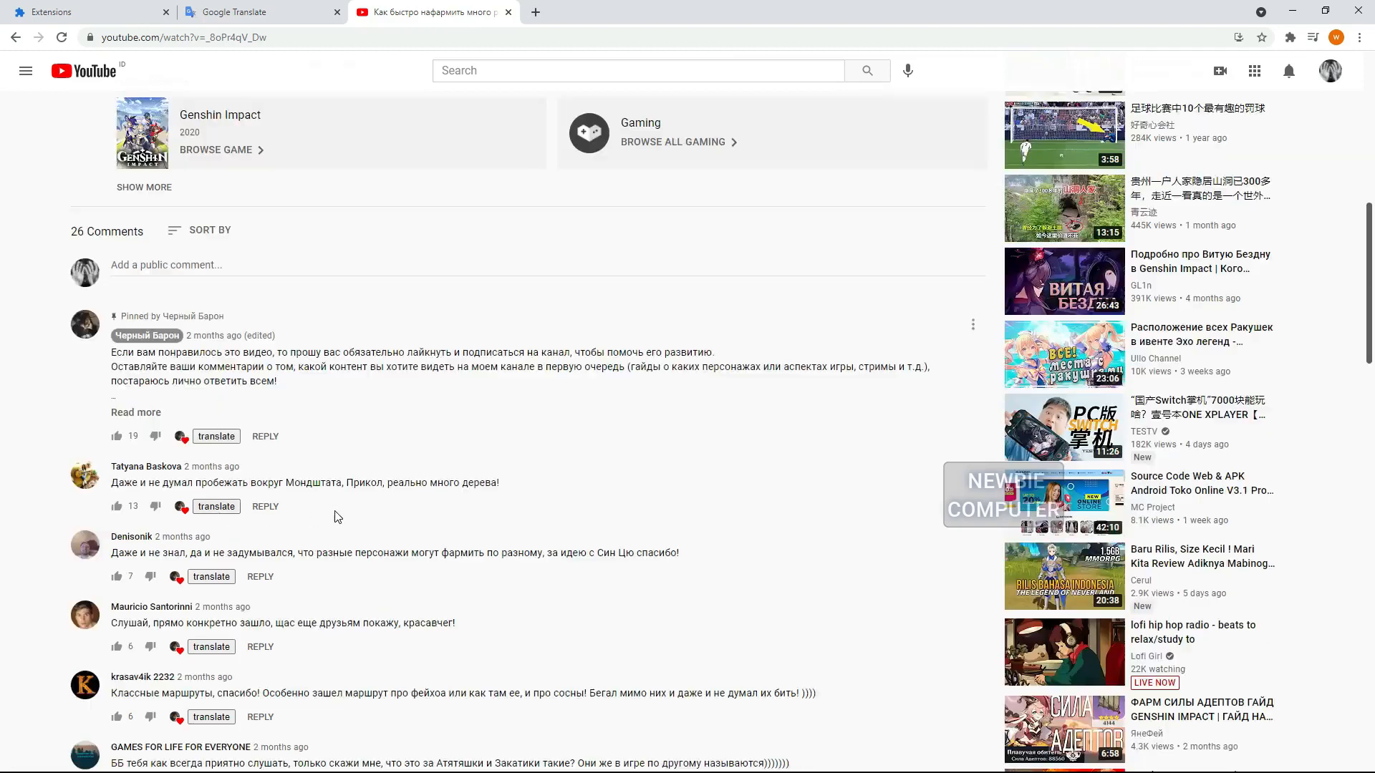
scroll("down", 3)
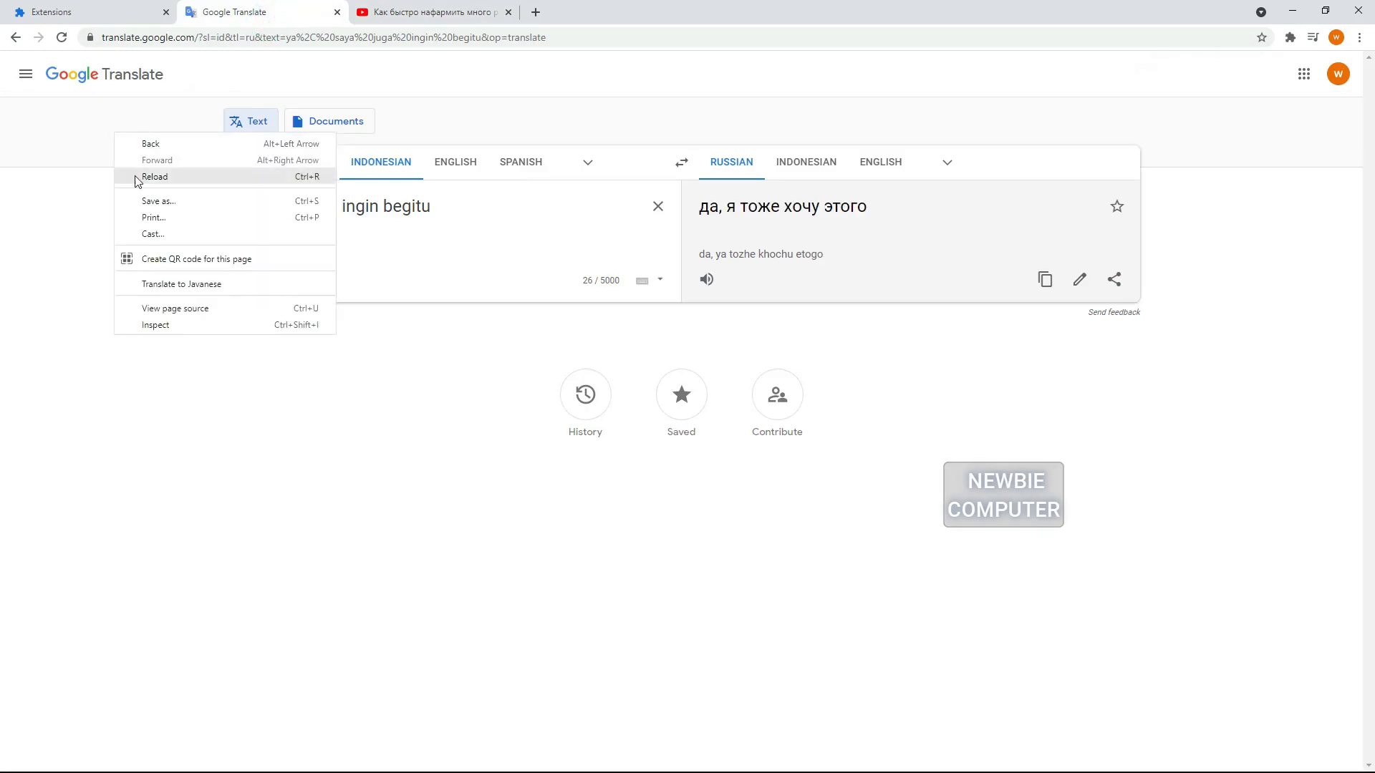
left_click(153, 177)
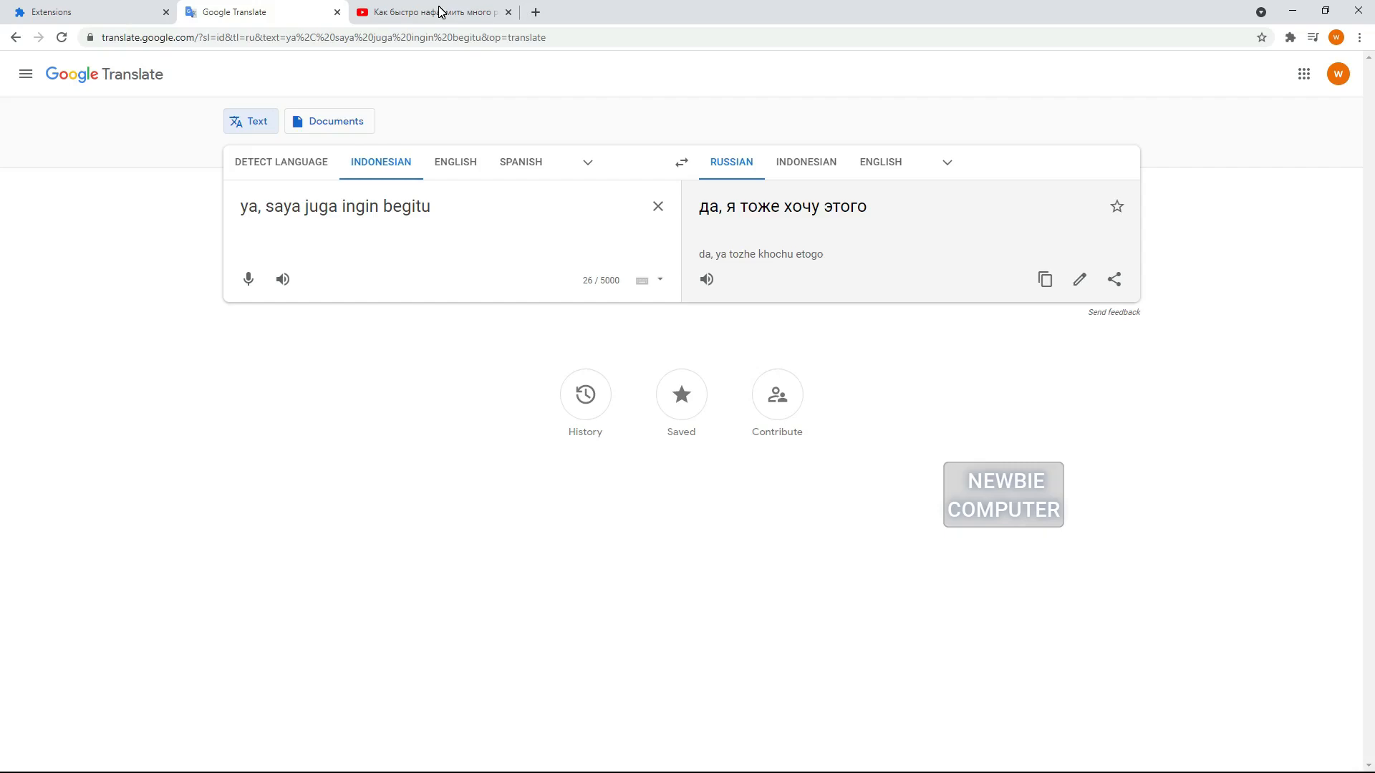
Translate the Mondstadt comment into French, then choose a new Your Language in the extension popup.
left_click(429, 11)
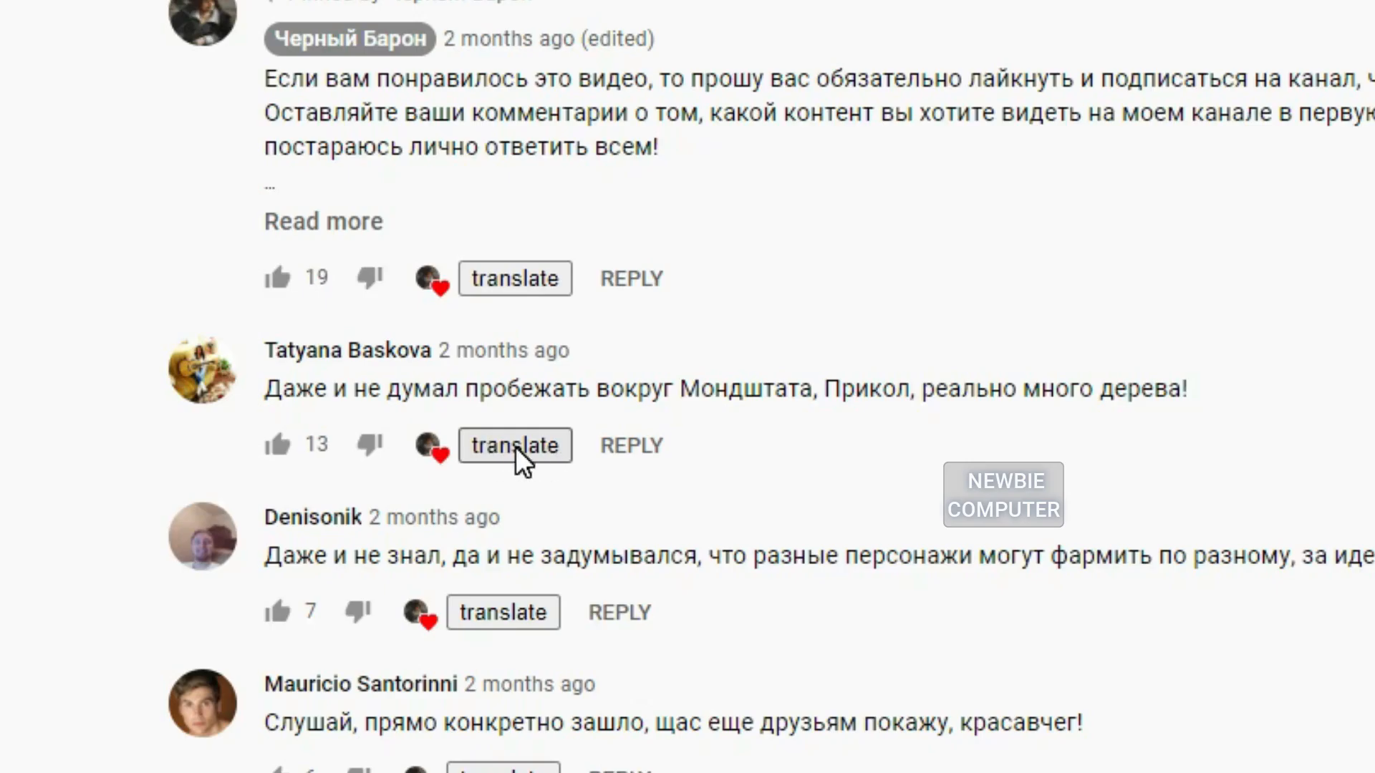
left_click(514, 445)
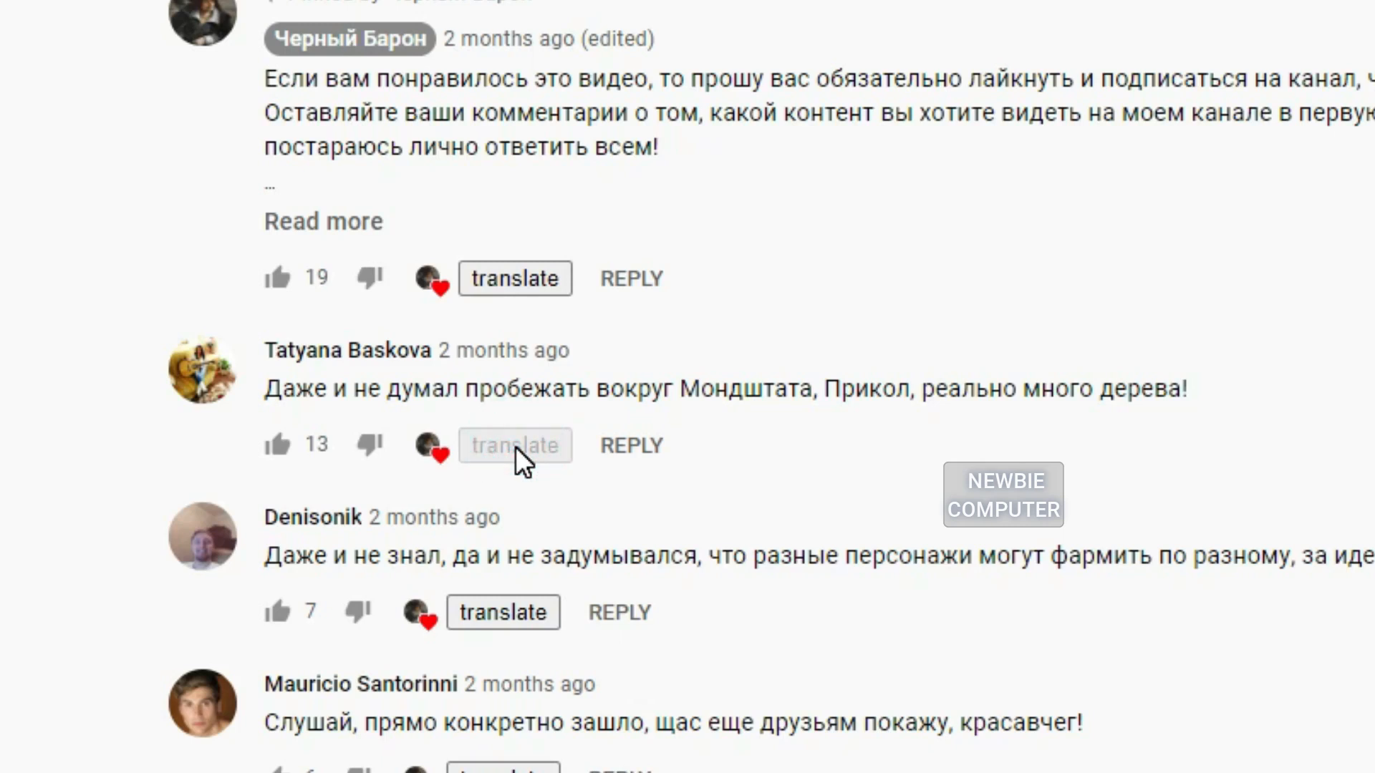
mouse_move(778, 505)
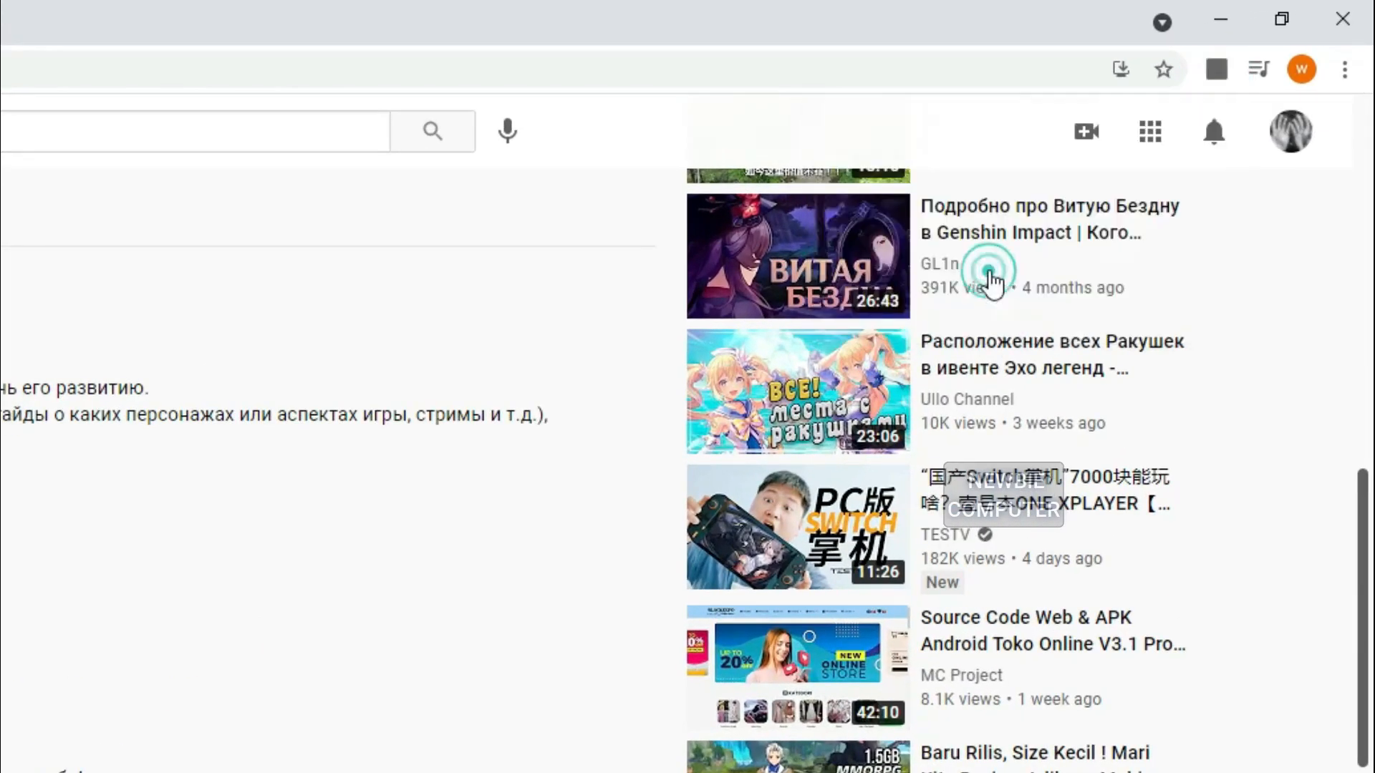
left_click(1173, 69)
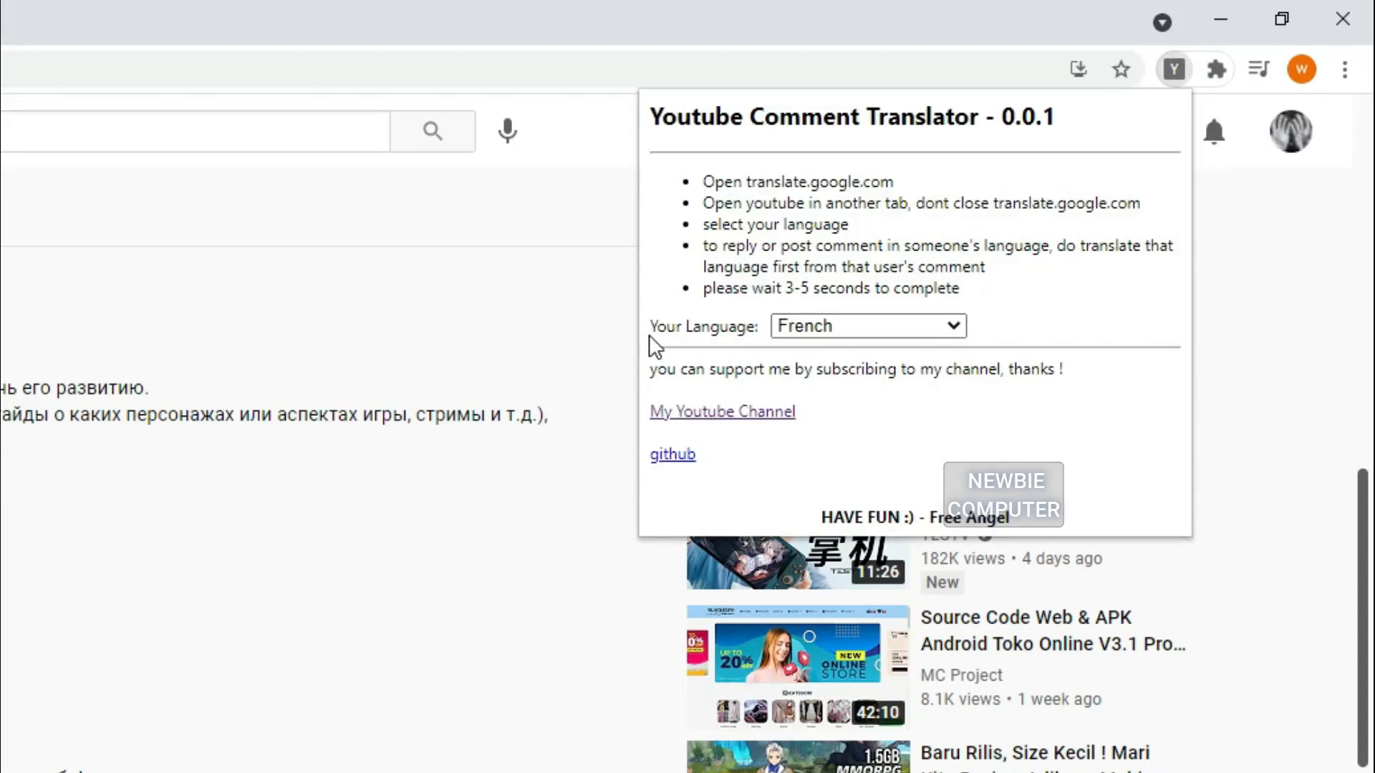
left_click(866, 326)
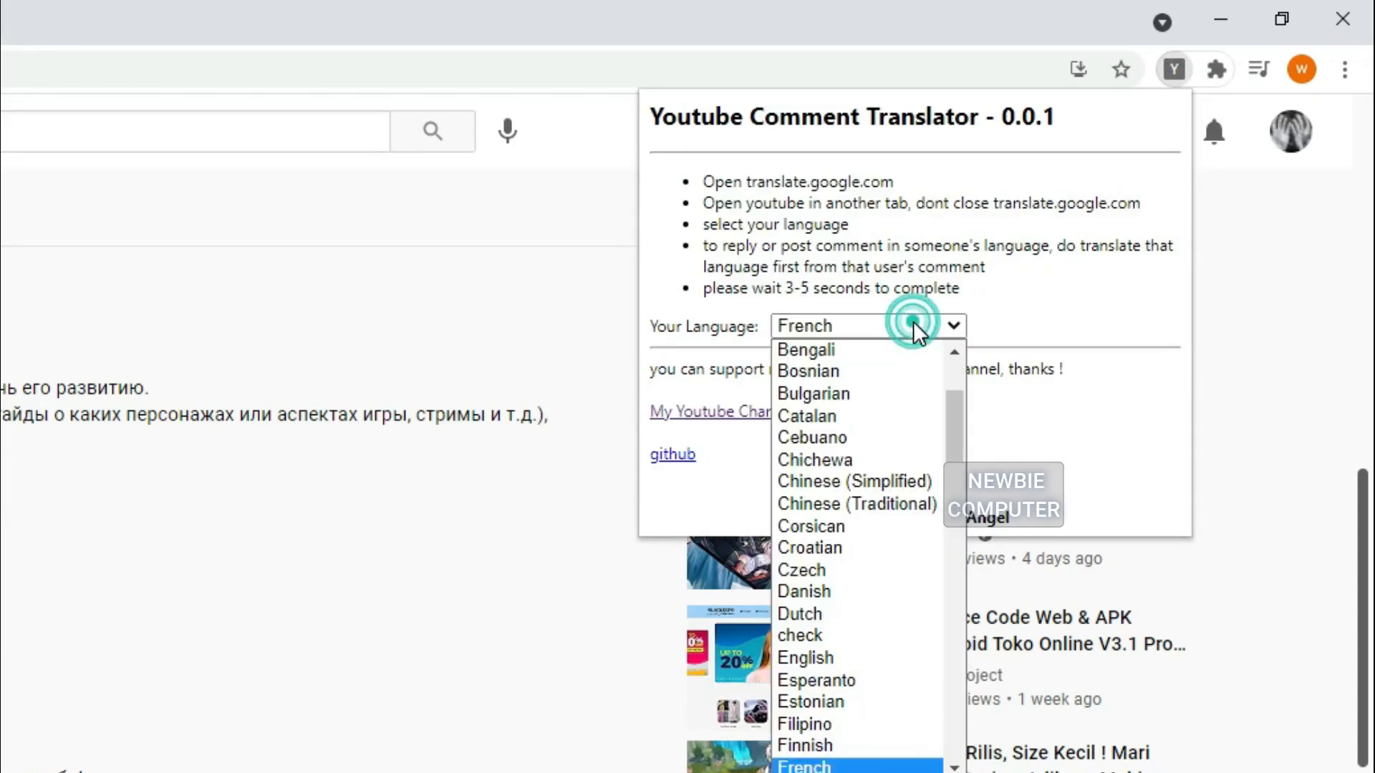
scroll("down", 3)
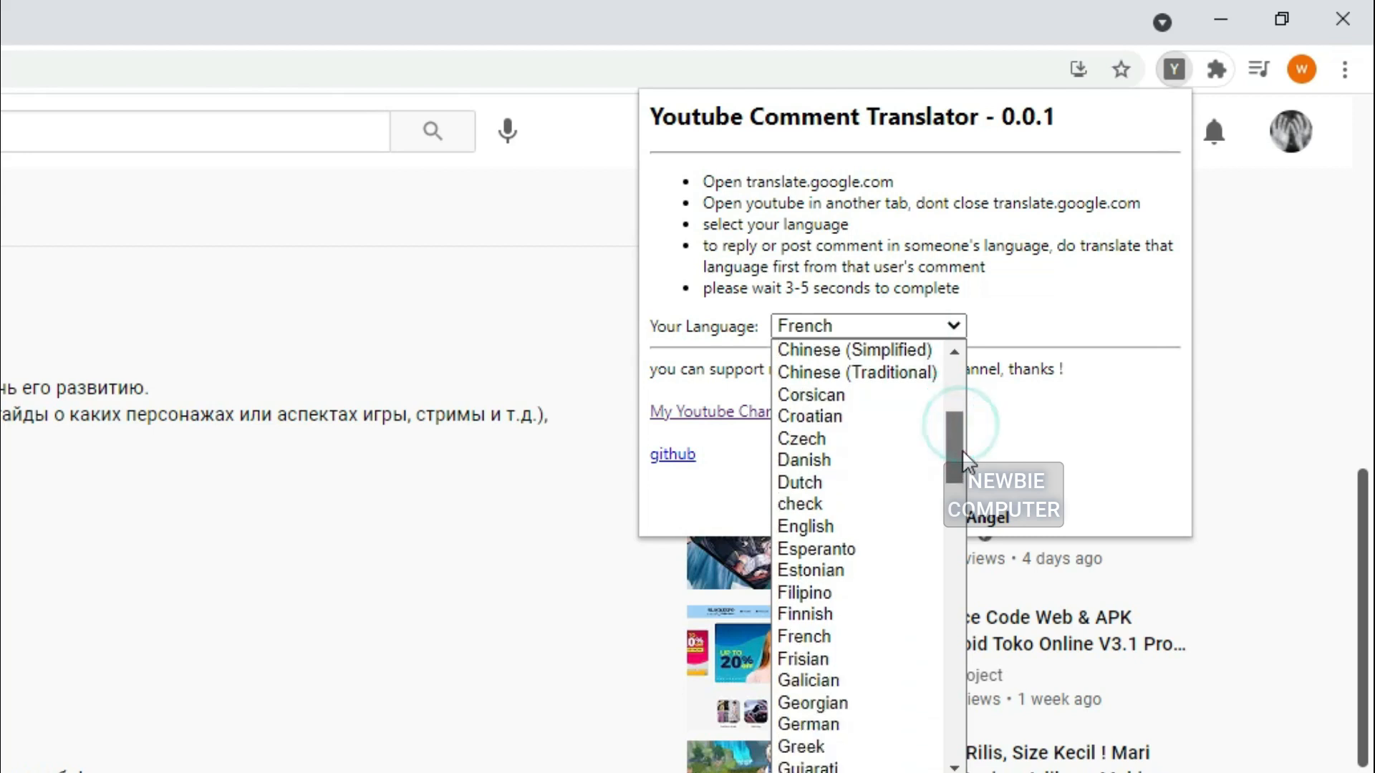
scroll("down", 3)
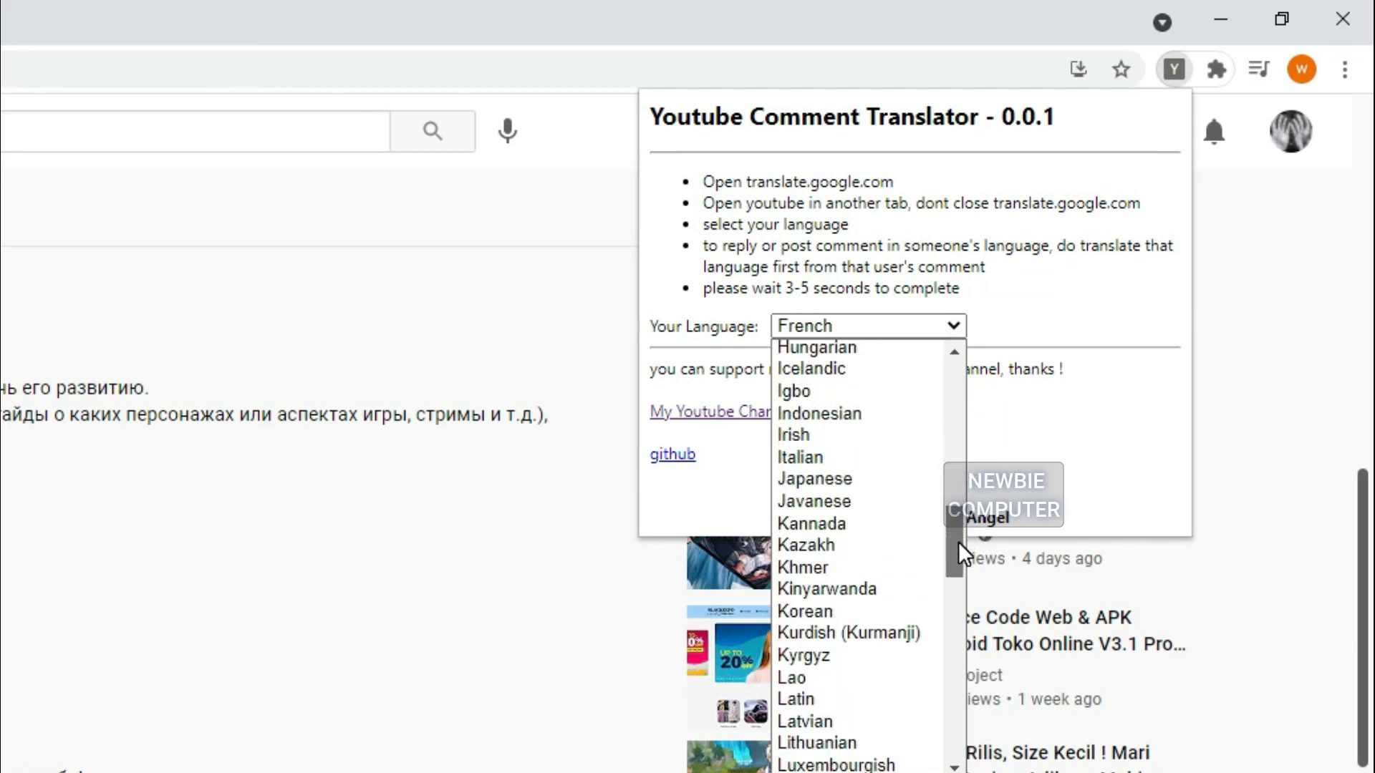
left_click(820, 414)
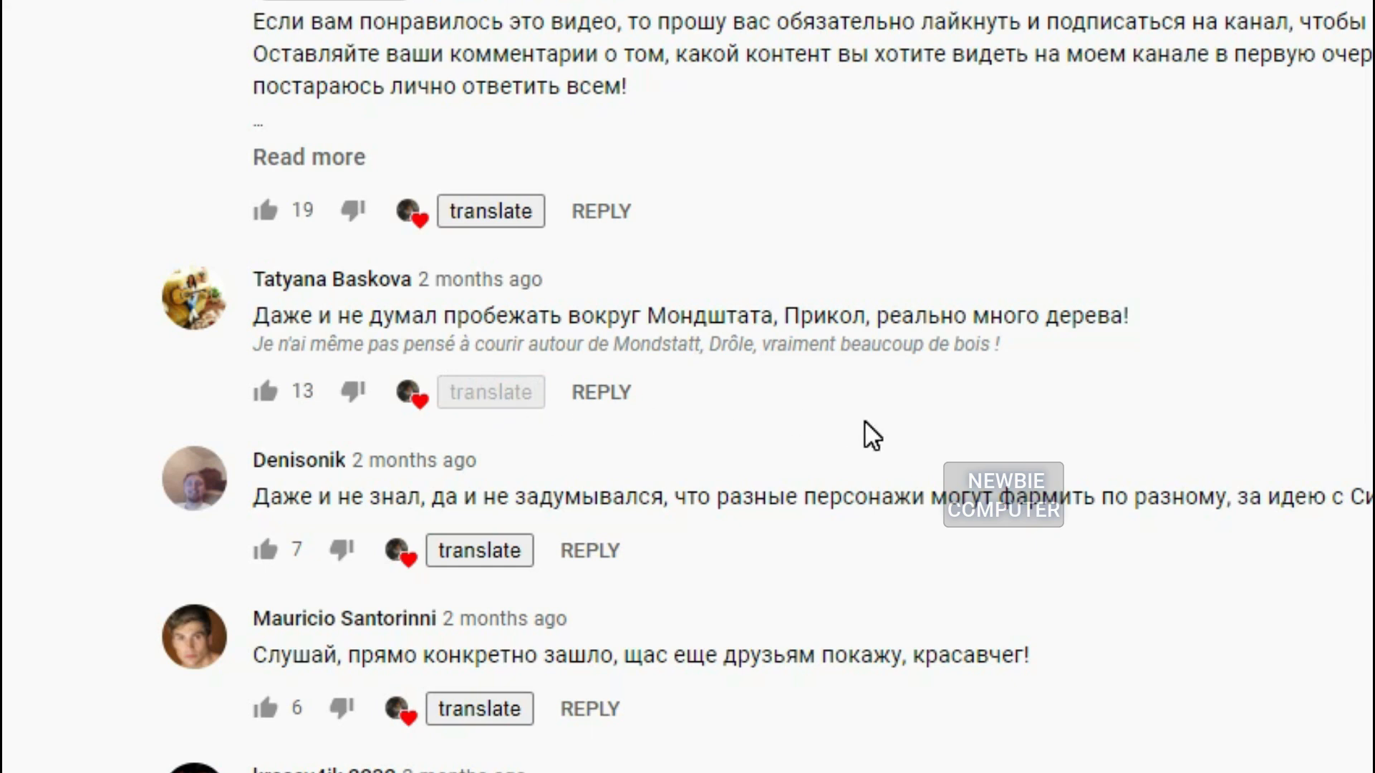
left_click(489, 391)
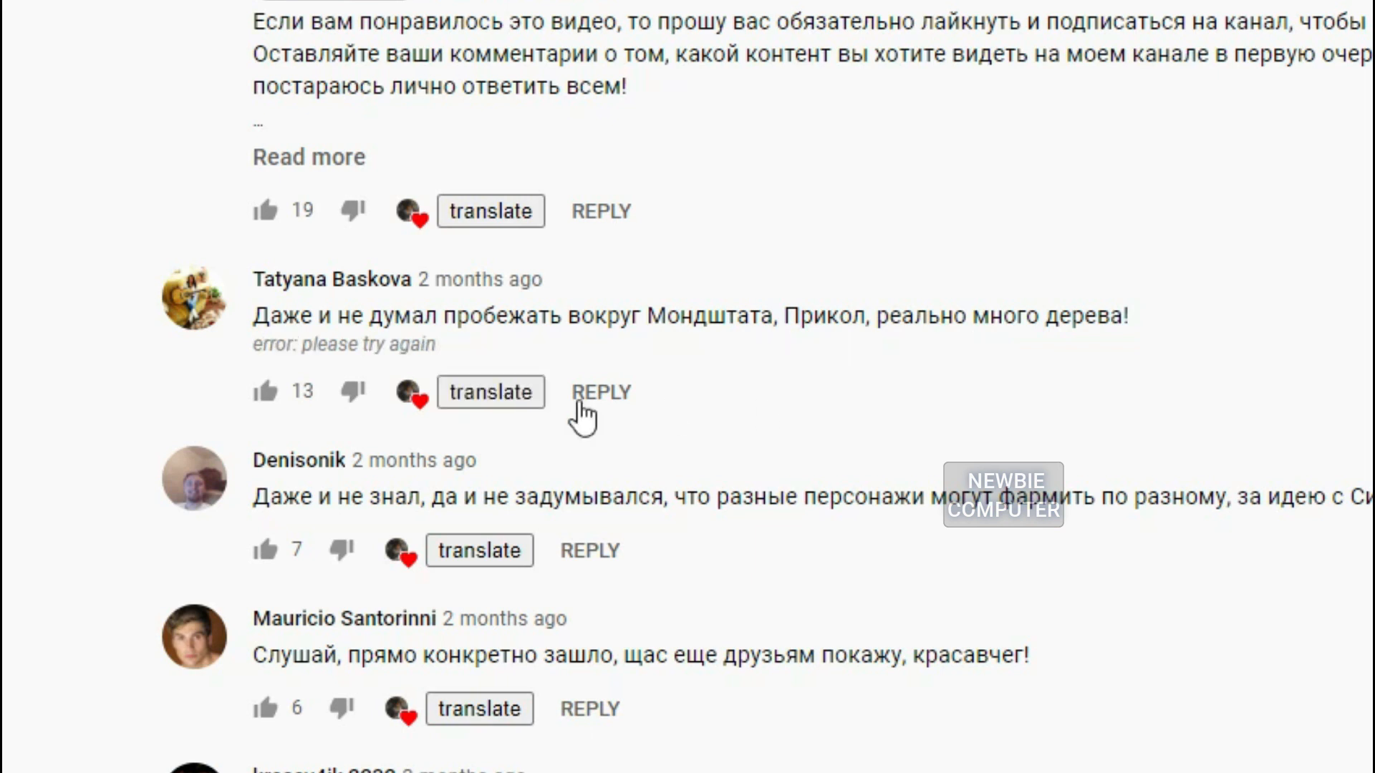
left_click(490, 391)
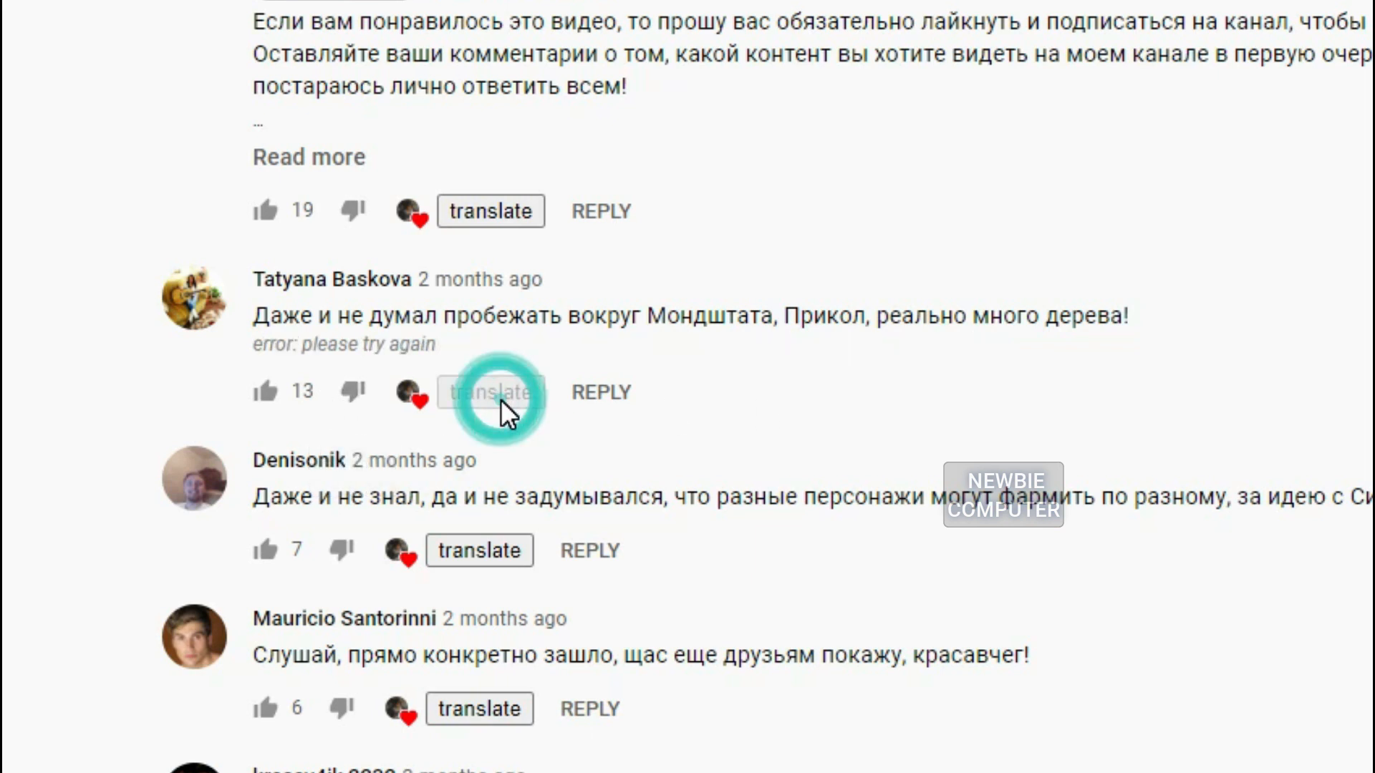
left_click(490, 392)
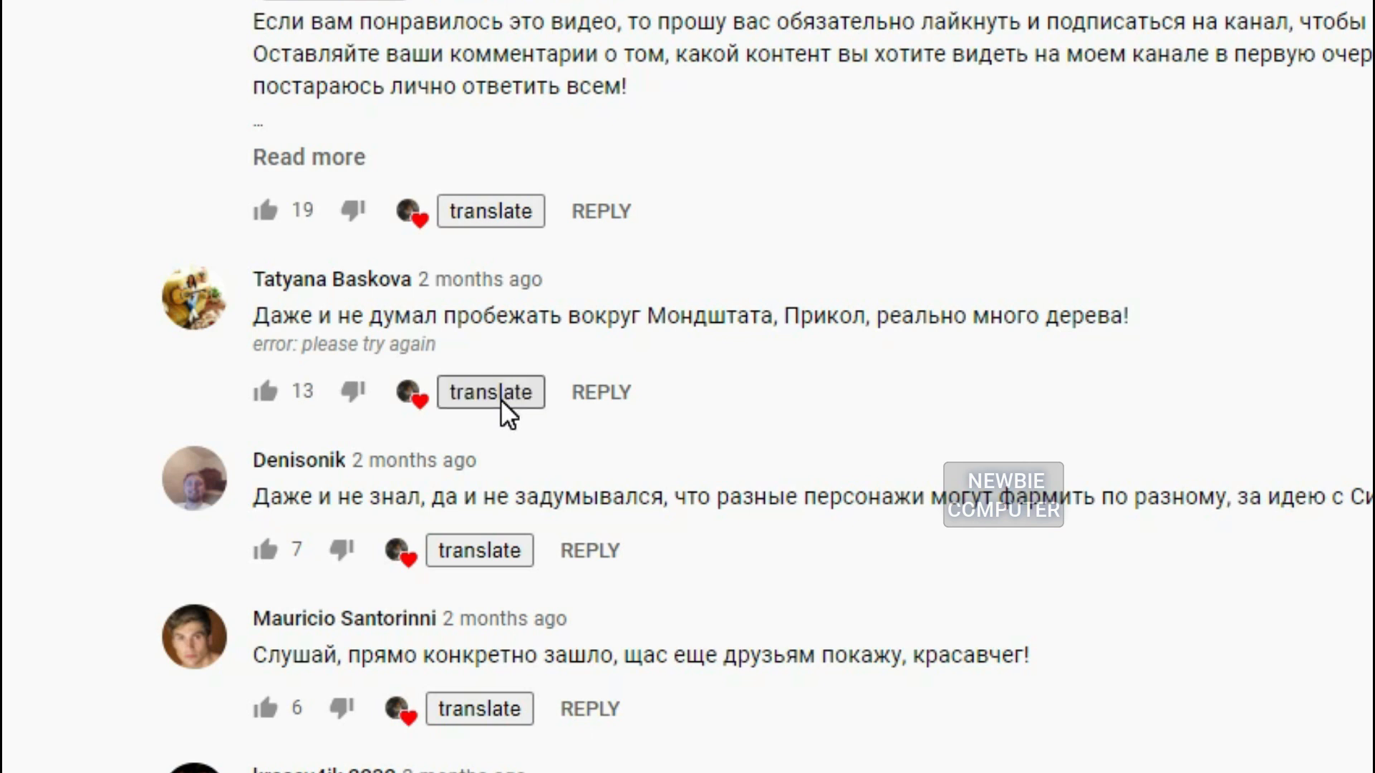
left_click(490, 392)
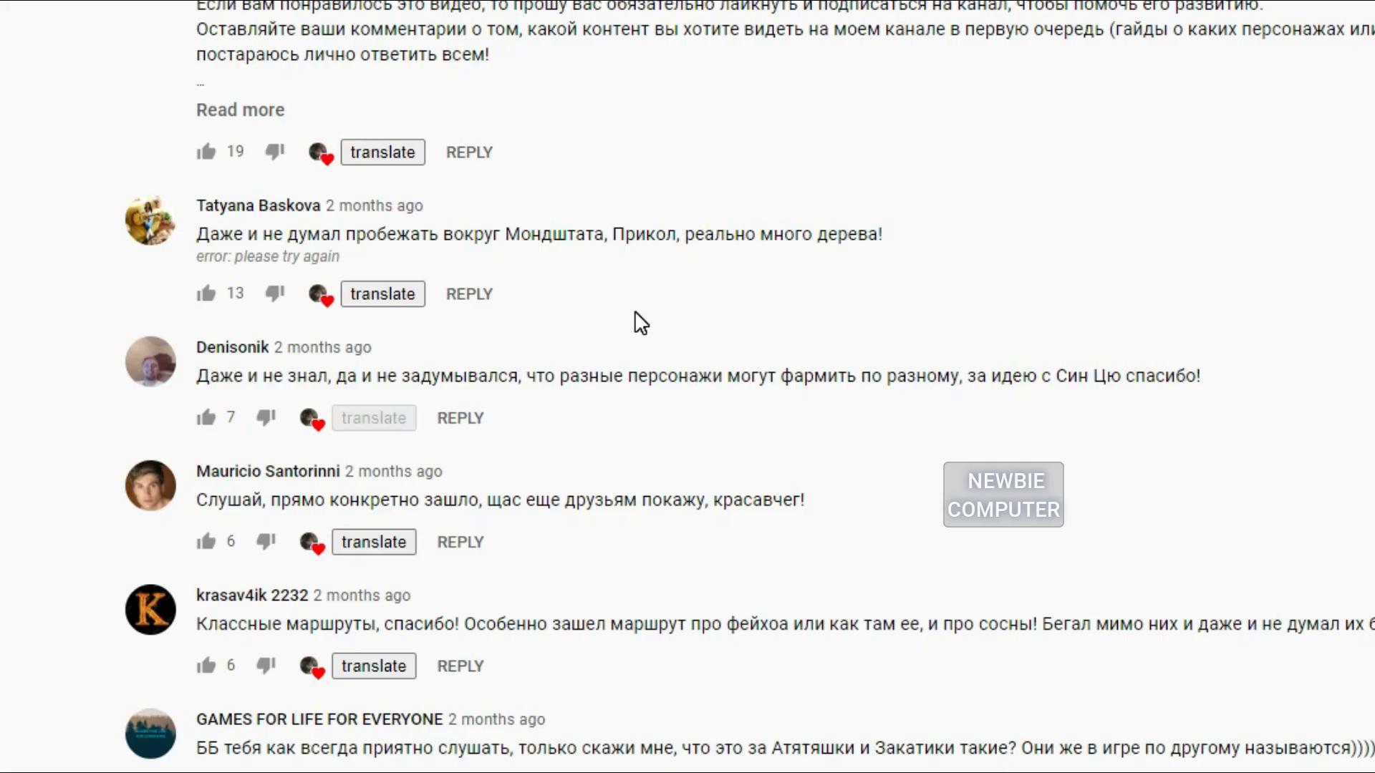
left_click(373, 417)
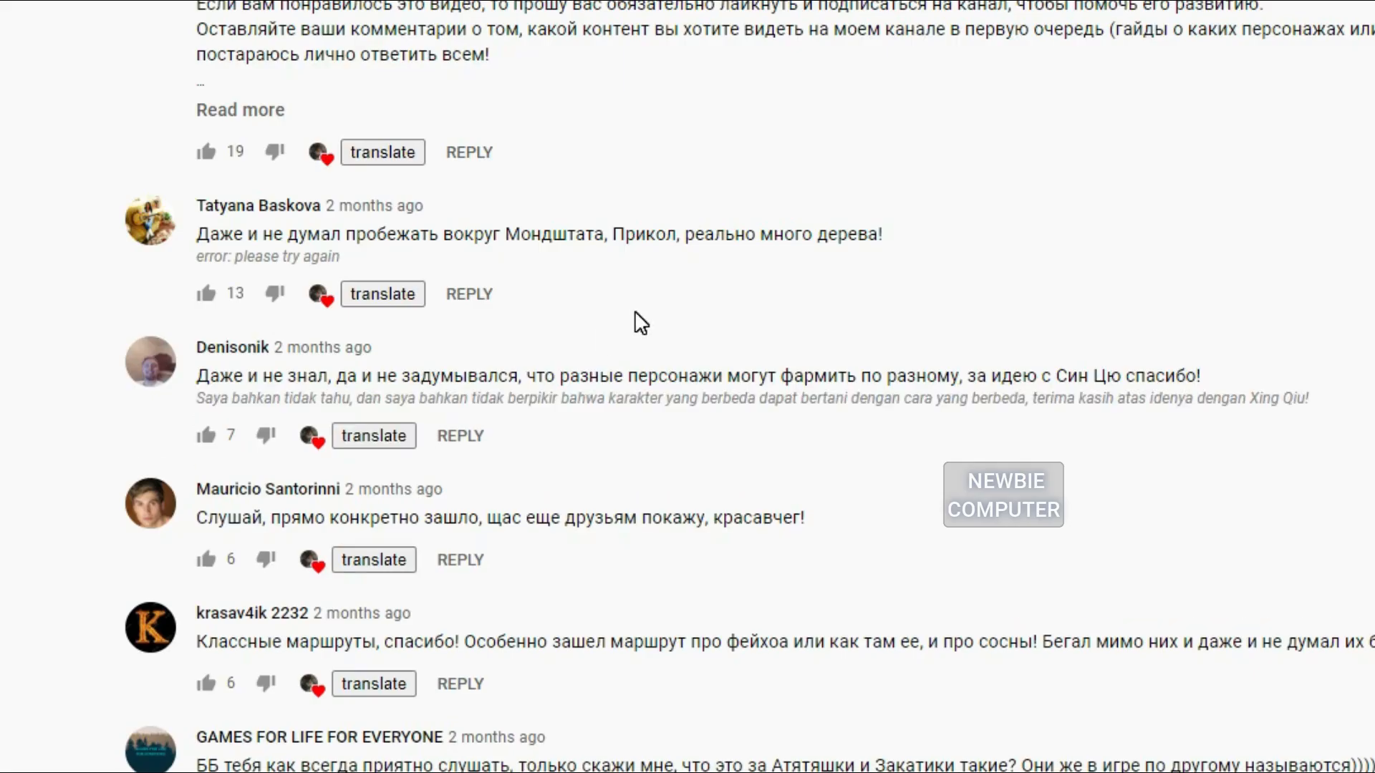
mouse_move(199, 402)
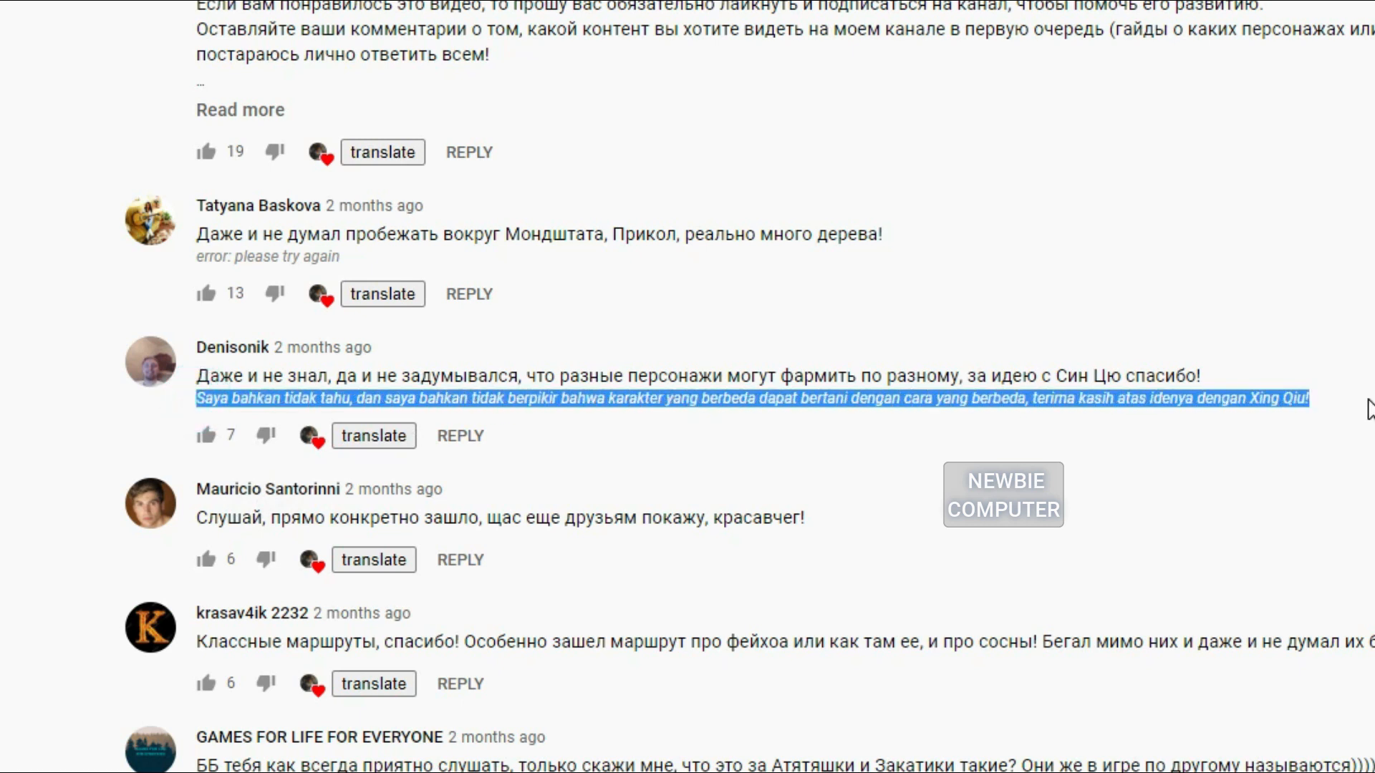
mouse_move(736, 344)
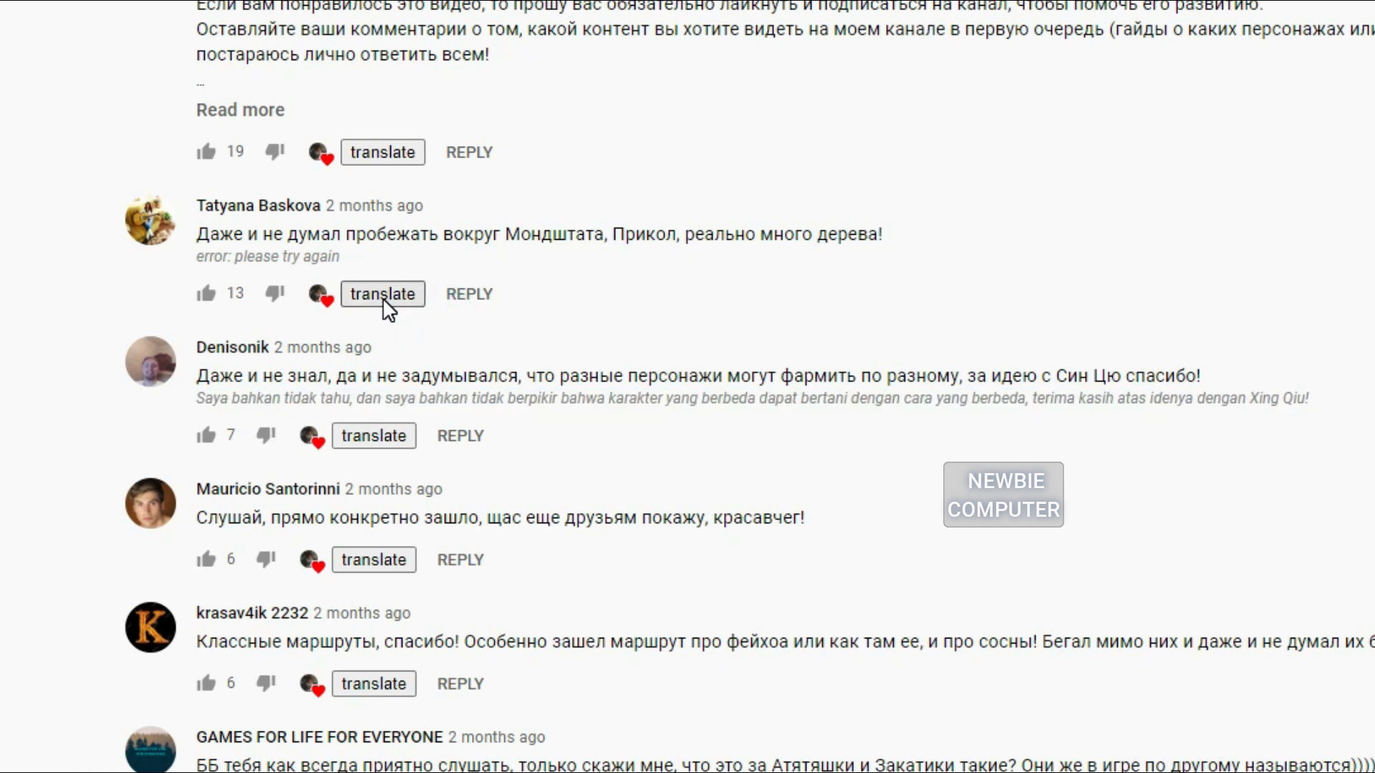
left_click(382, 293)
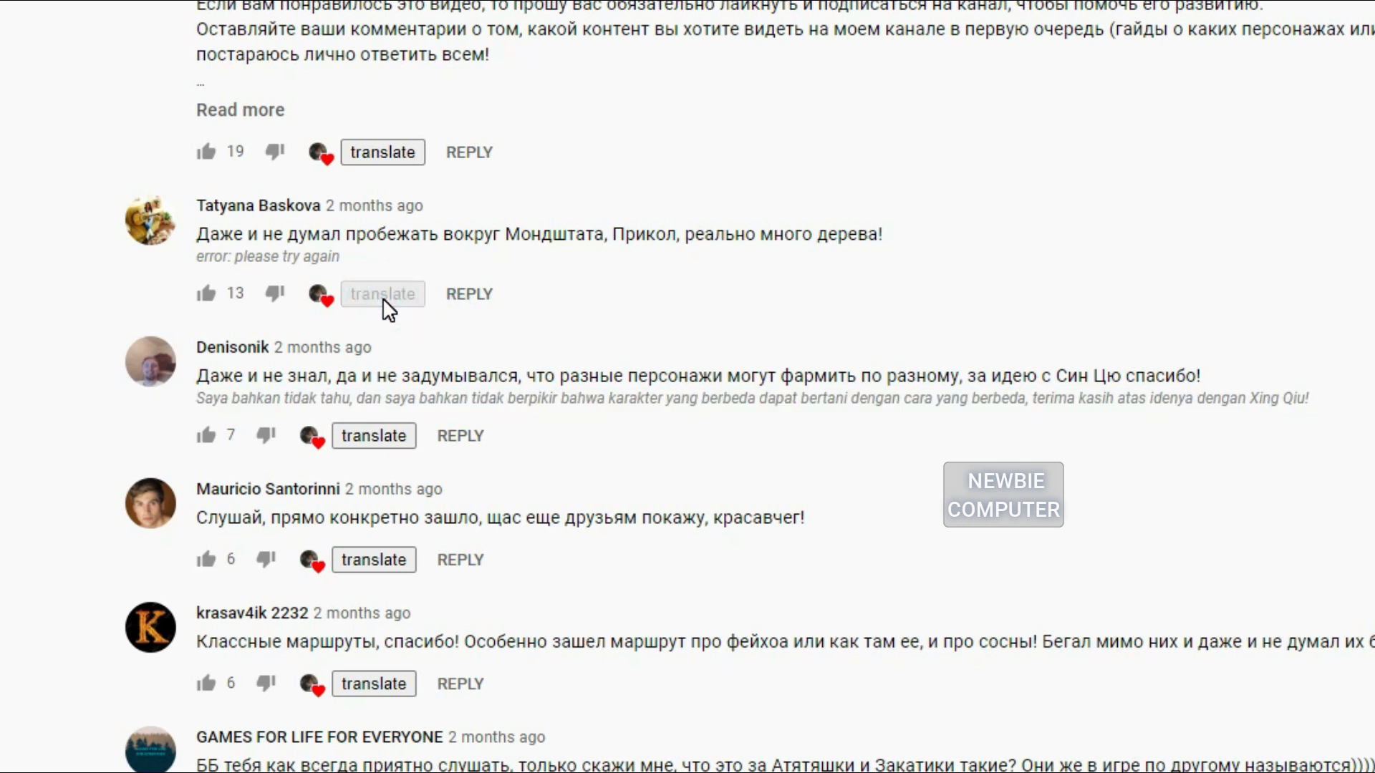
left_click(382, 294)
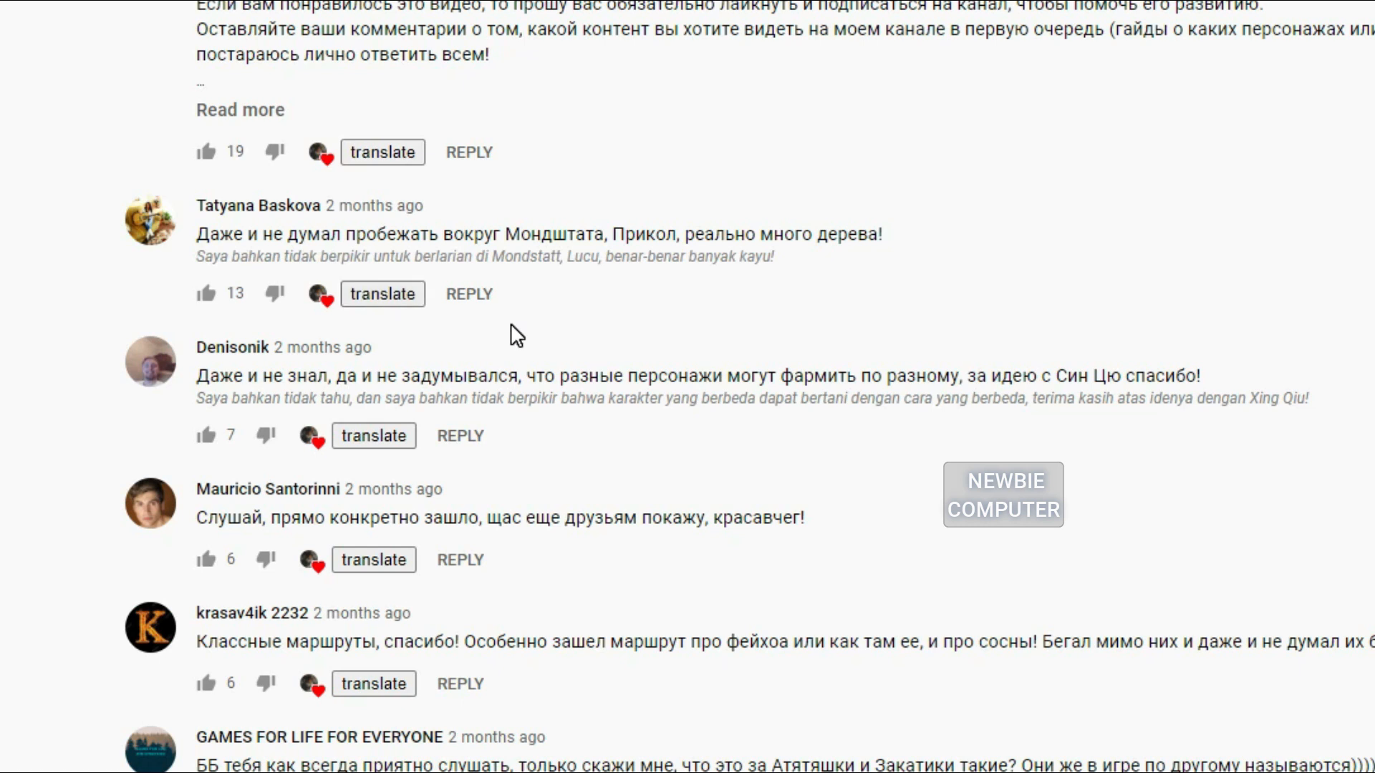
mouse_move(472, 274)
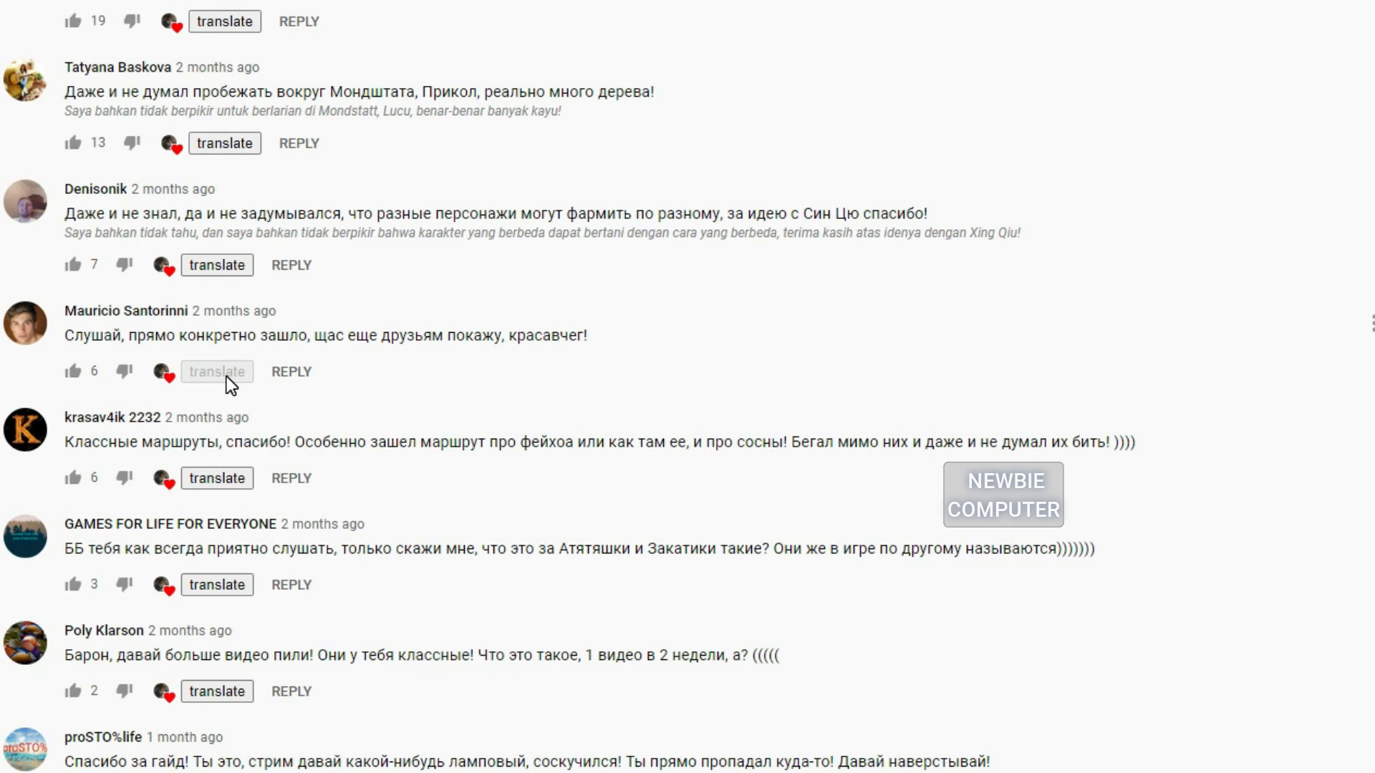
left_click(216, 371)
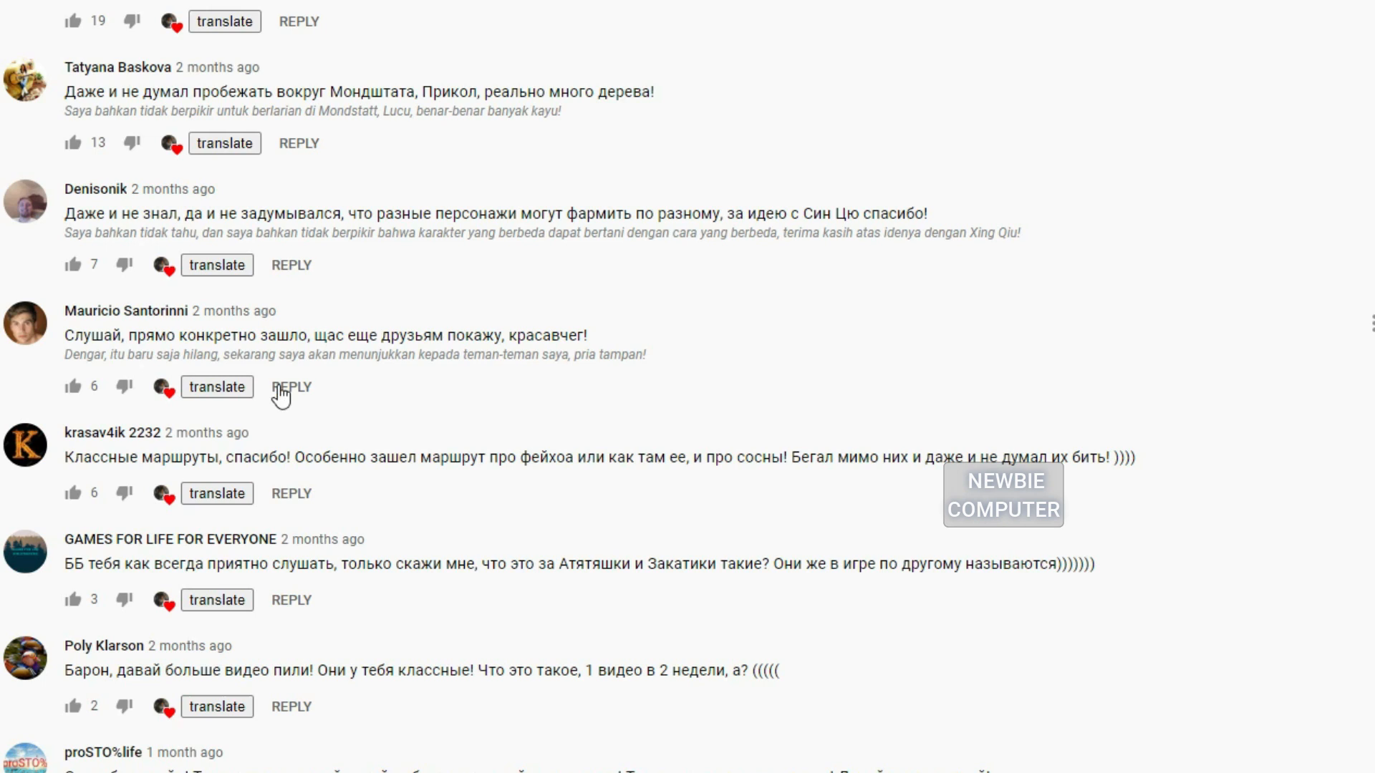
left_click(292, 387)
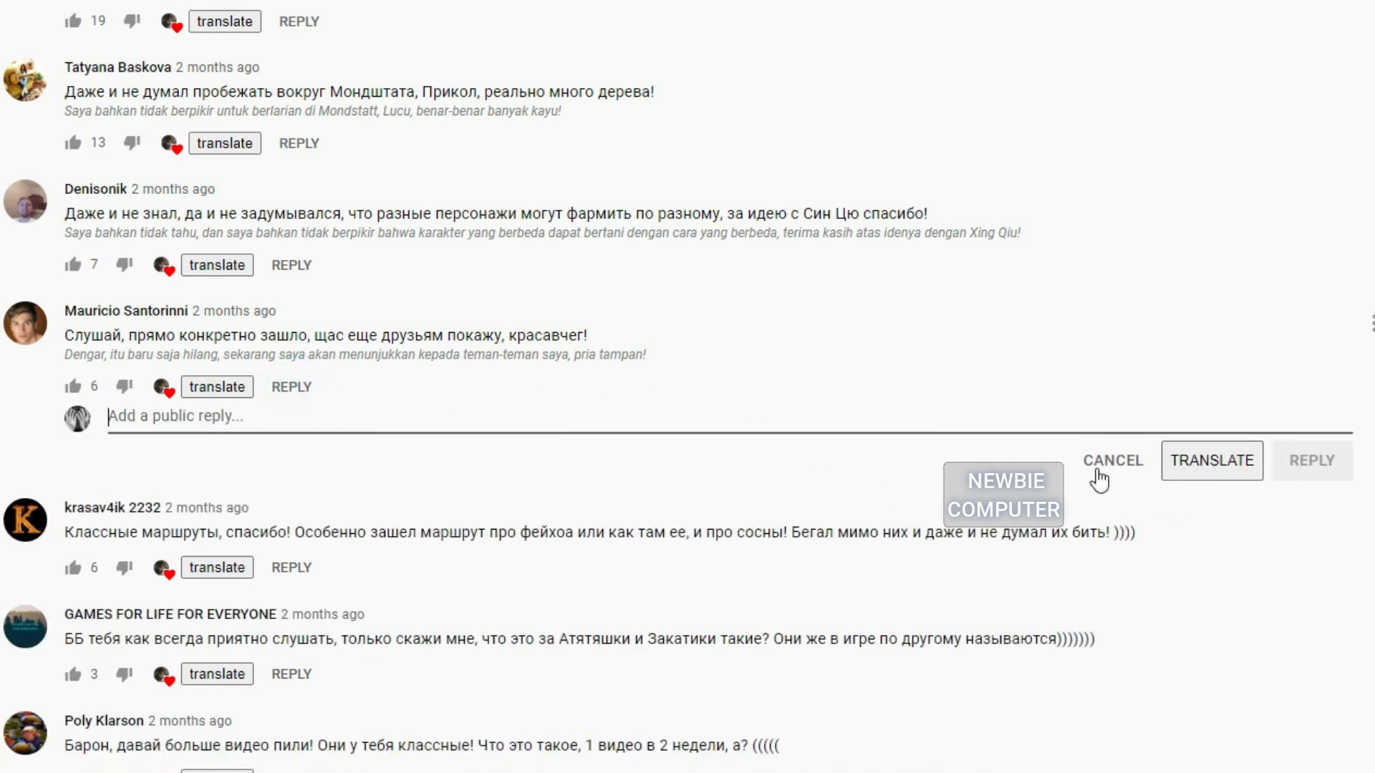
mouse_move(372, 449)
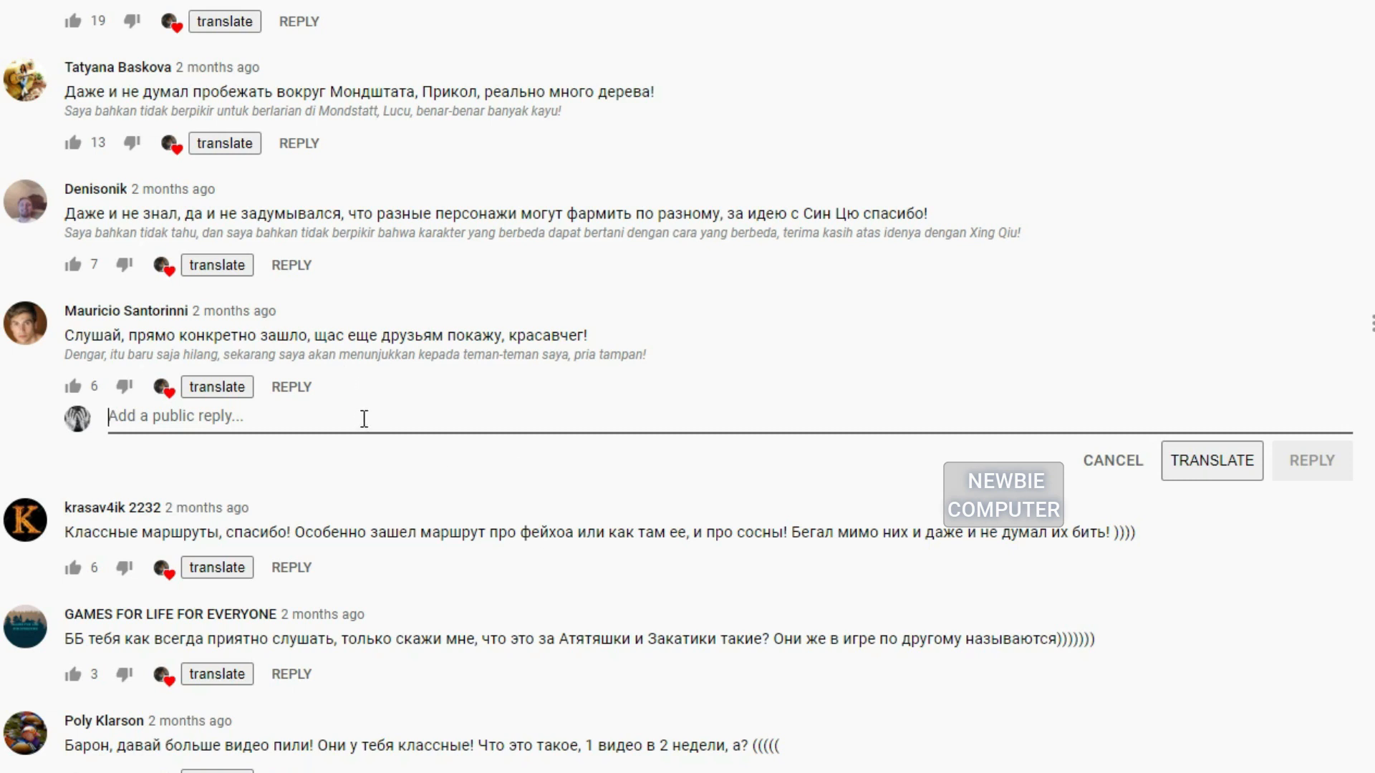
type("saya sangat menyu")
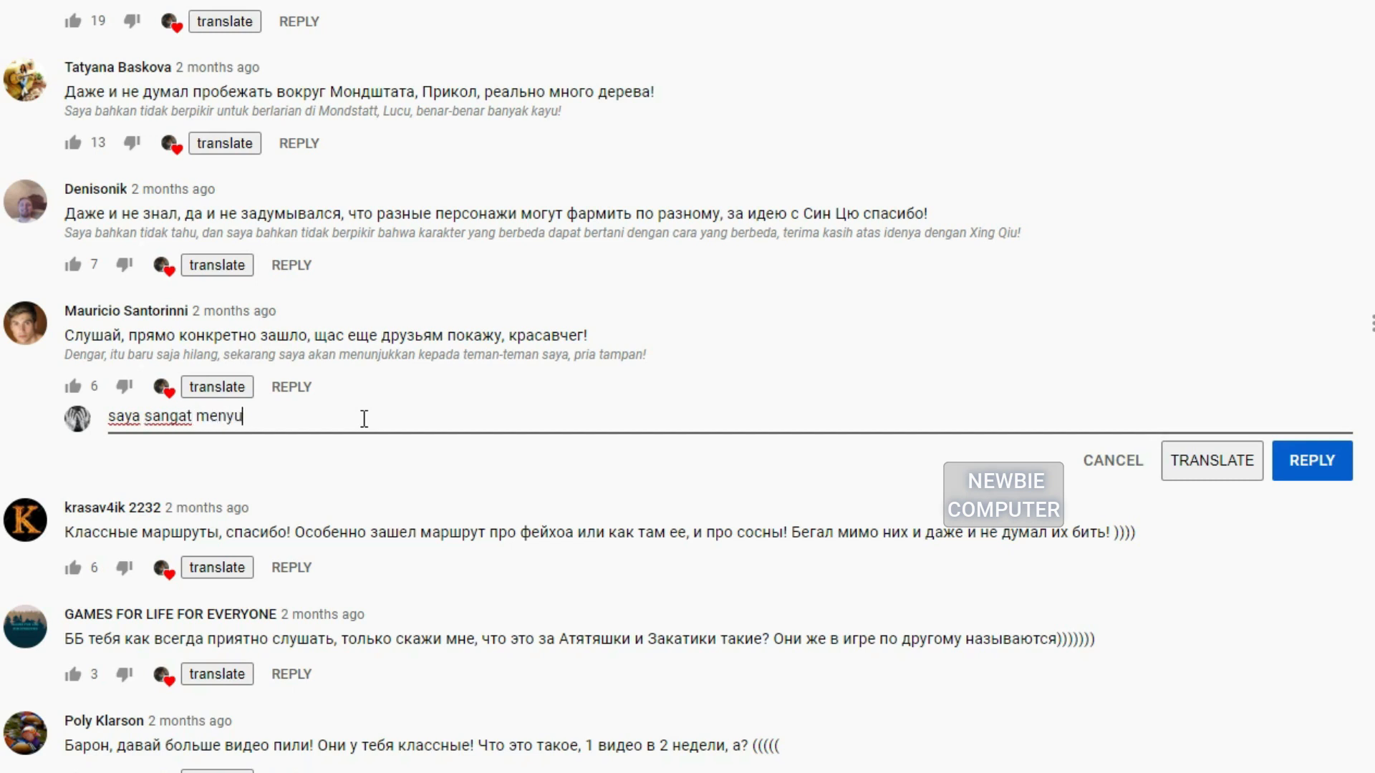
type("kainya !")
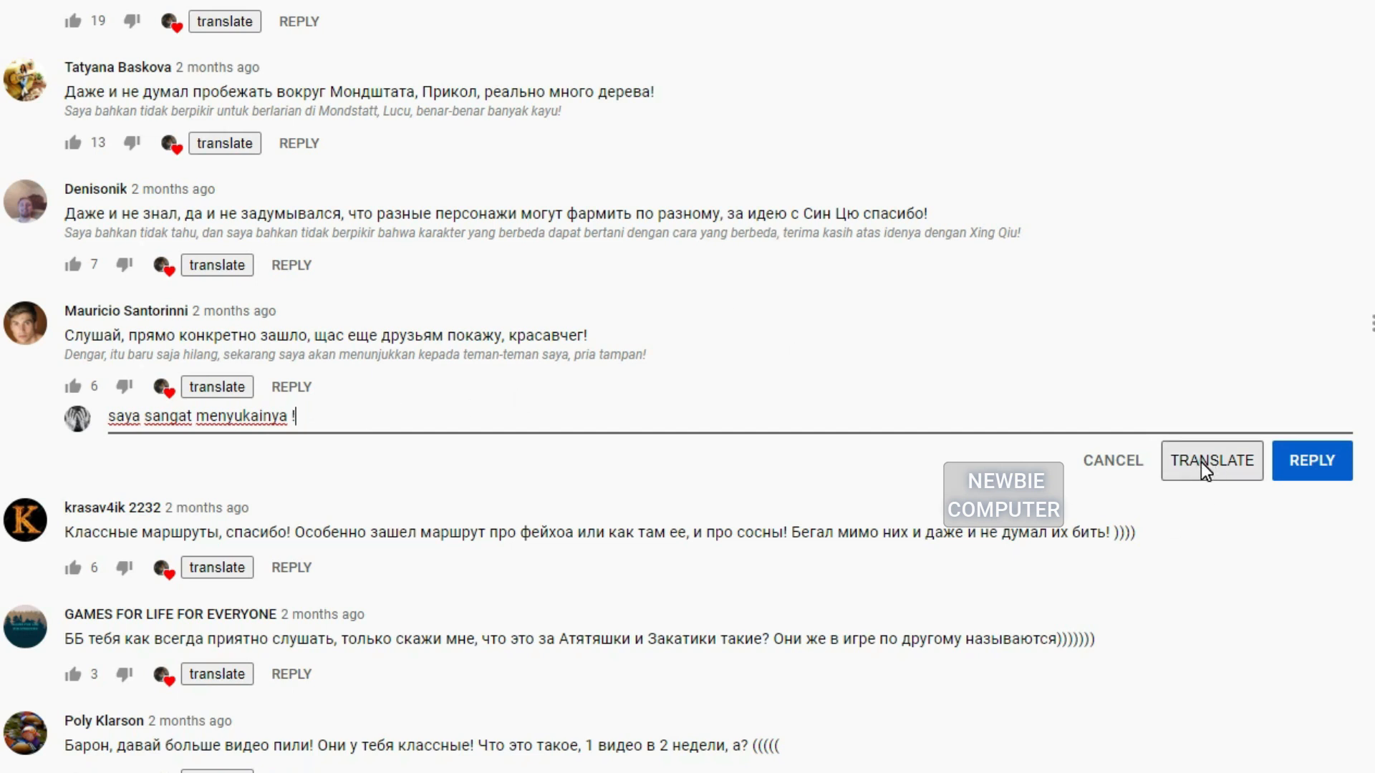
left_click(1212, 461)
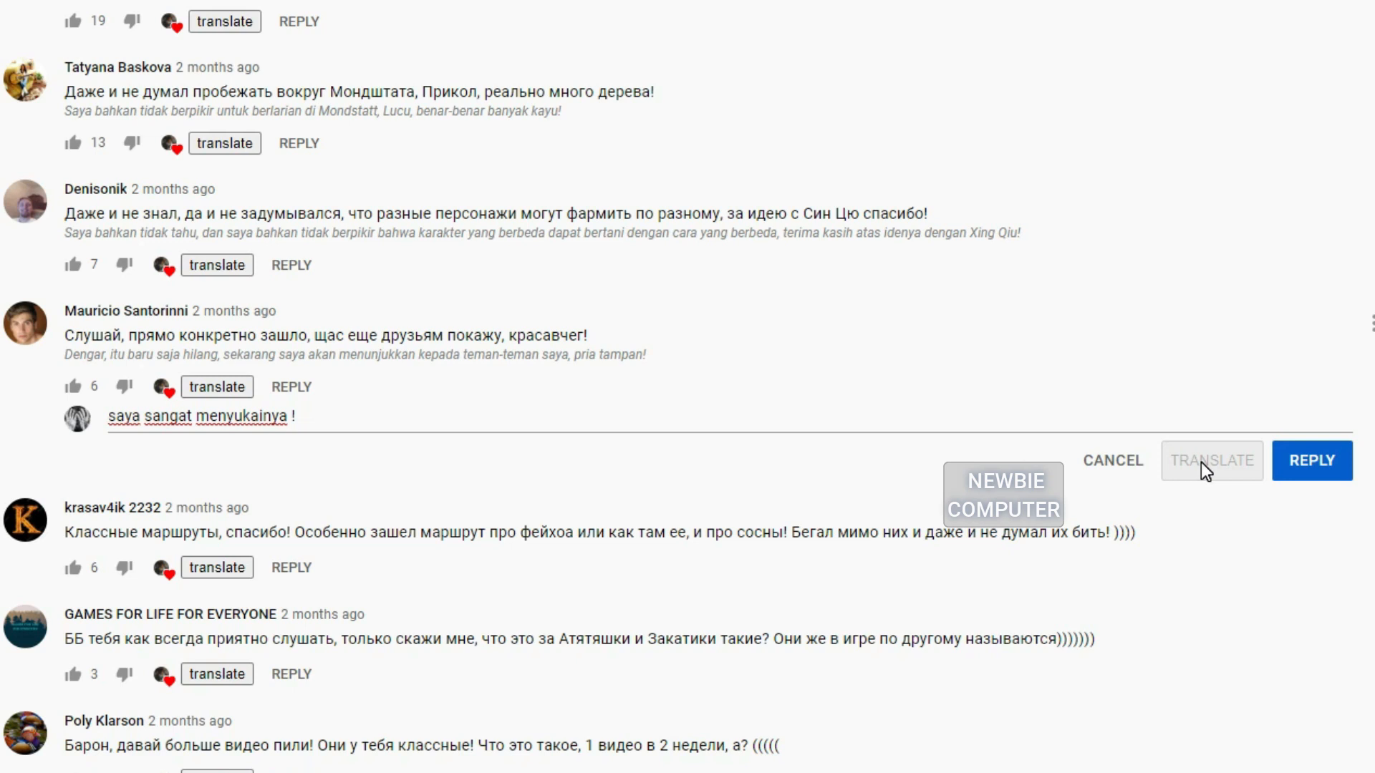
left_click(1210, 461)
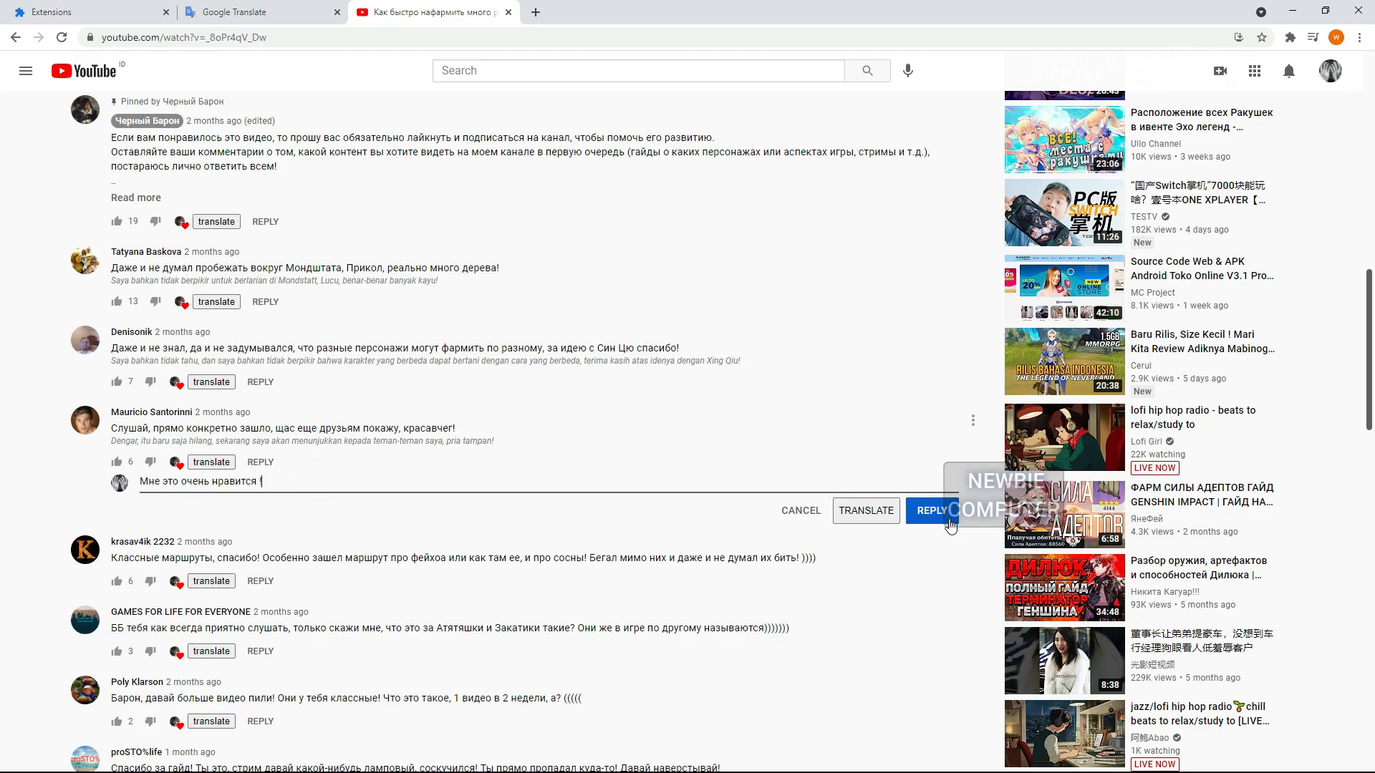
mouse_move(815, 517)
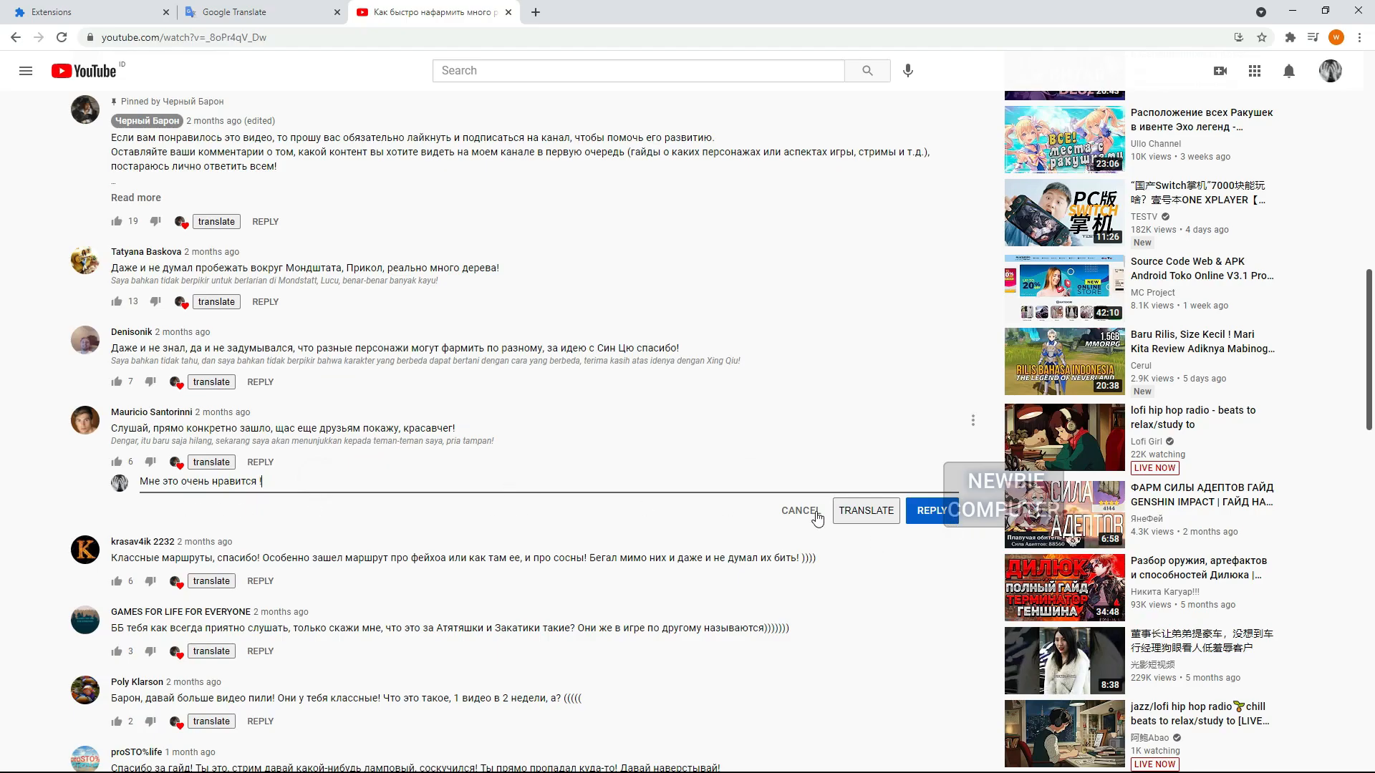
Scroll to the channel owner's reply and translate it into Indonesian.
scroll("down", 3)
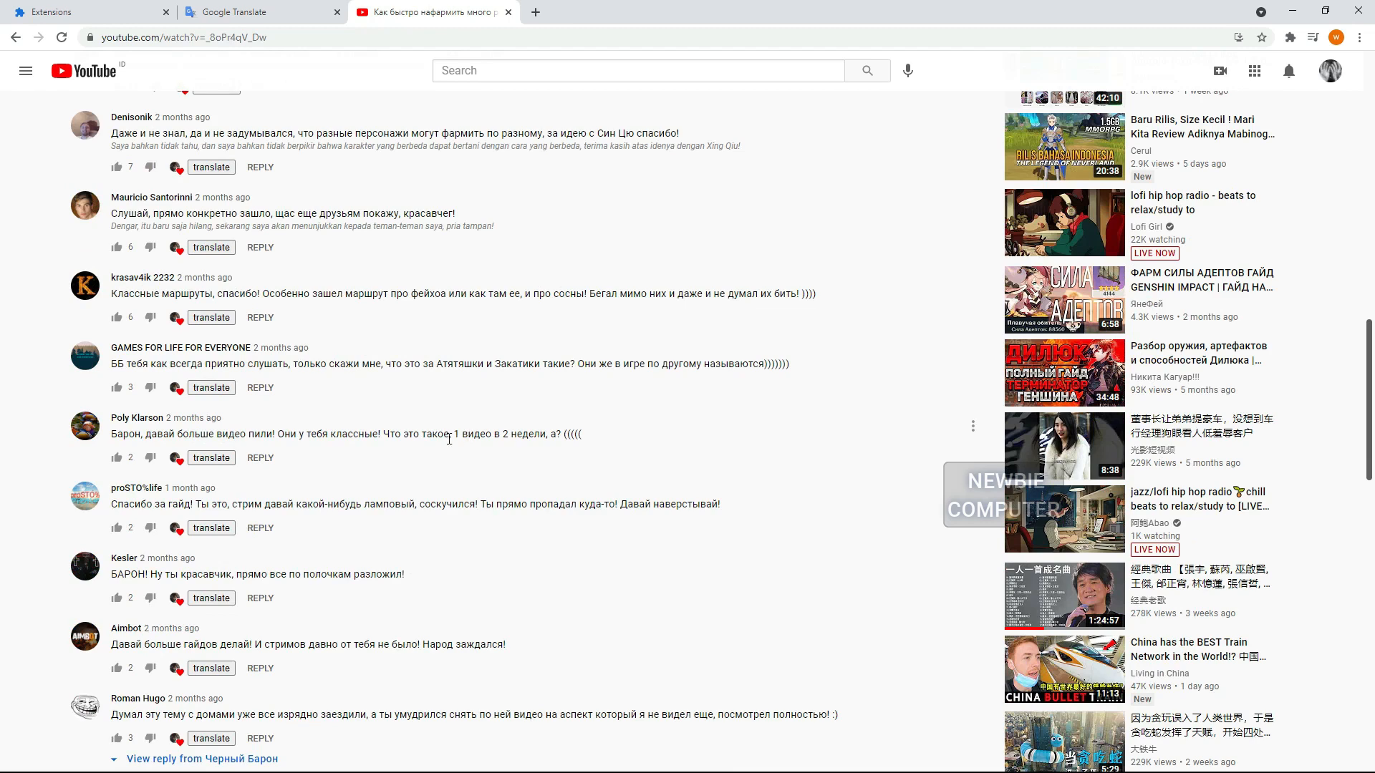
scroll("down", 3)
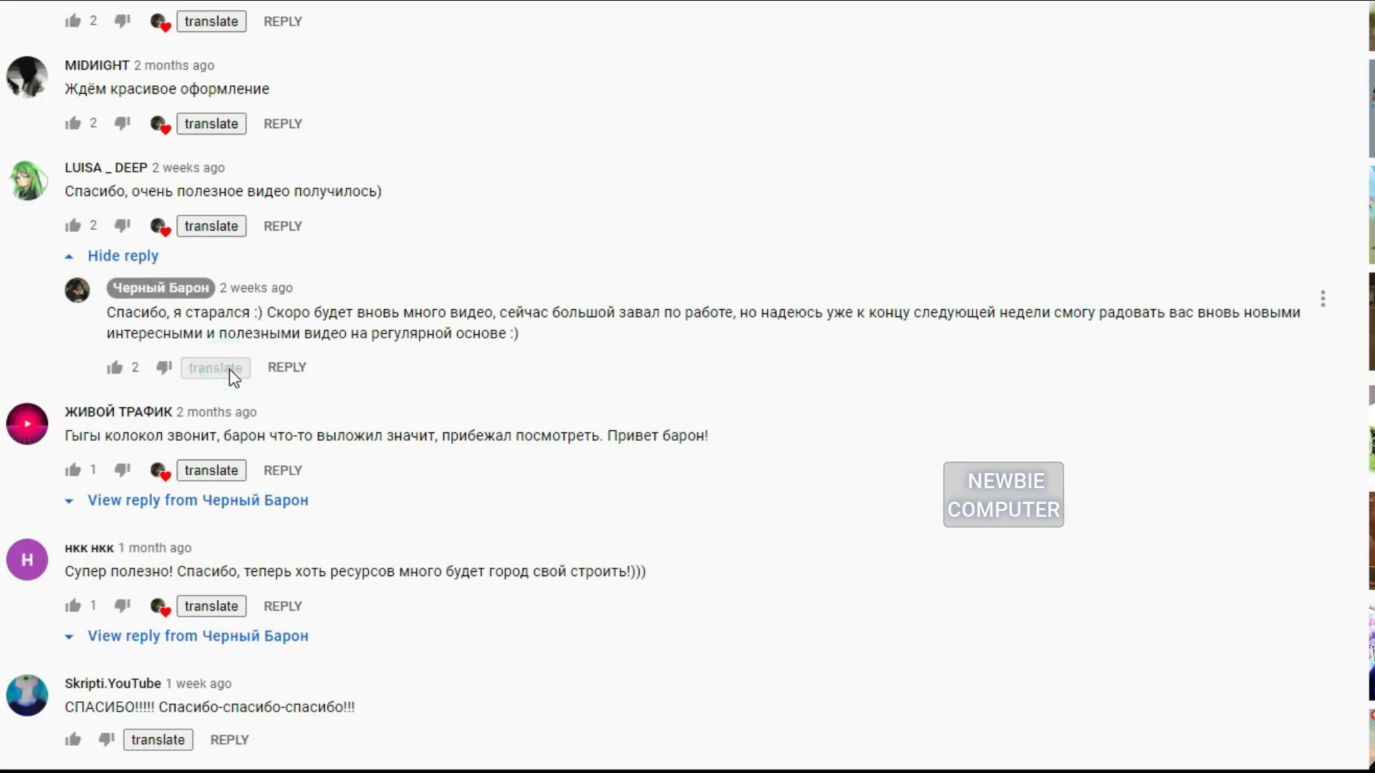
mouse_move(490, 391)
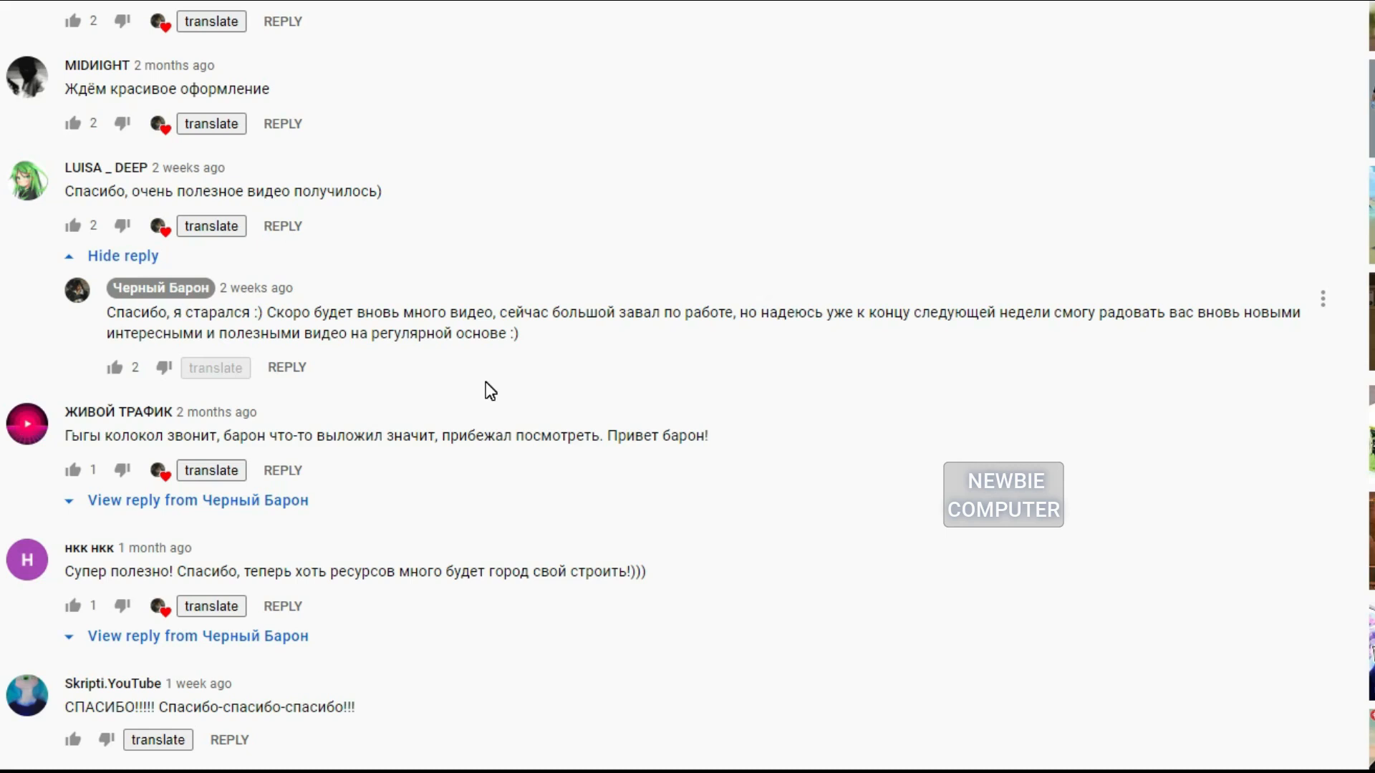
left_click(215, 368)
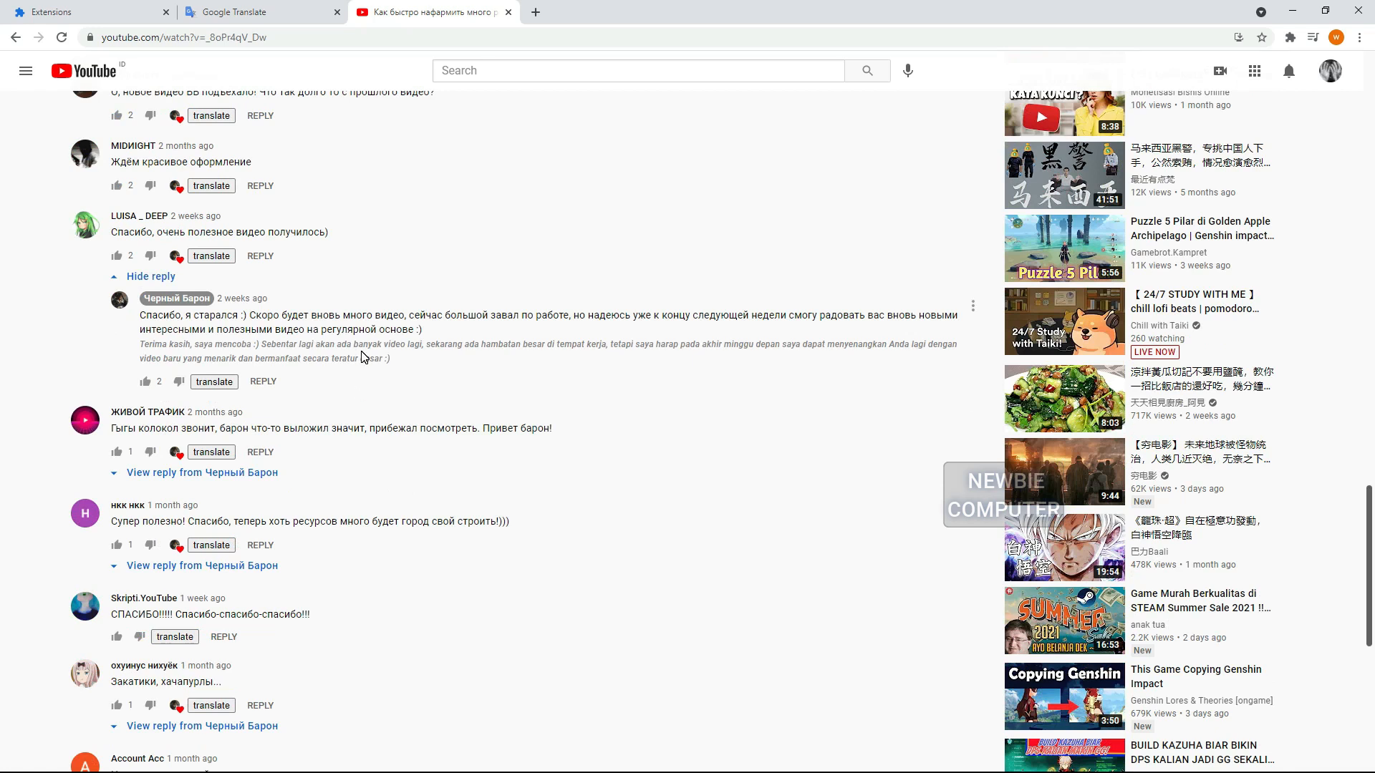
Begin a reply to the owner's reply, typing 'teri'.
left_click(263, 381)
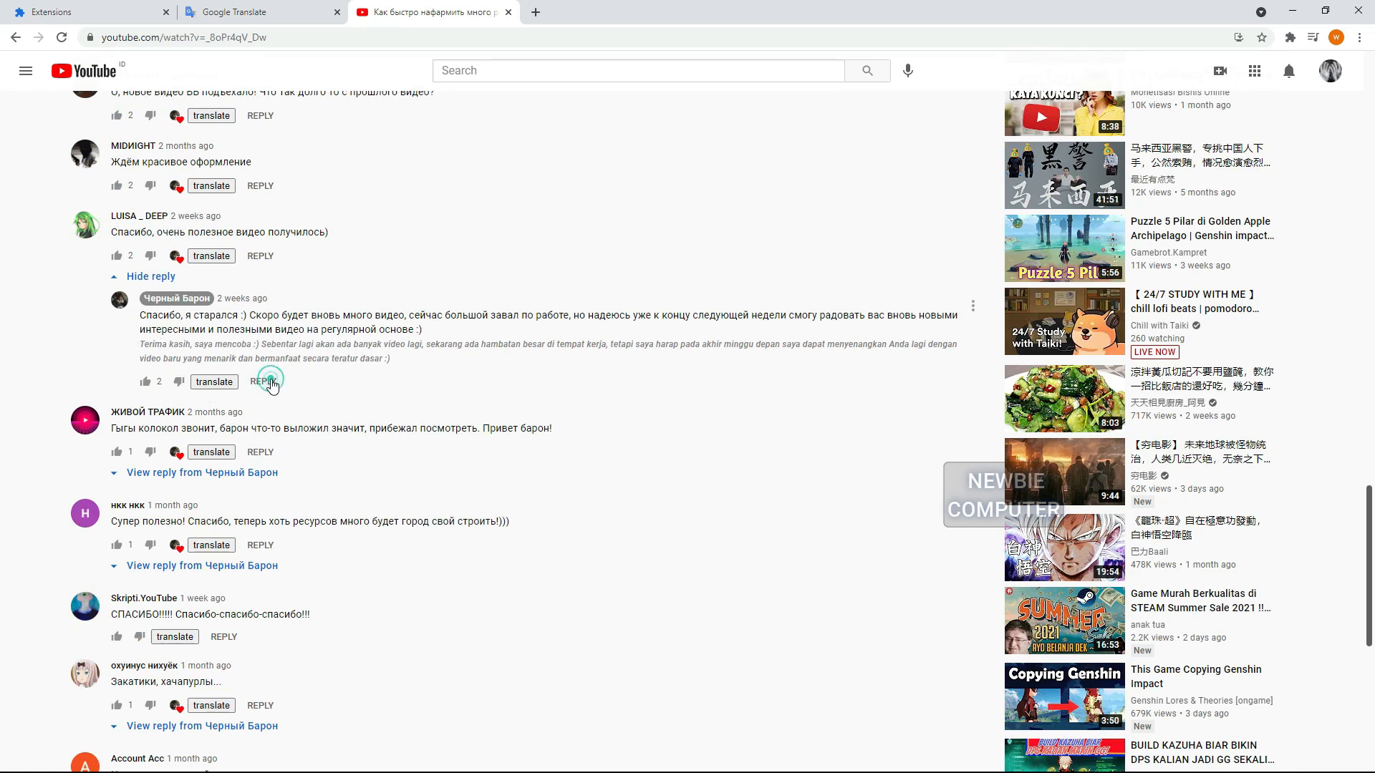
left_click(263, 382)
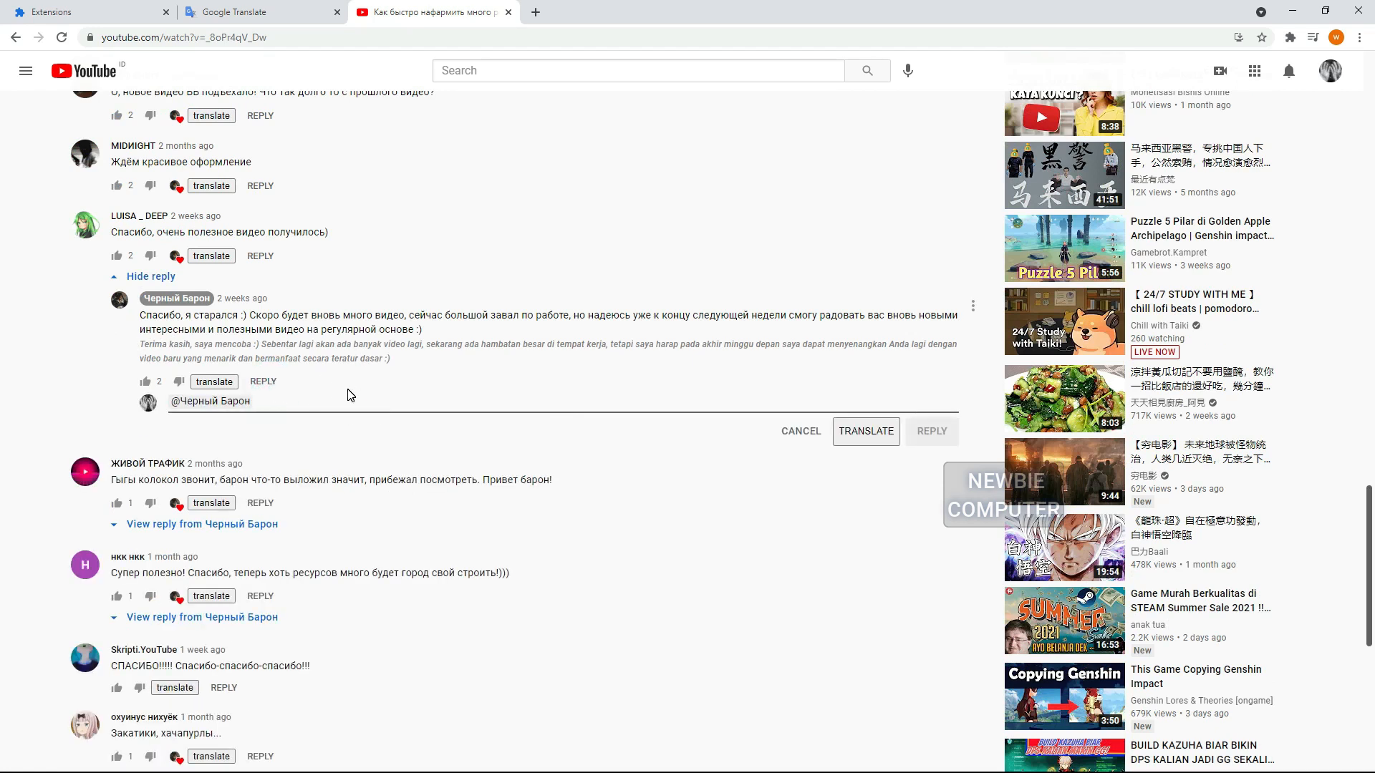
type("teri")
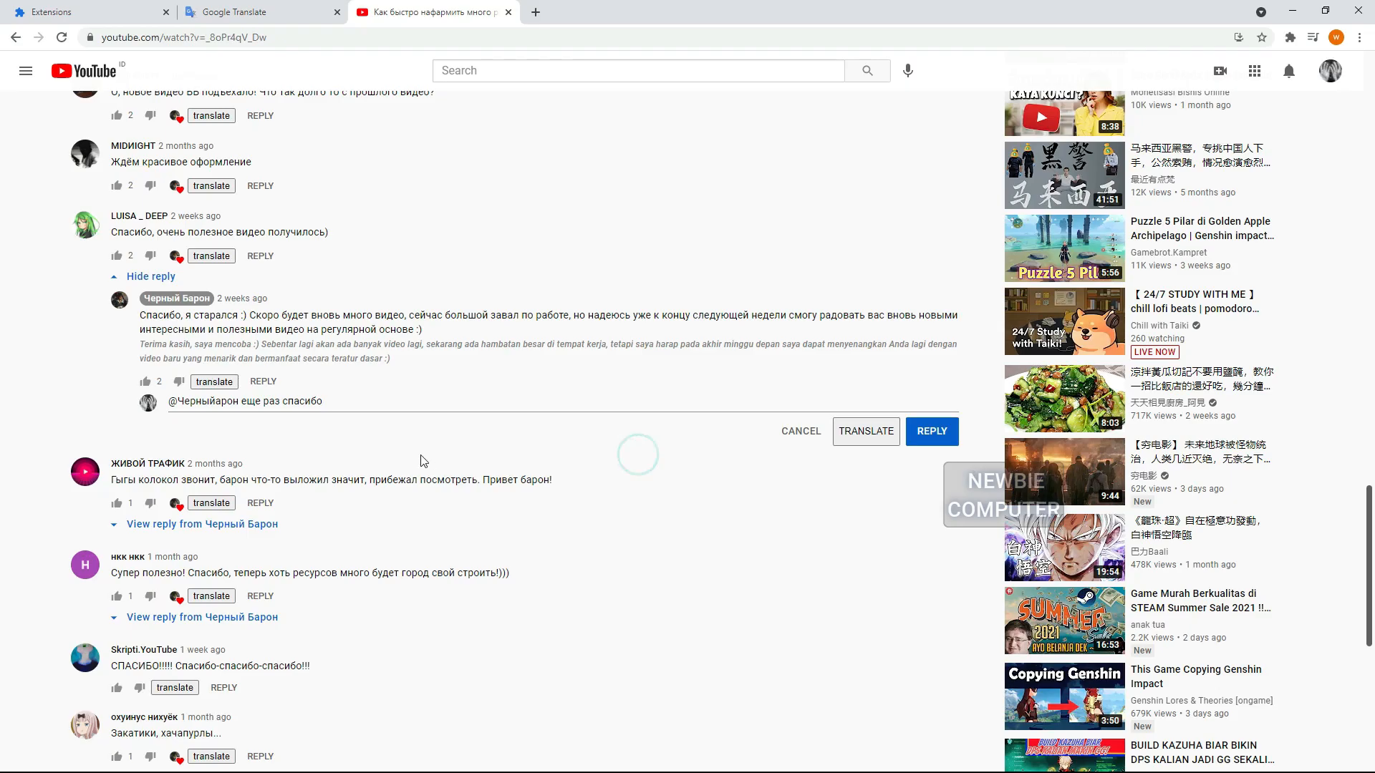
scroll("down", 3)
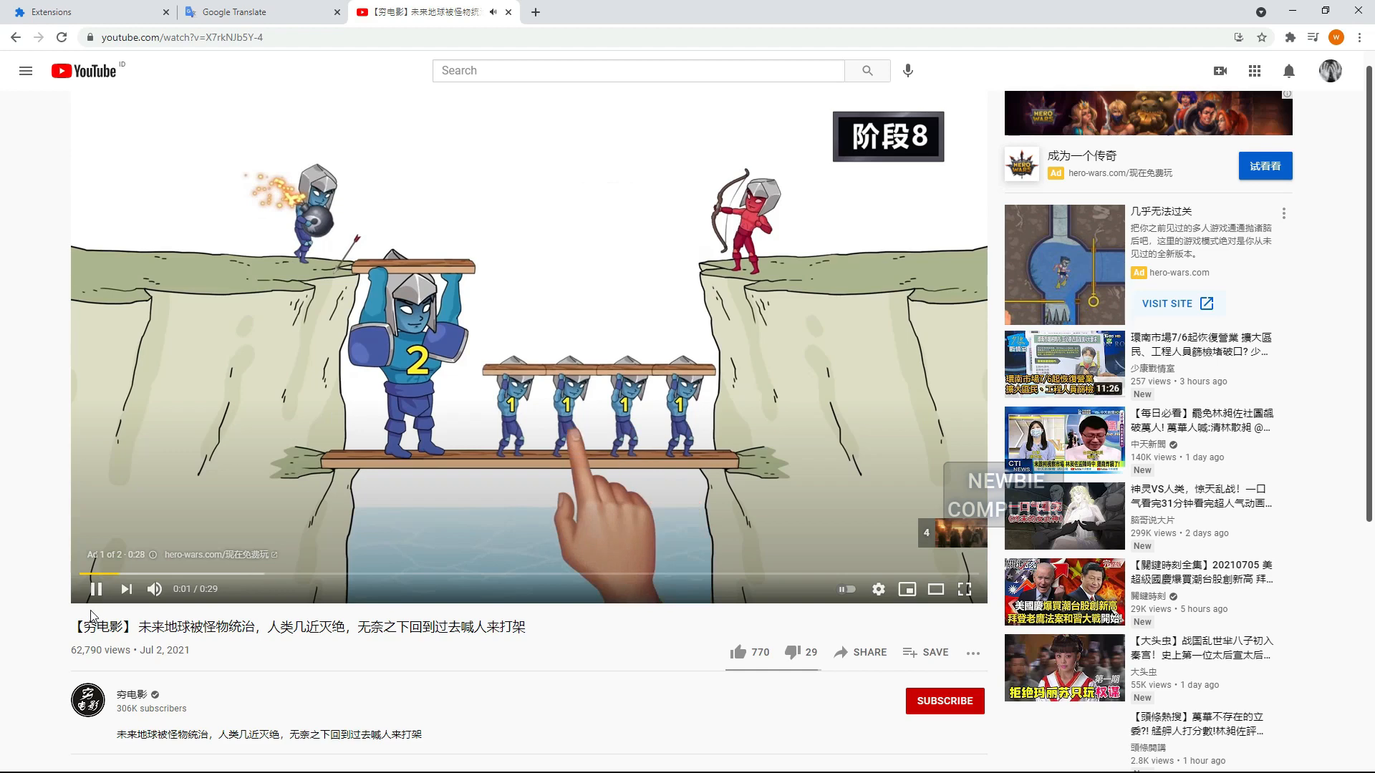
scroll("down", 3)
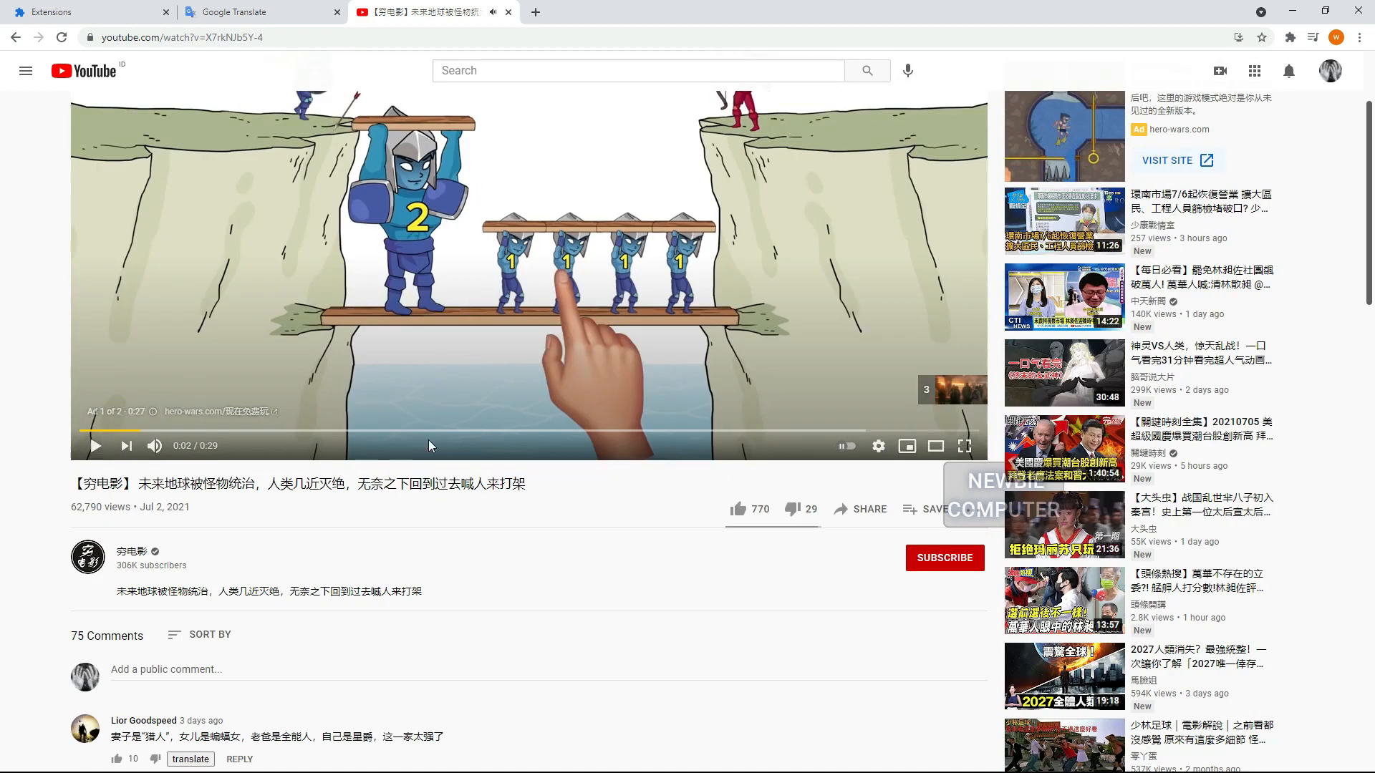
scroll("down", 3)
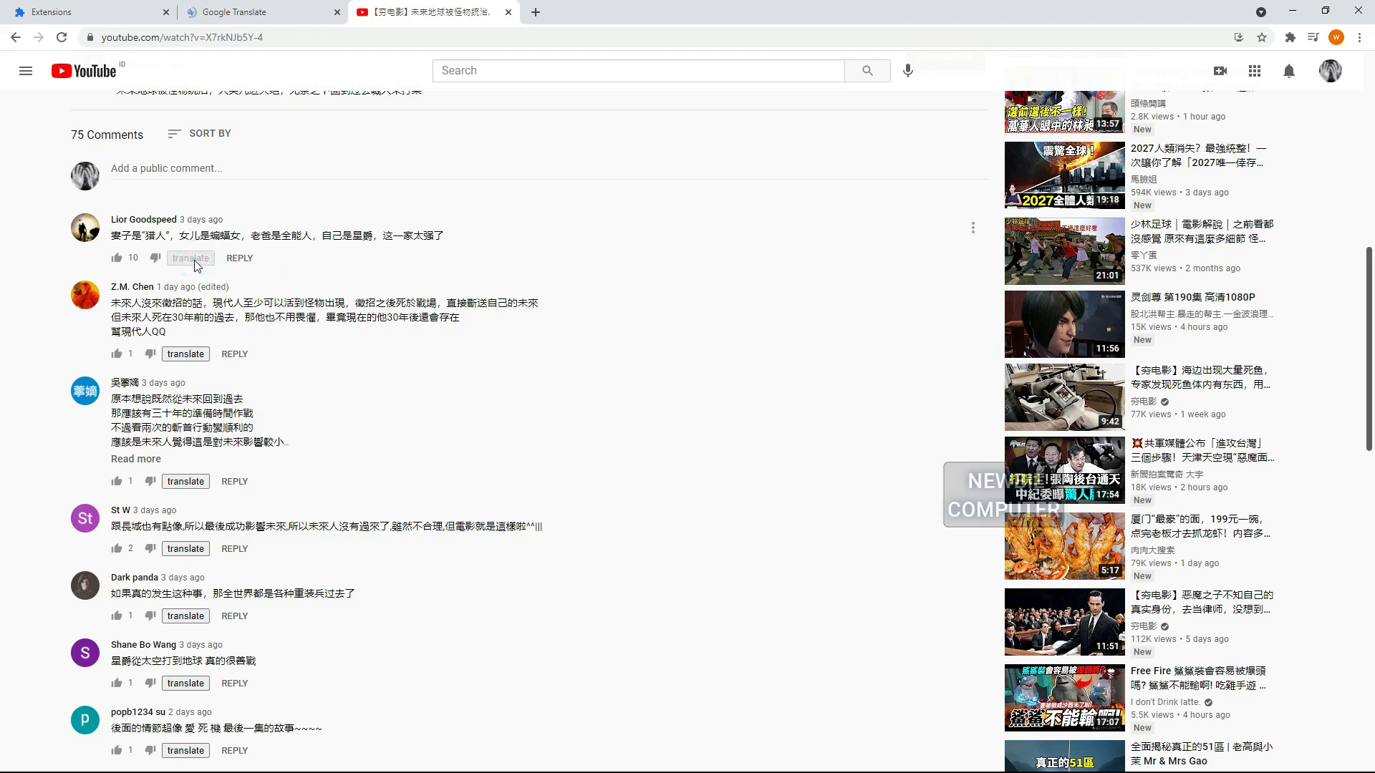
mouse_move(393, 281)
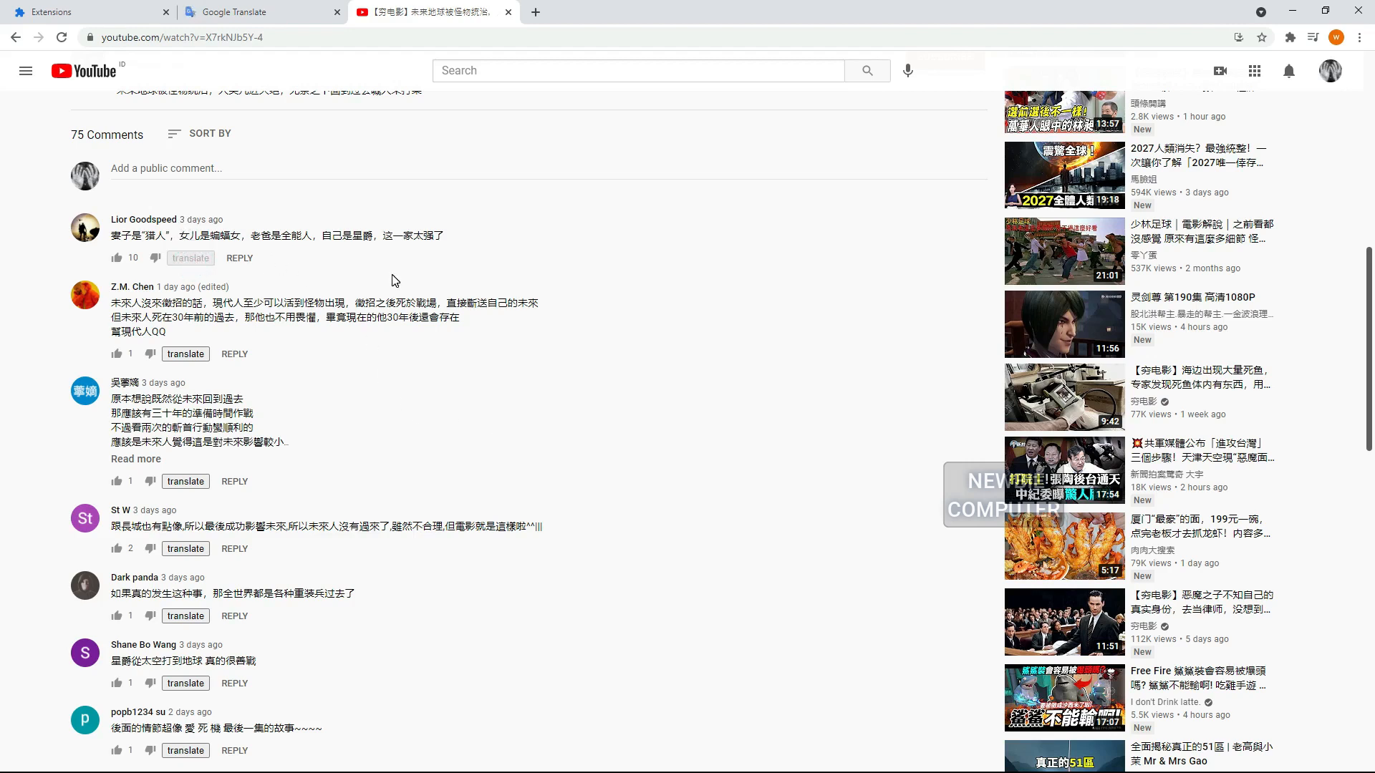
mouse_move(368, 277)
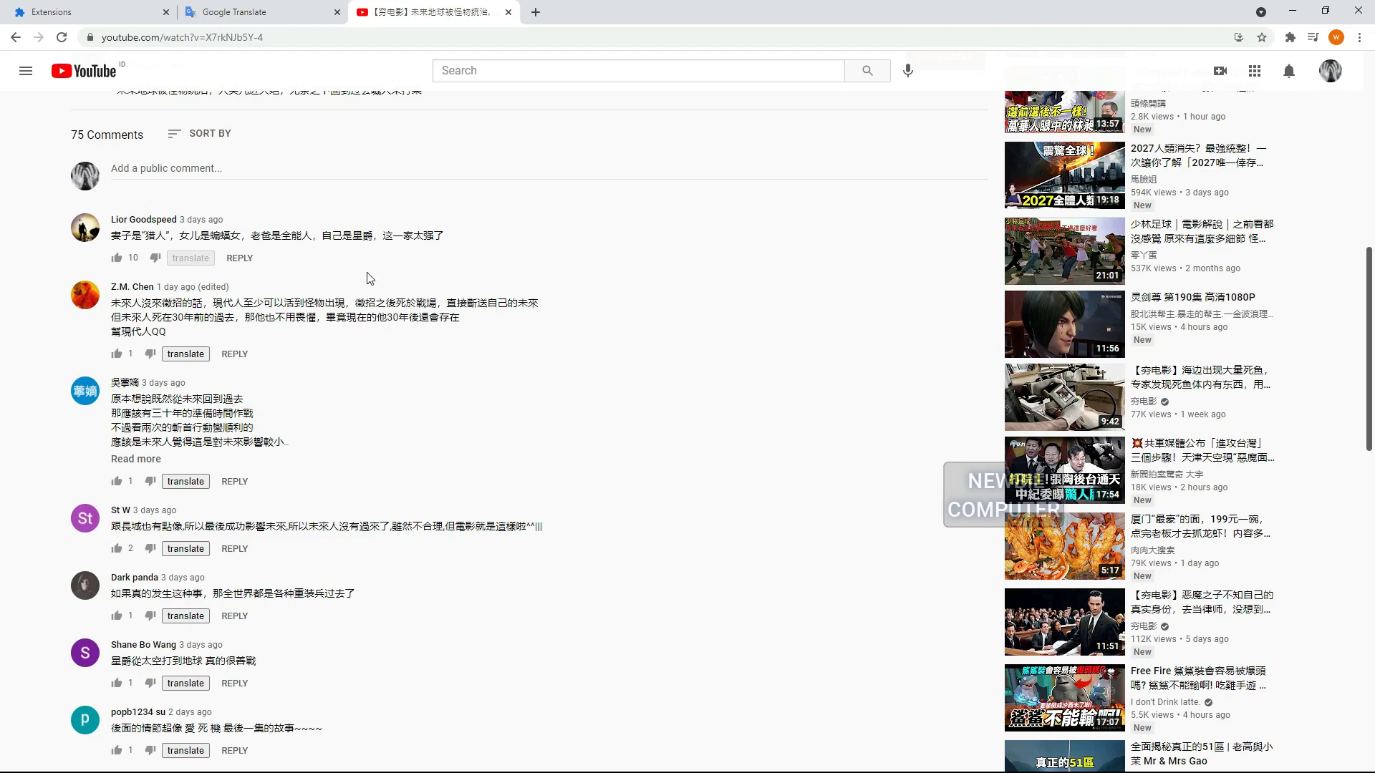
mouse_move(364, 277)
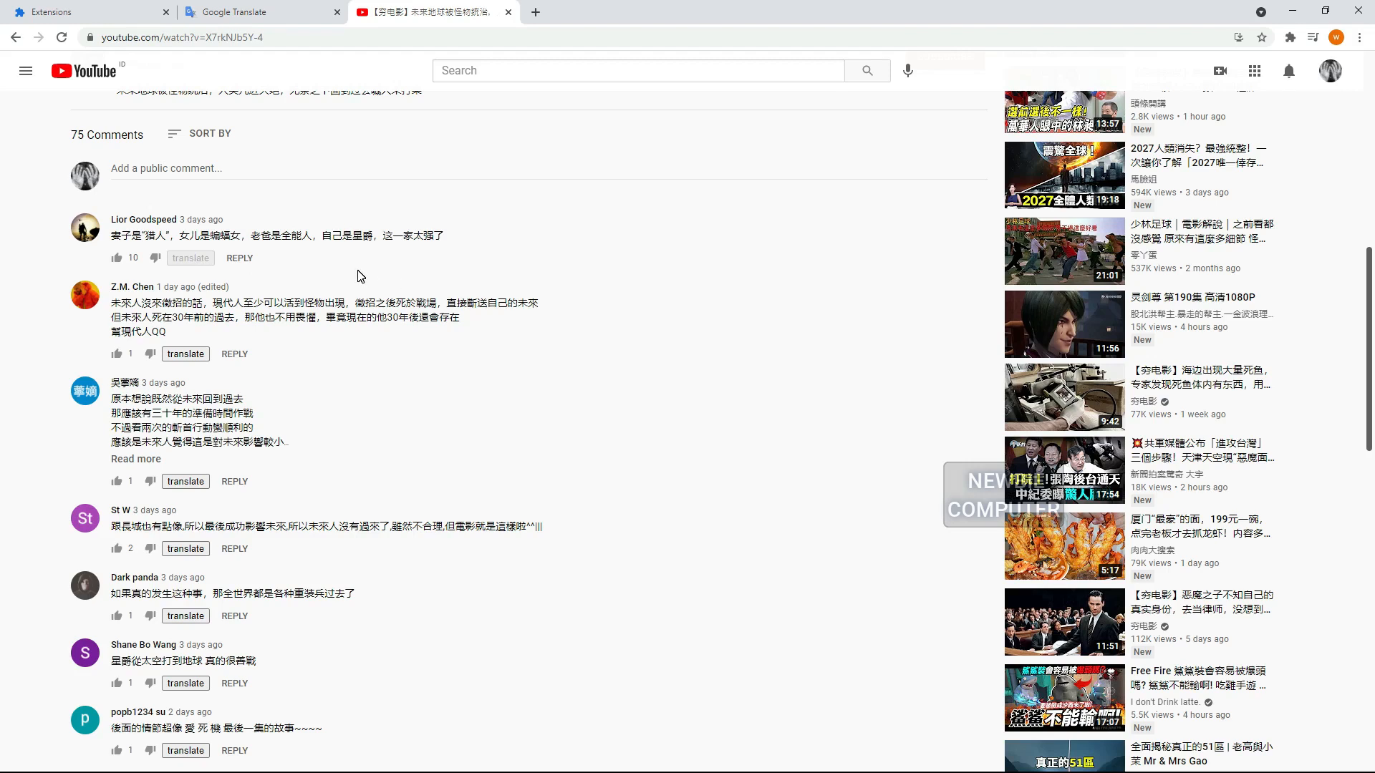
left_click(190, 258)
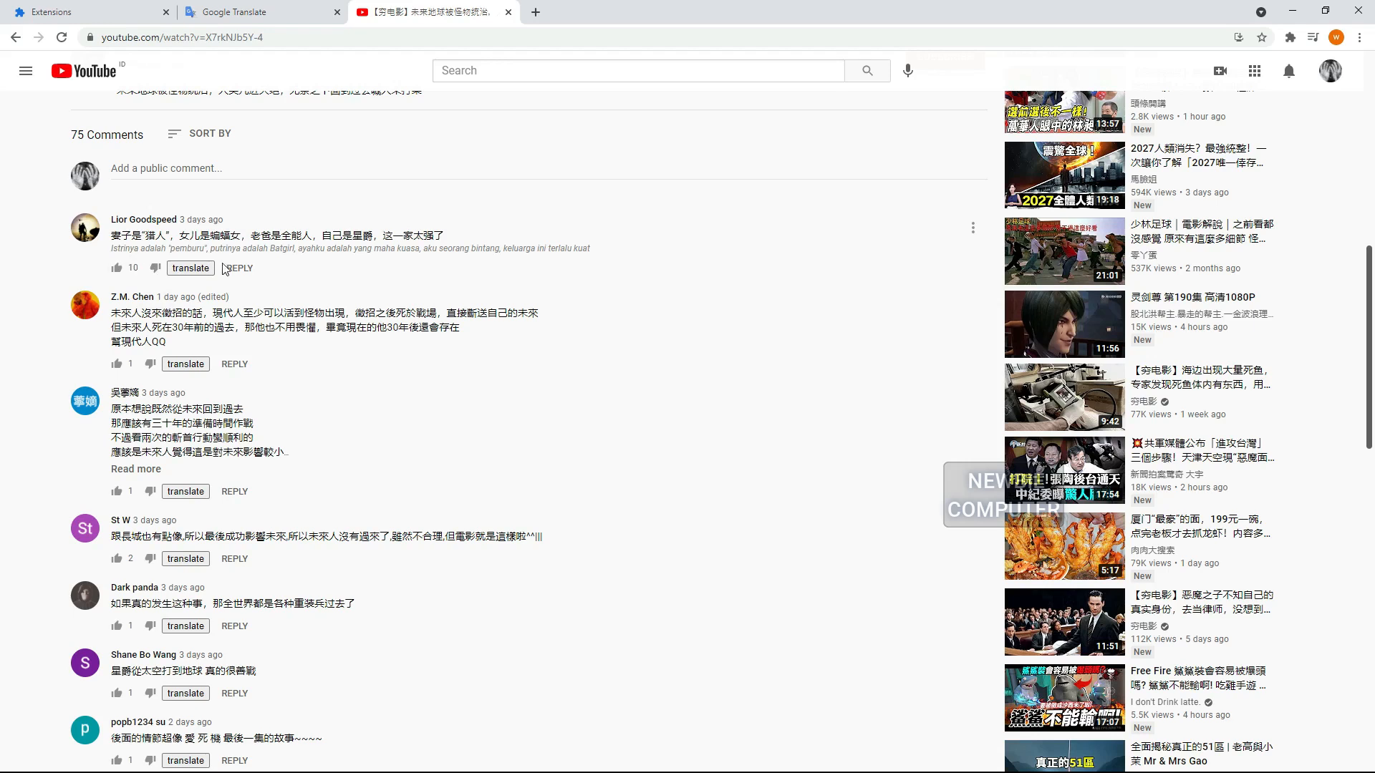
mouse_move(560, 253)
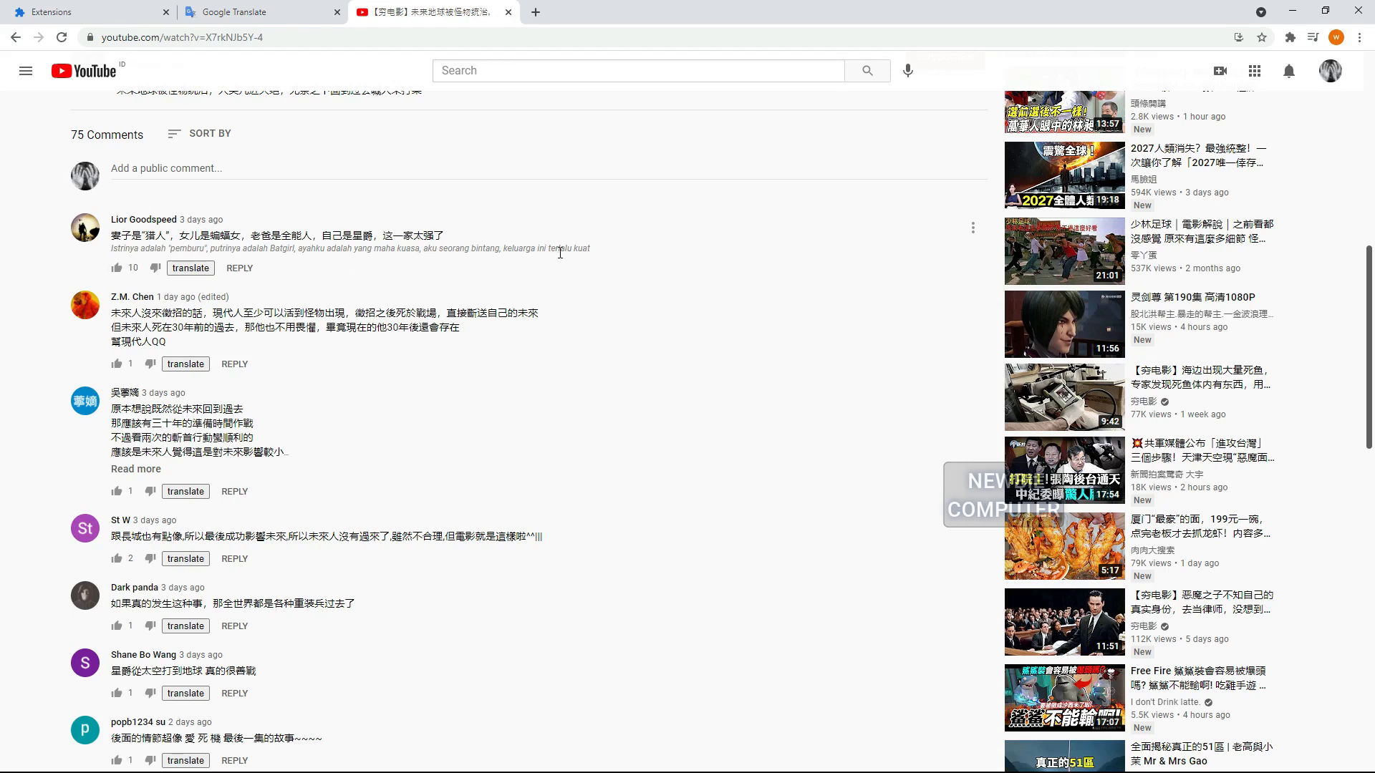
scroll("down", 3)
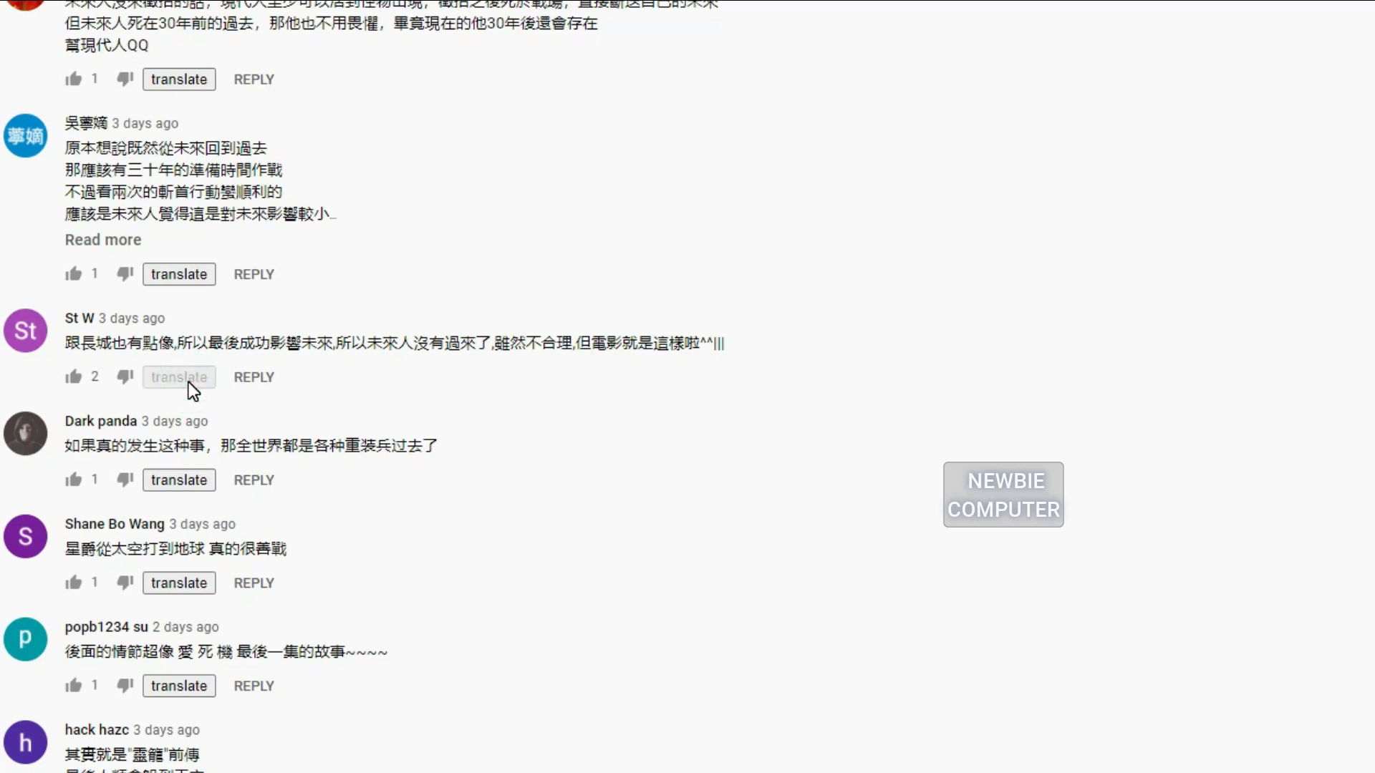
left_click(179, 377)
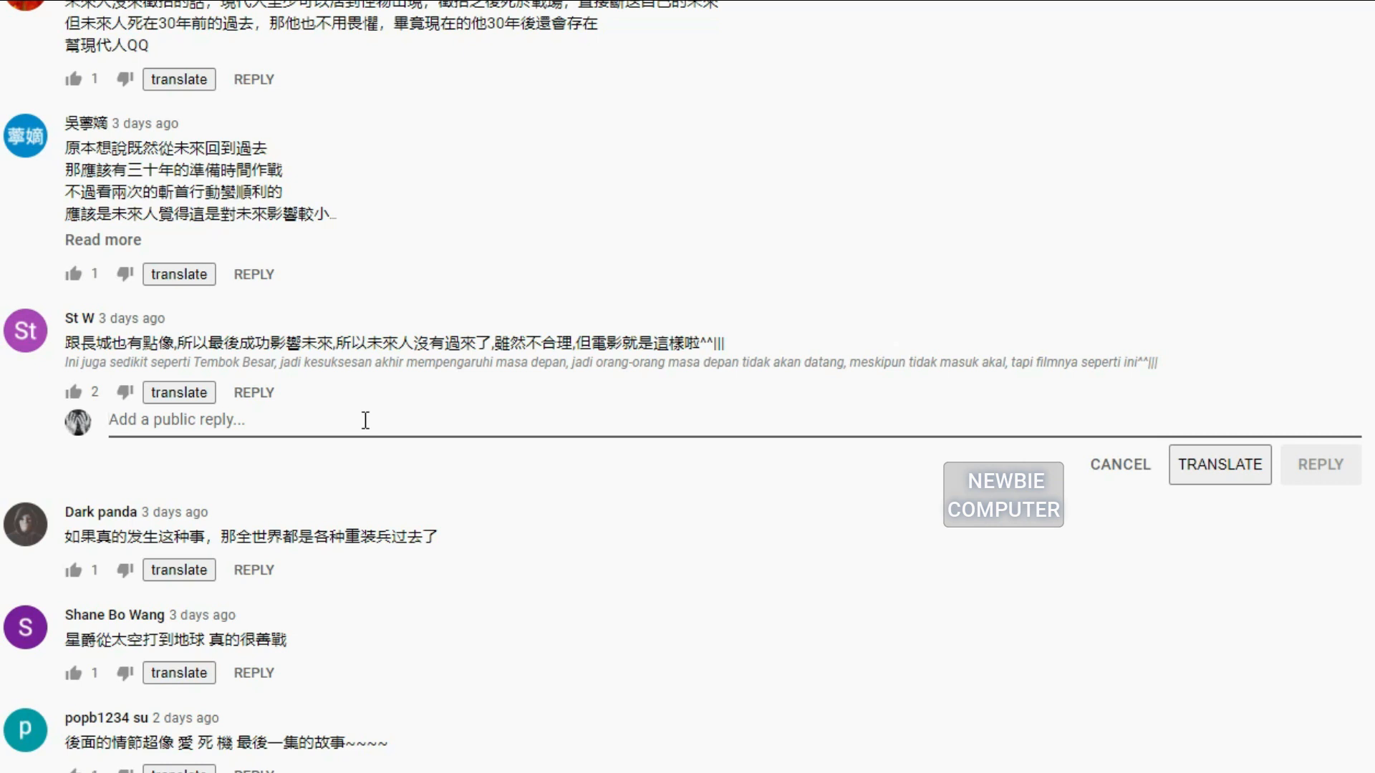
Draft an Indonesian reply to St W and translate it to Chinese '昨天我也经历过', comparing with Google Translate.
type("kemaren saya jug")
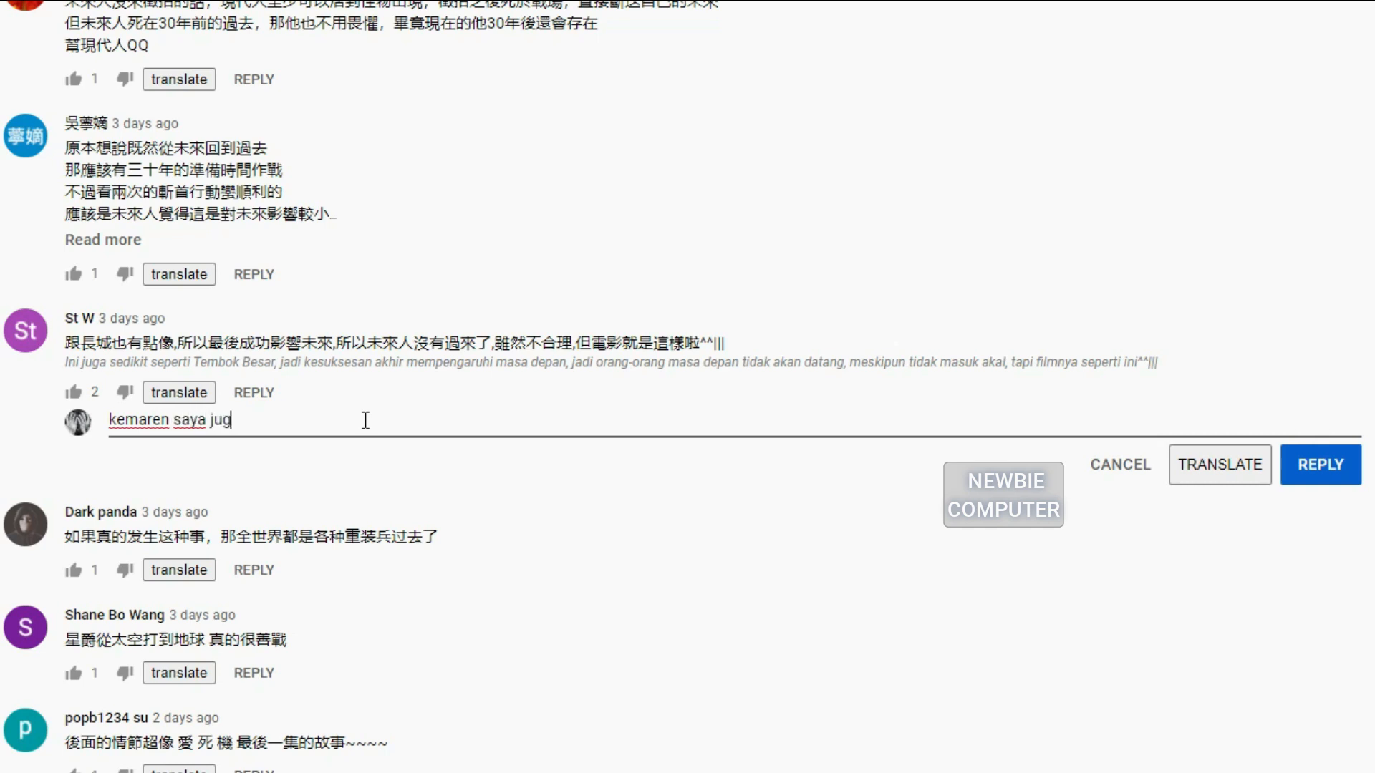
type("a mengalami")
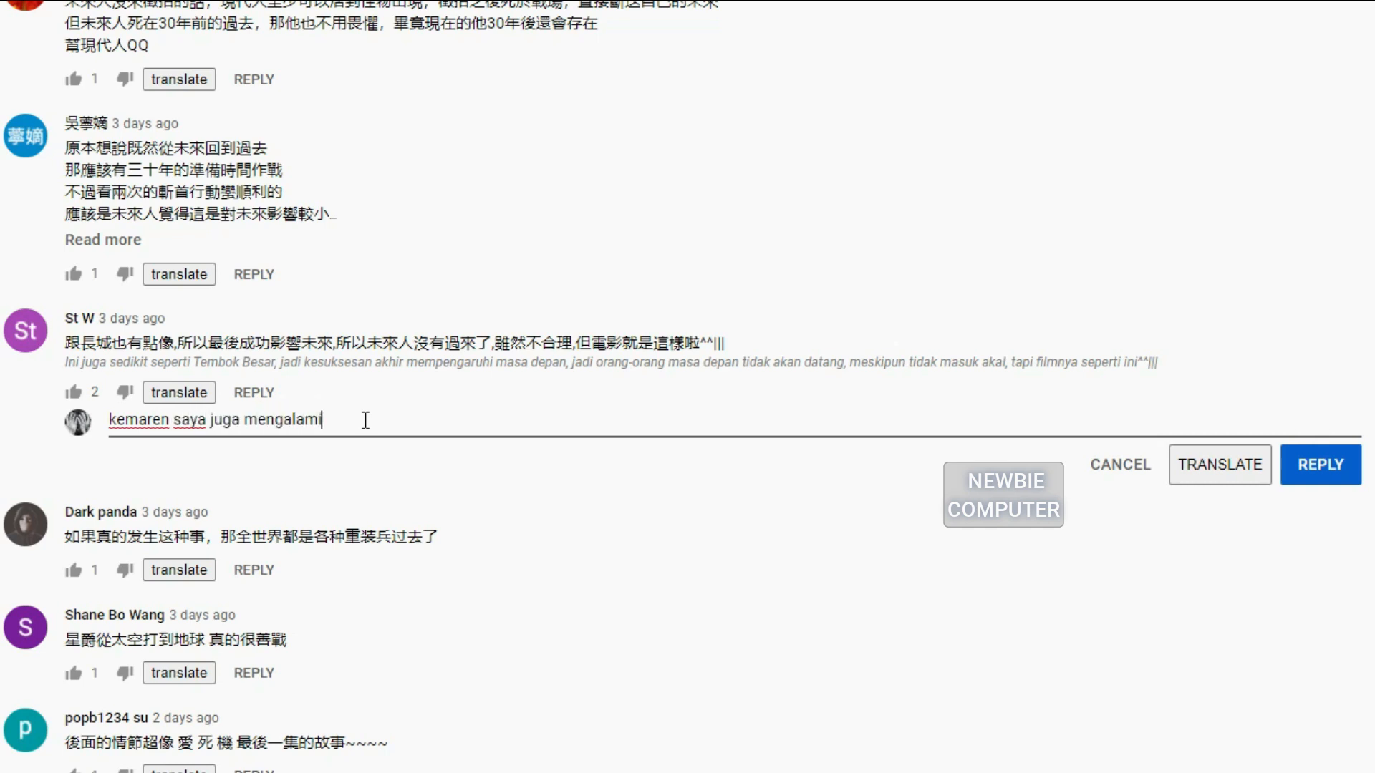
type("nya")
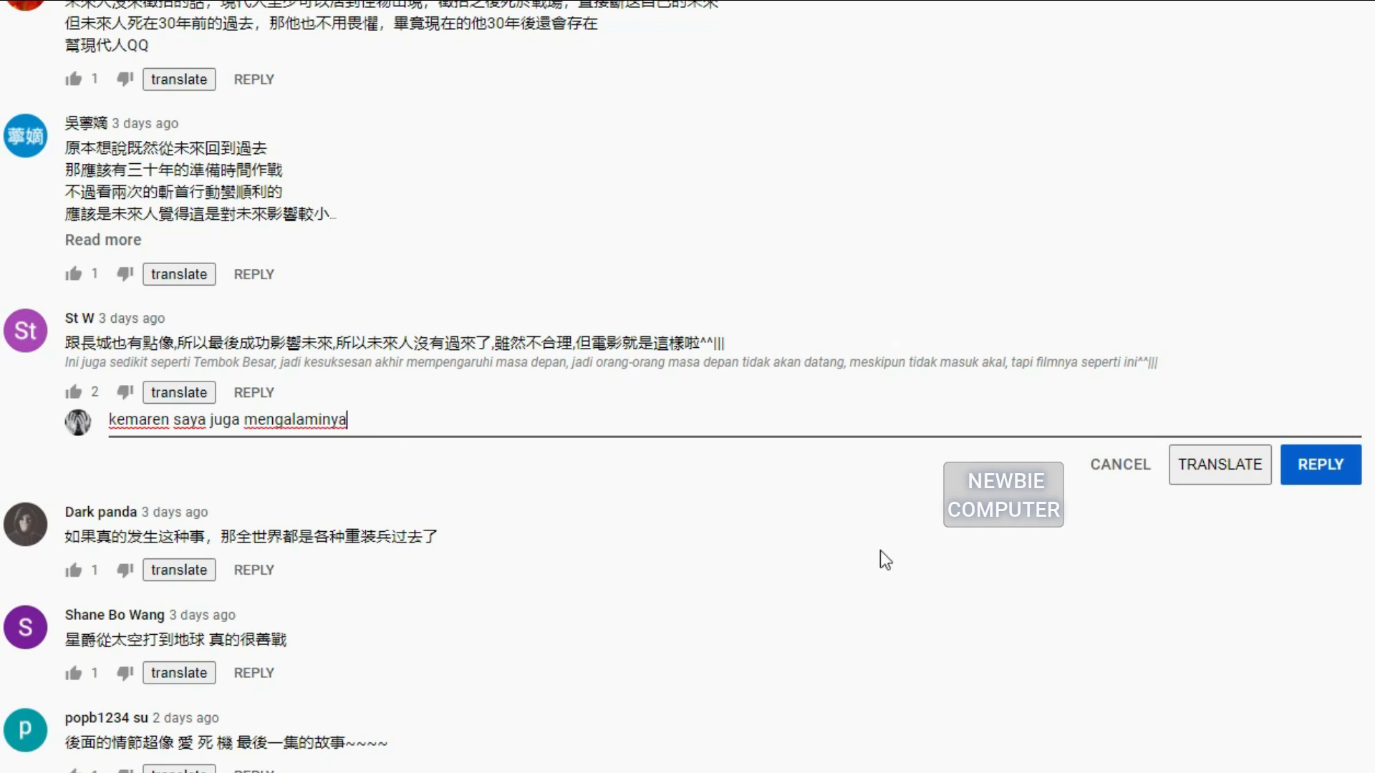
left_click(1218, 464)
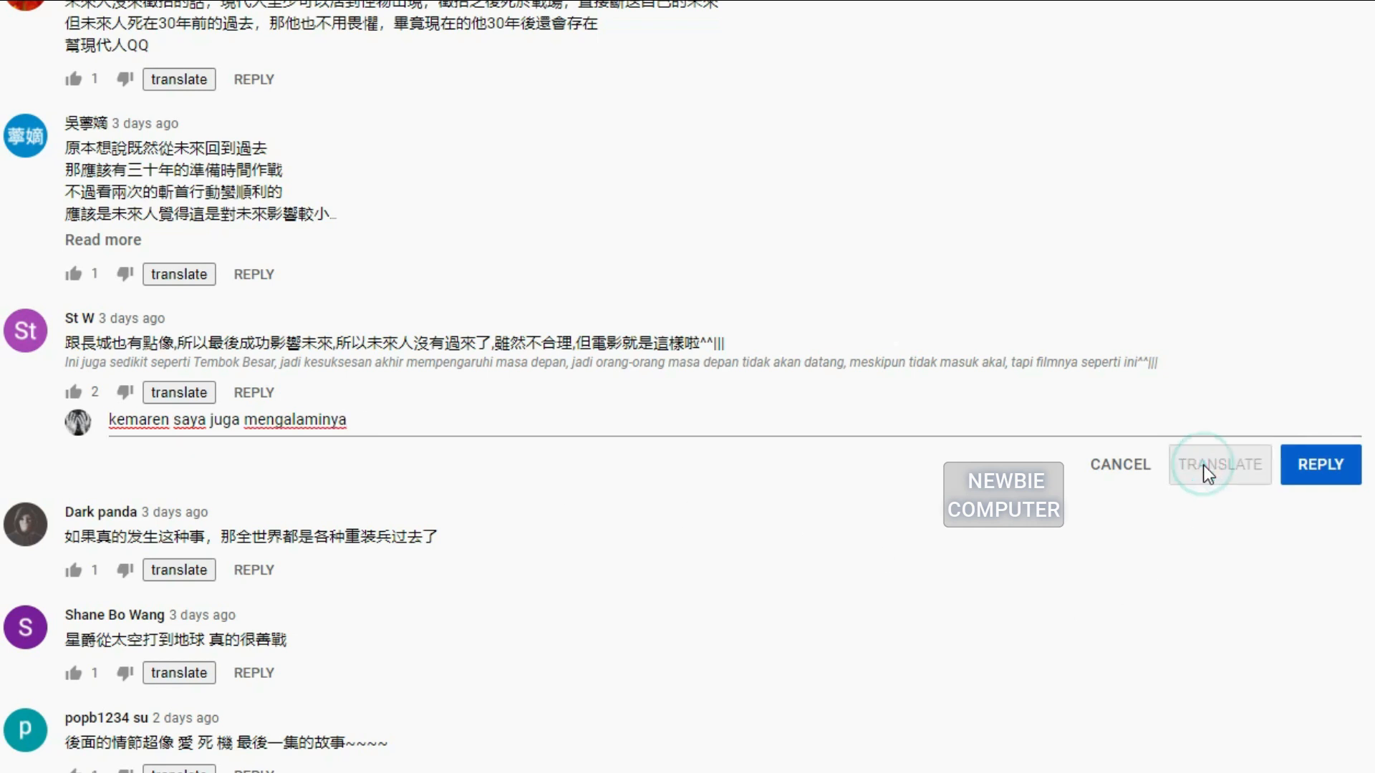
mouse_move(837, 450)
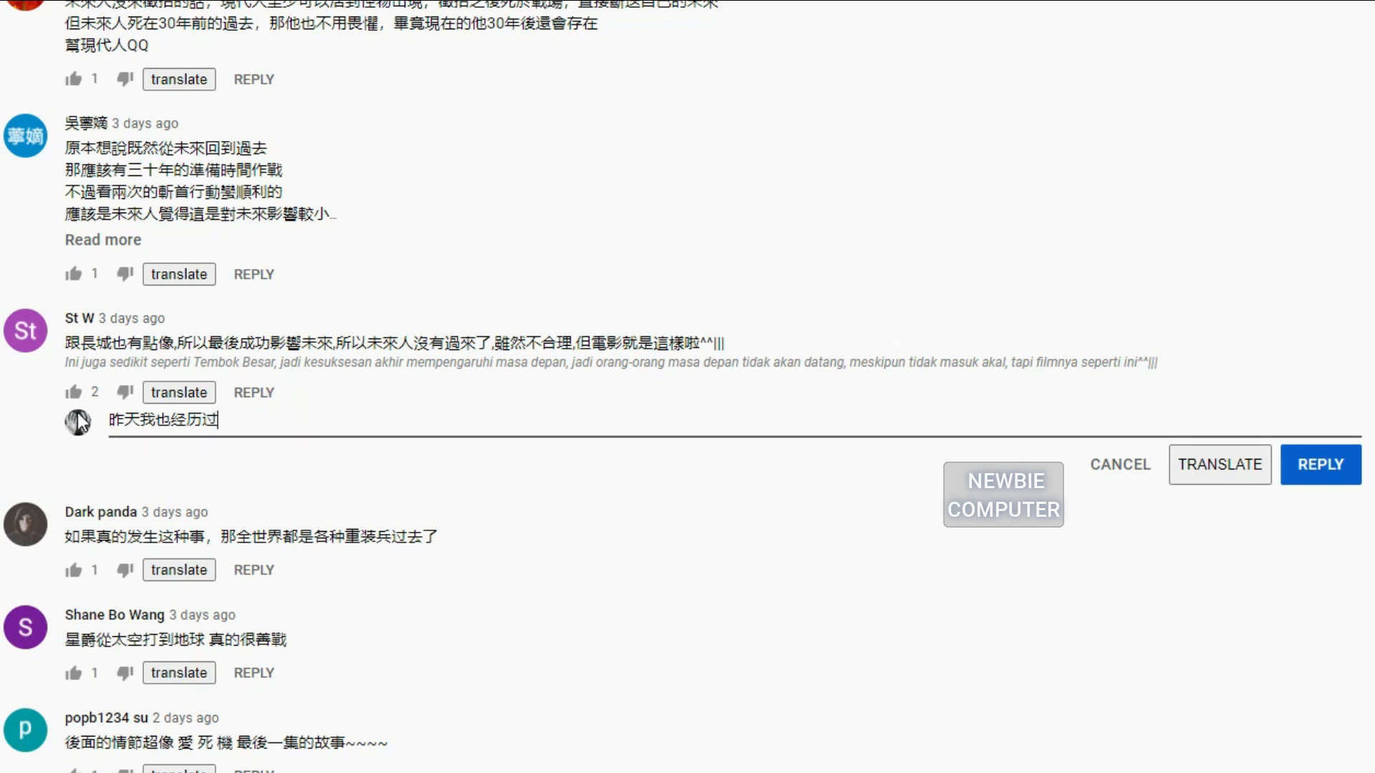
mouse_move(422, 411)
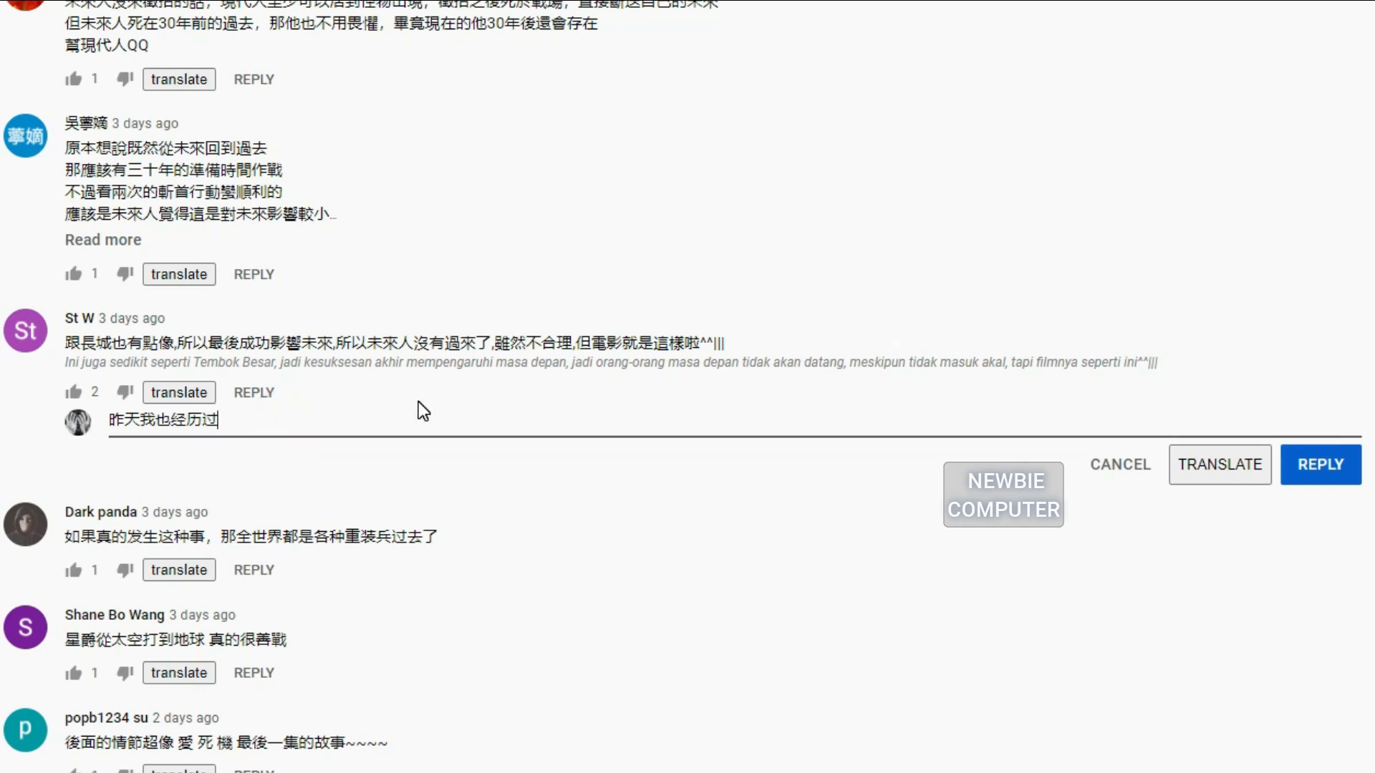
left_click(234, 11)
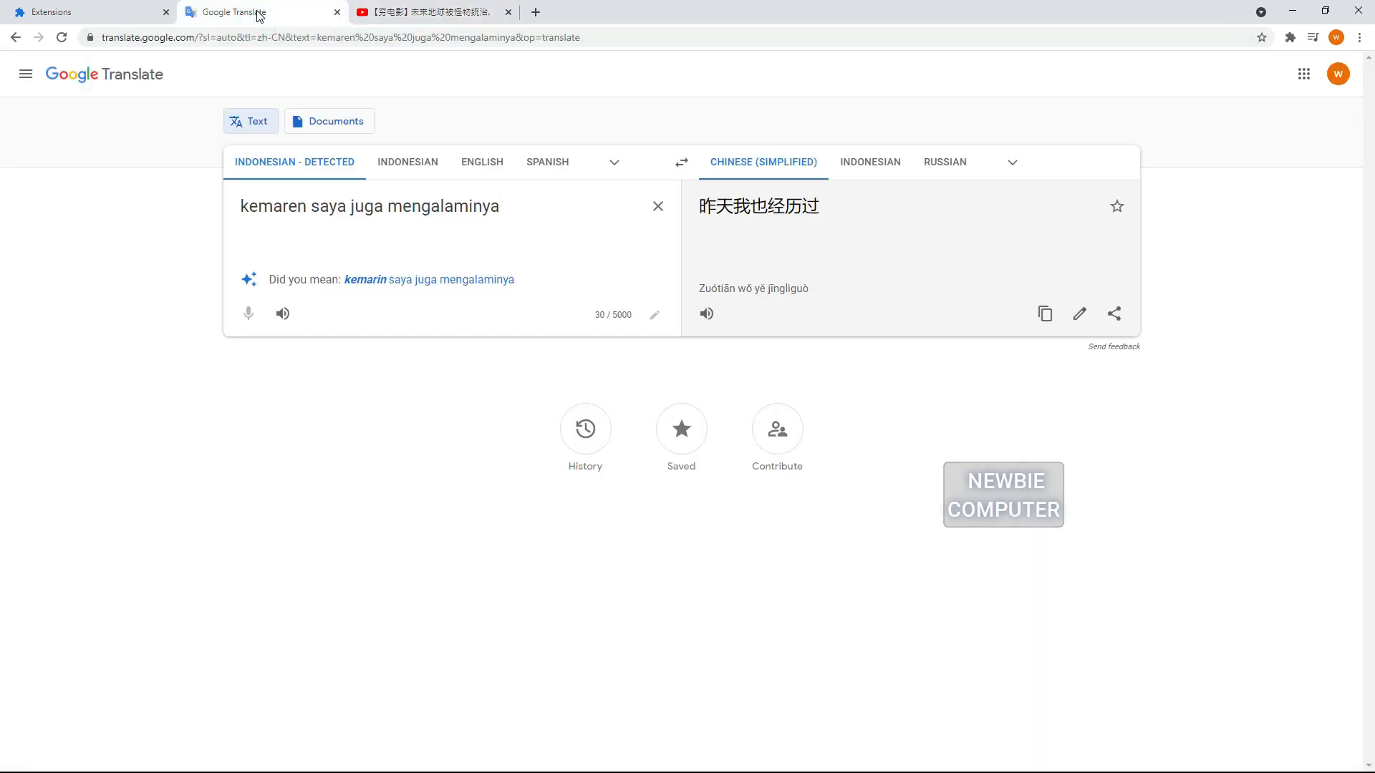
left_click(412, 11)
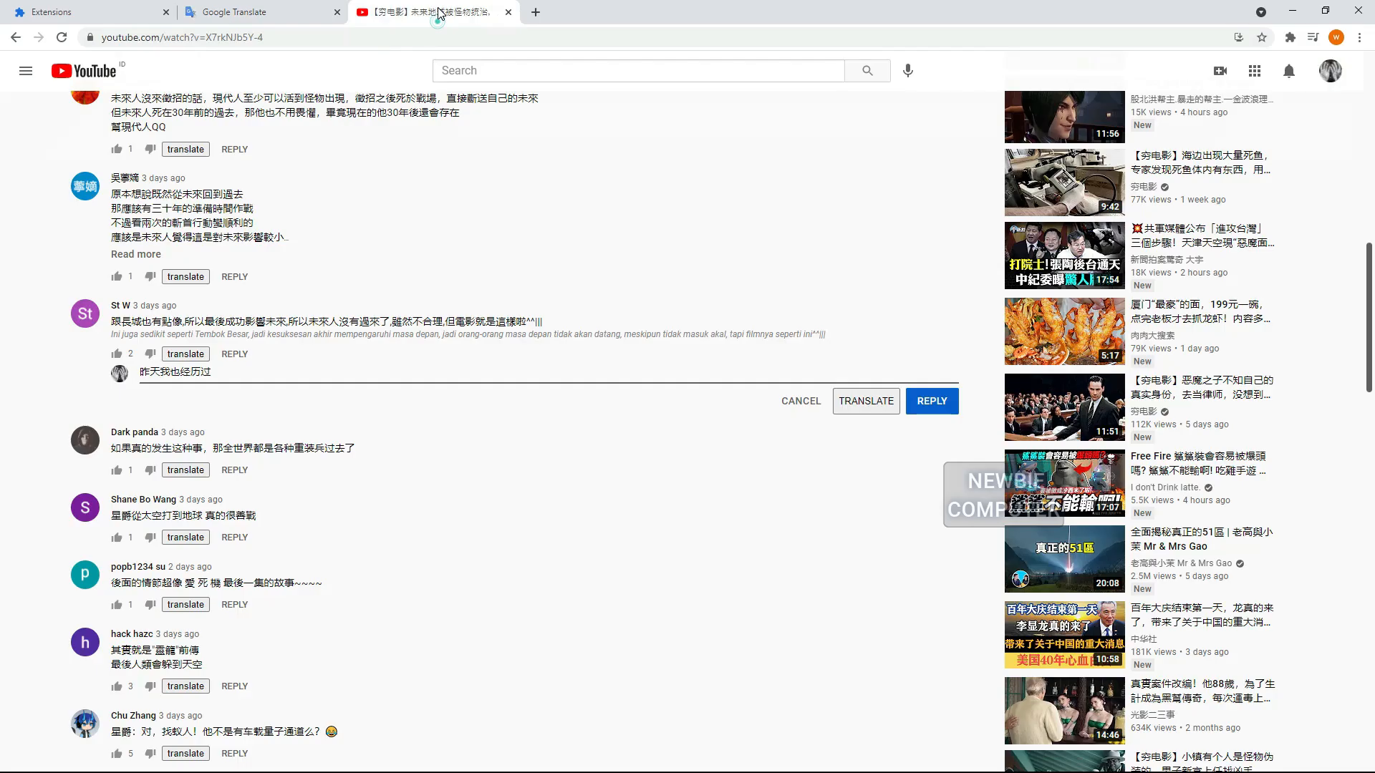
Translate more Chinese comments, including the tense-plot one, into Indonesian, then scroll back up.
scroll("down", 3)
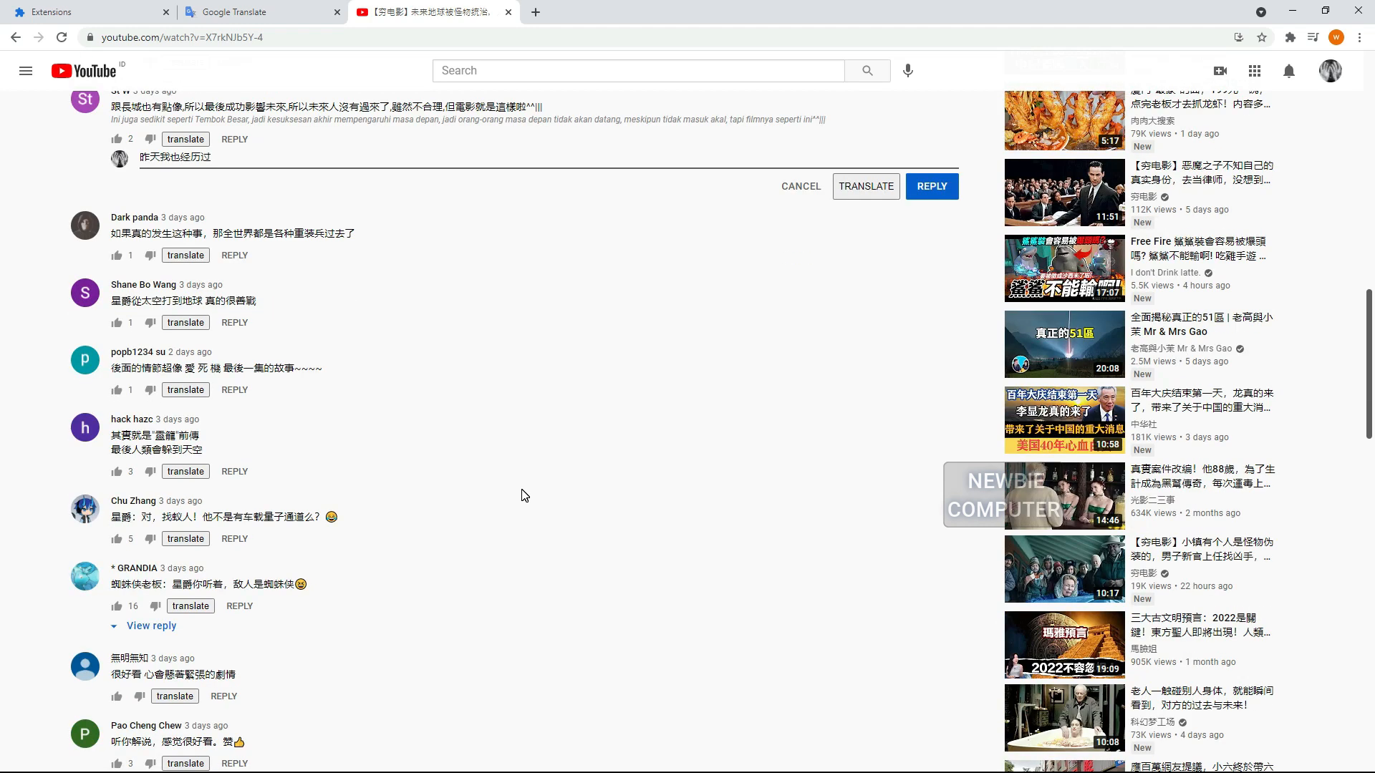
scroll("down", 3)
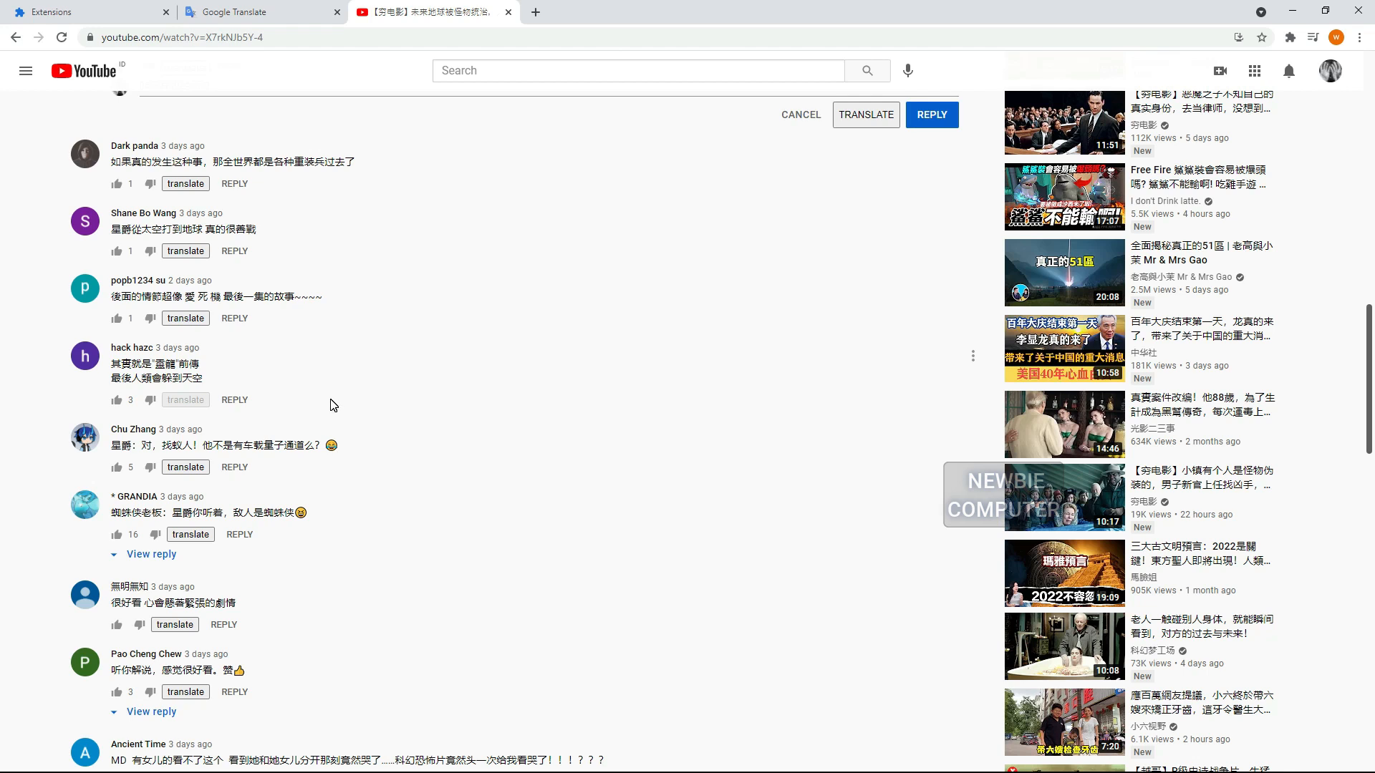
left_click(184, 399)
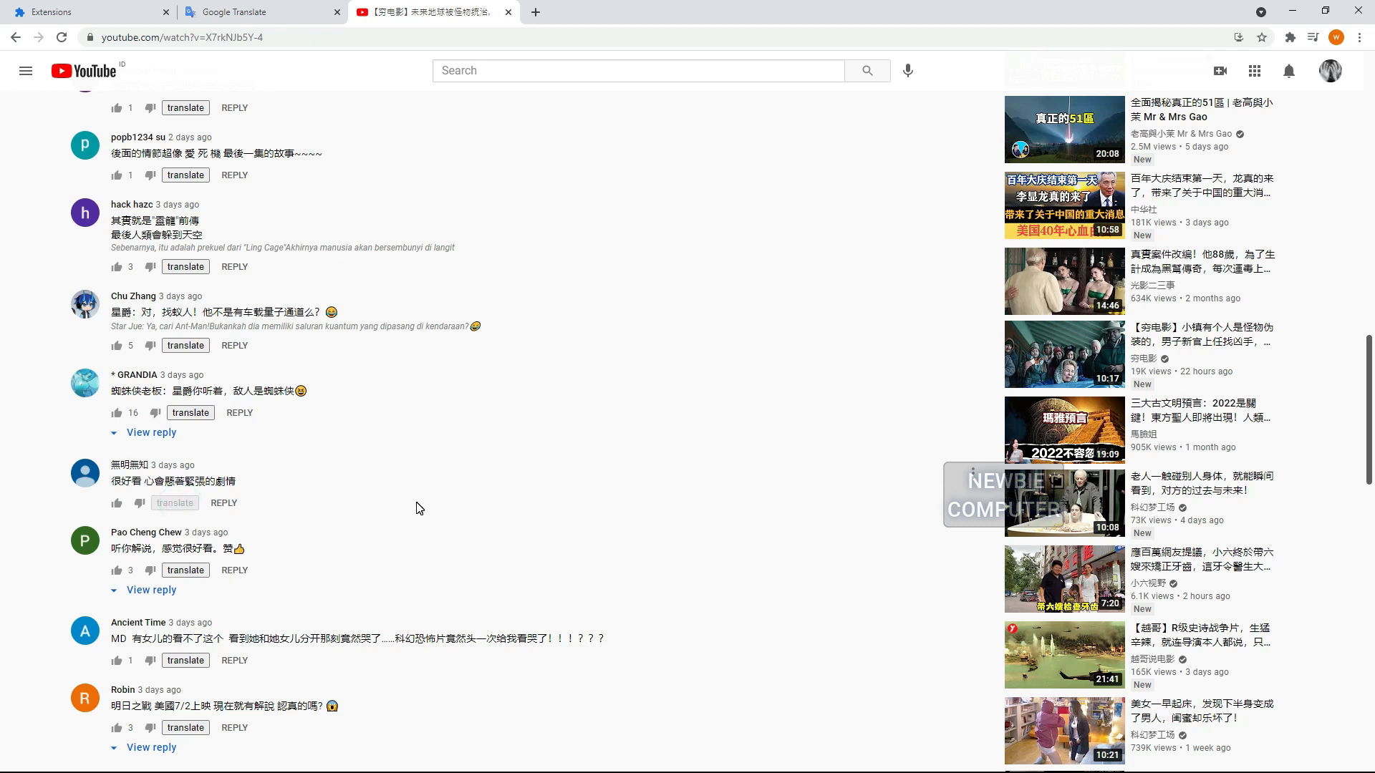
left_click(173, 503)
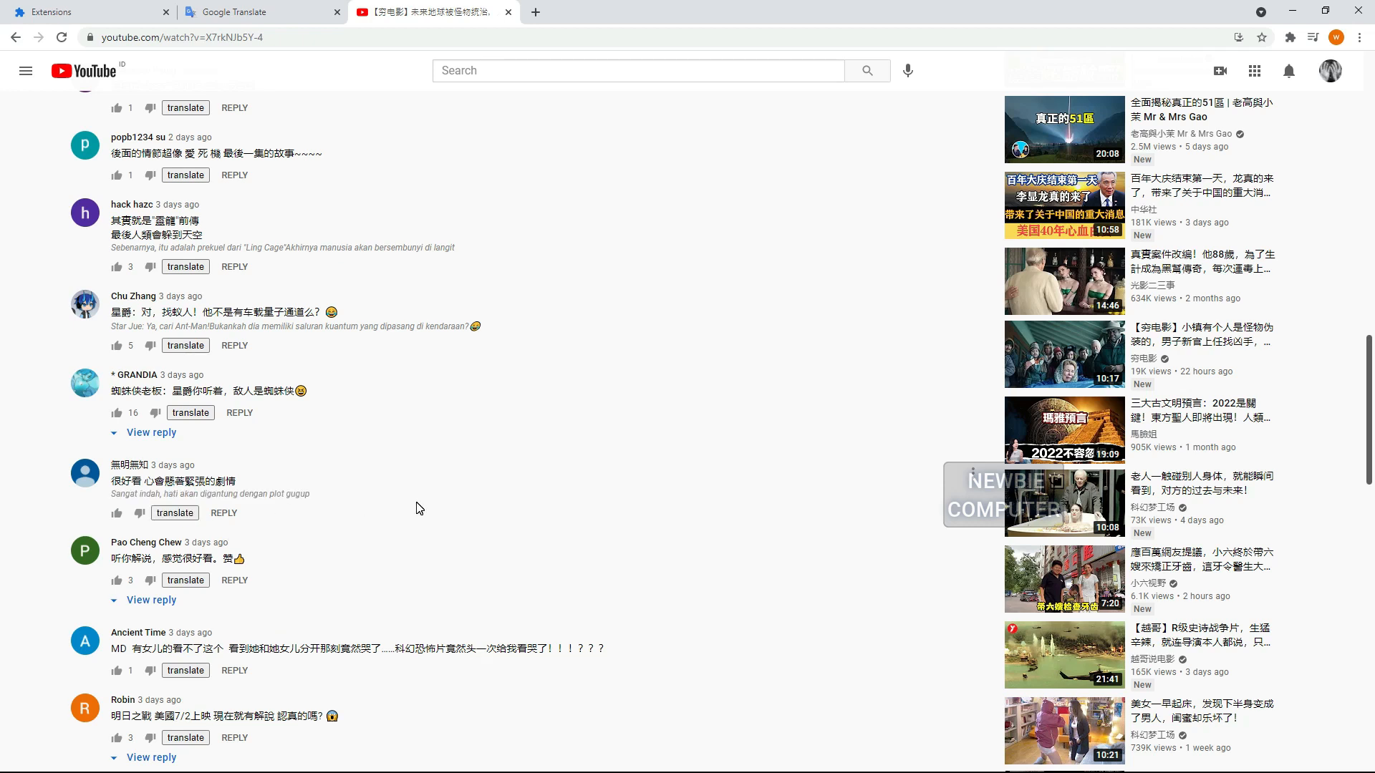
scroll("down", 3)
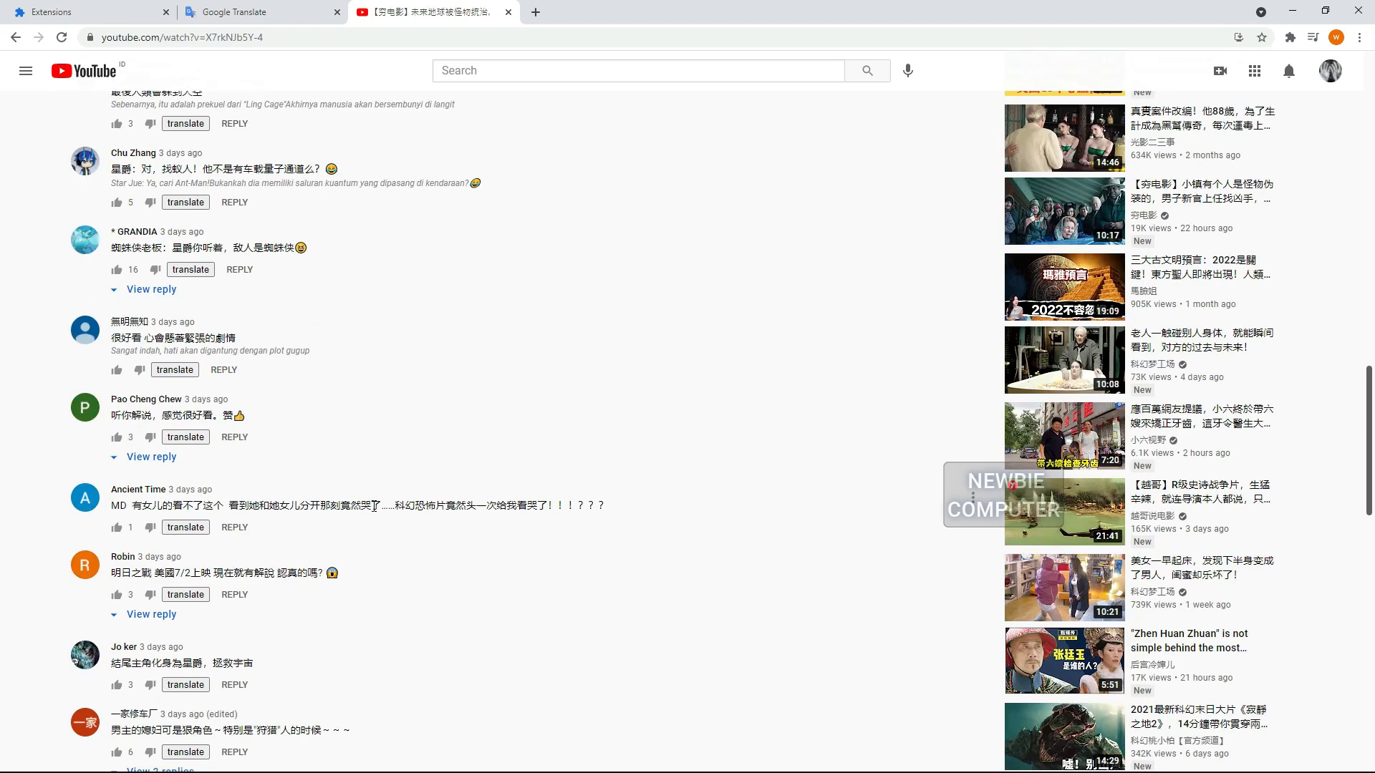
scroll("up", 3)
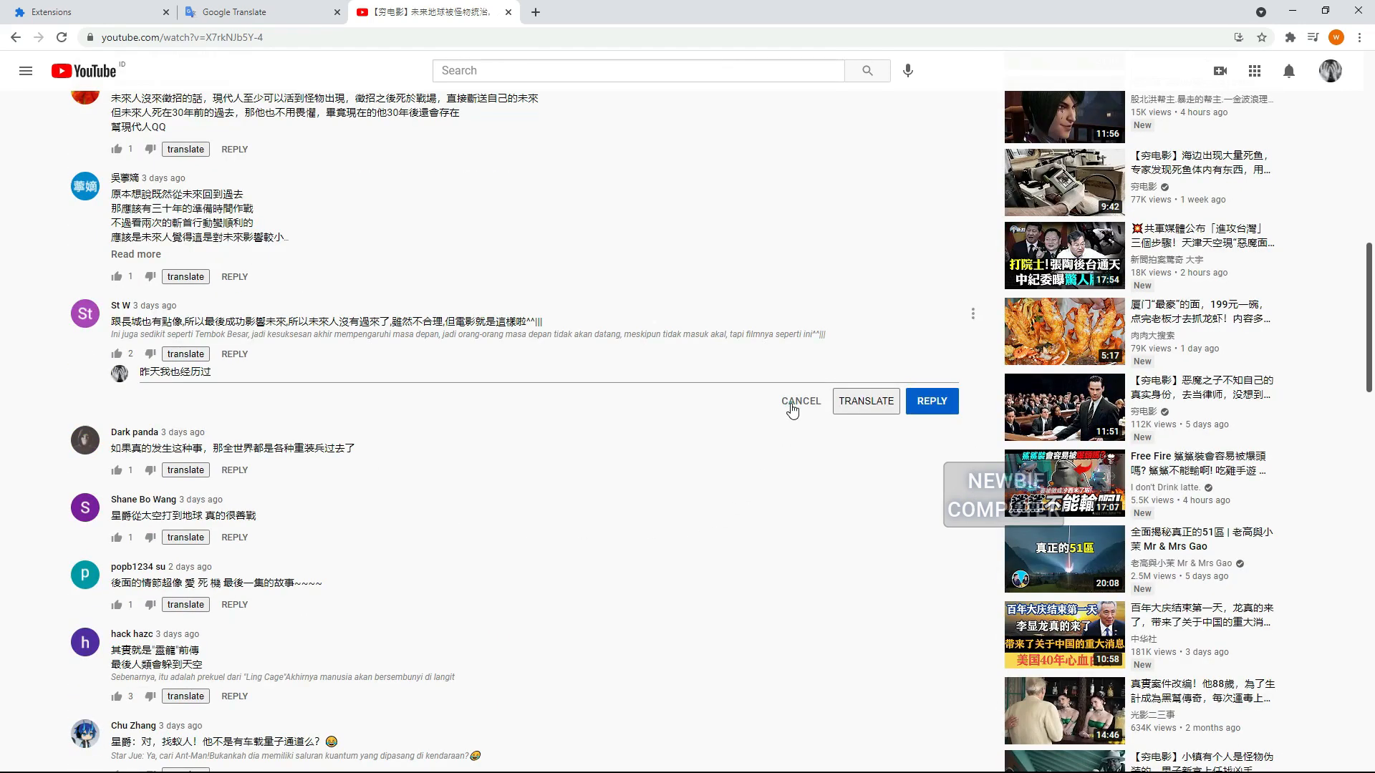
scroll("up", 3)
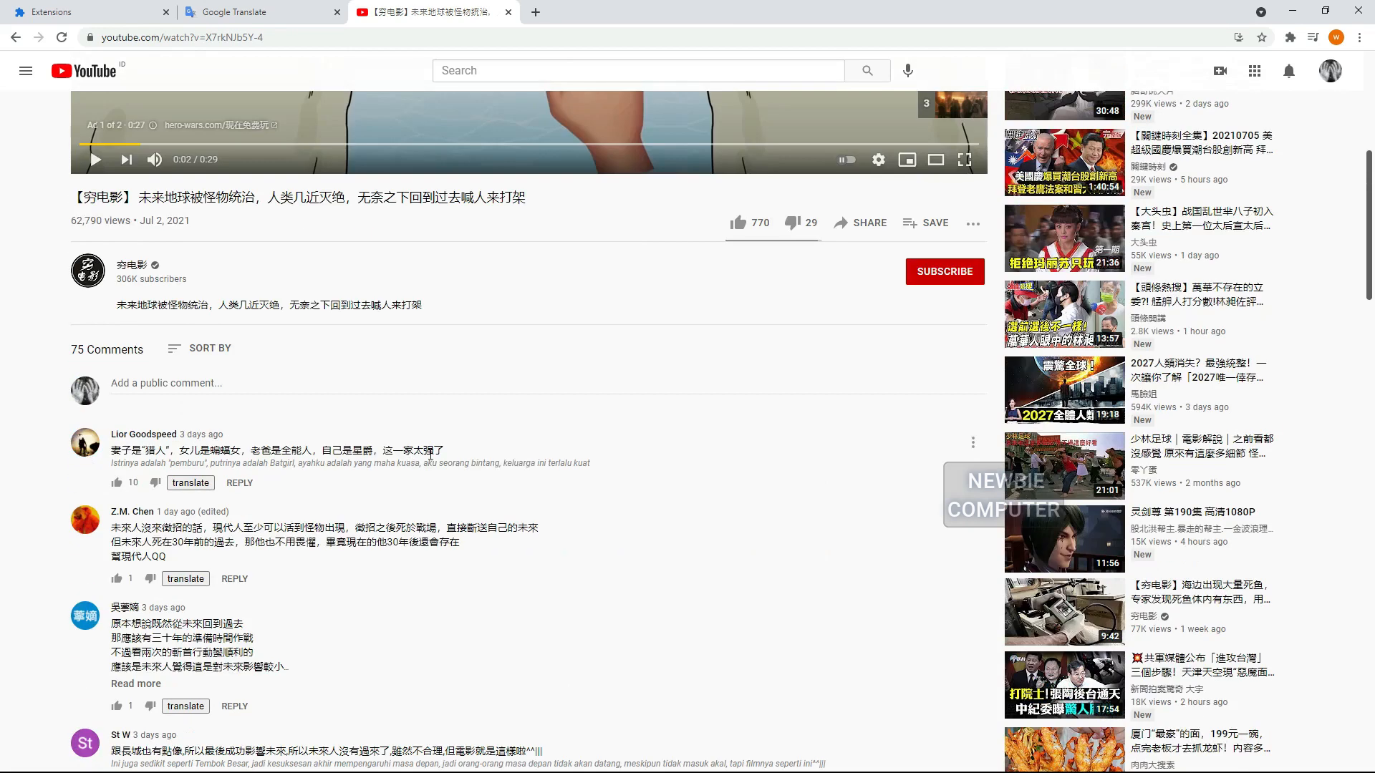
mouse_move(588, 509)
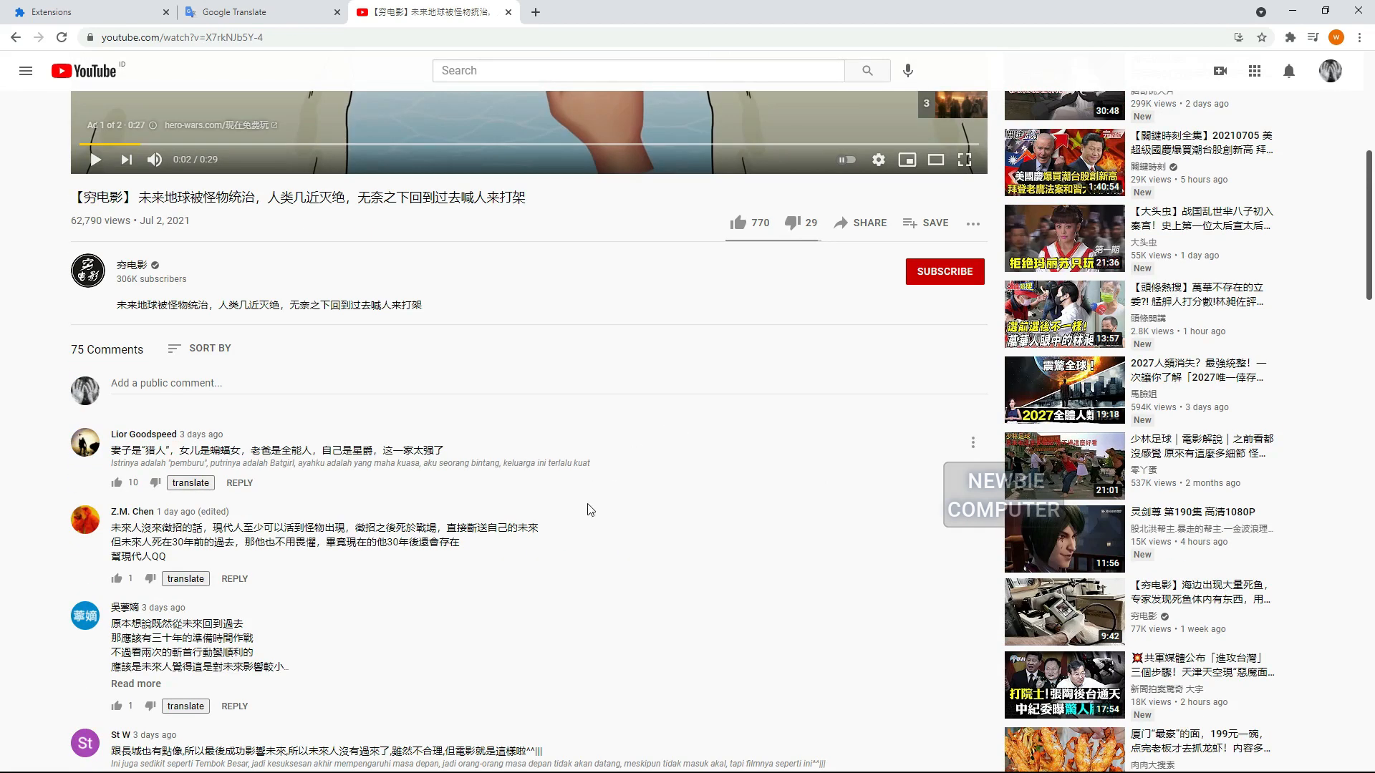
mouse_move(576, 520)
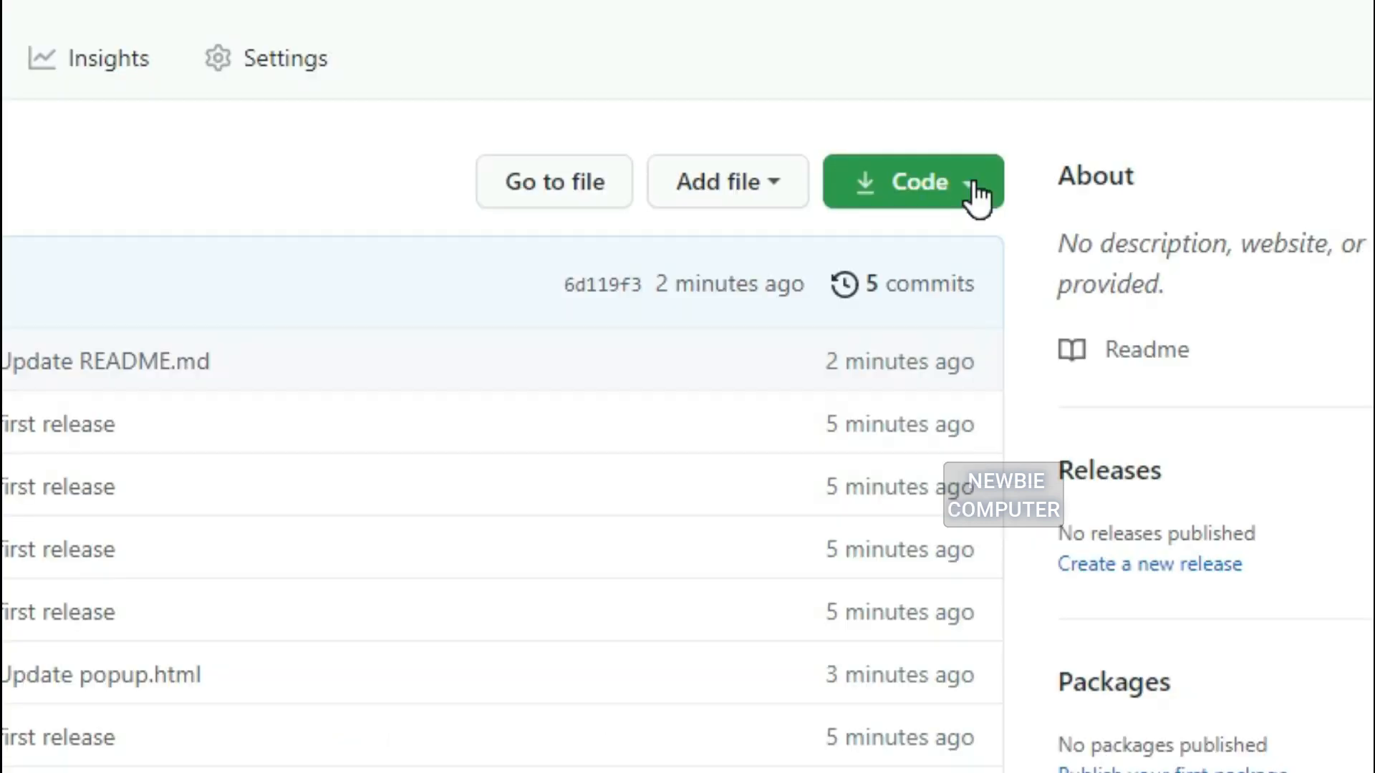
Download the youtube_comment_translate ZIP from GitHub's Code menu and show it in File Explorer.
left_click(911, 181)
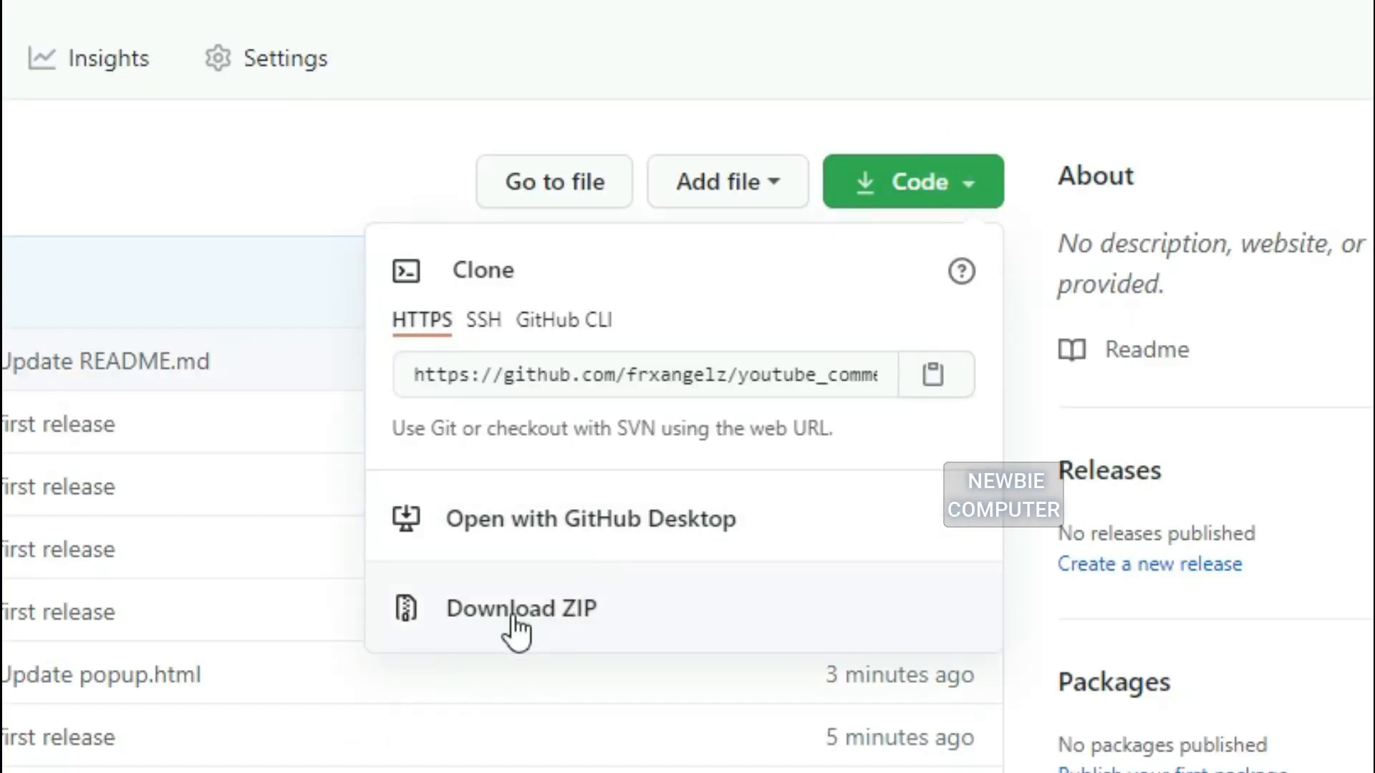
mouse_move(477, 641)
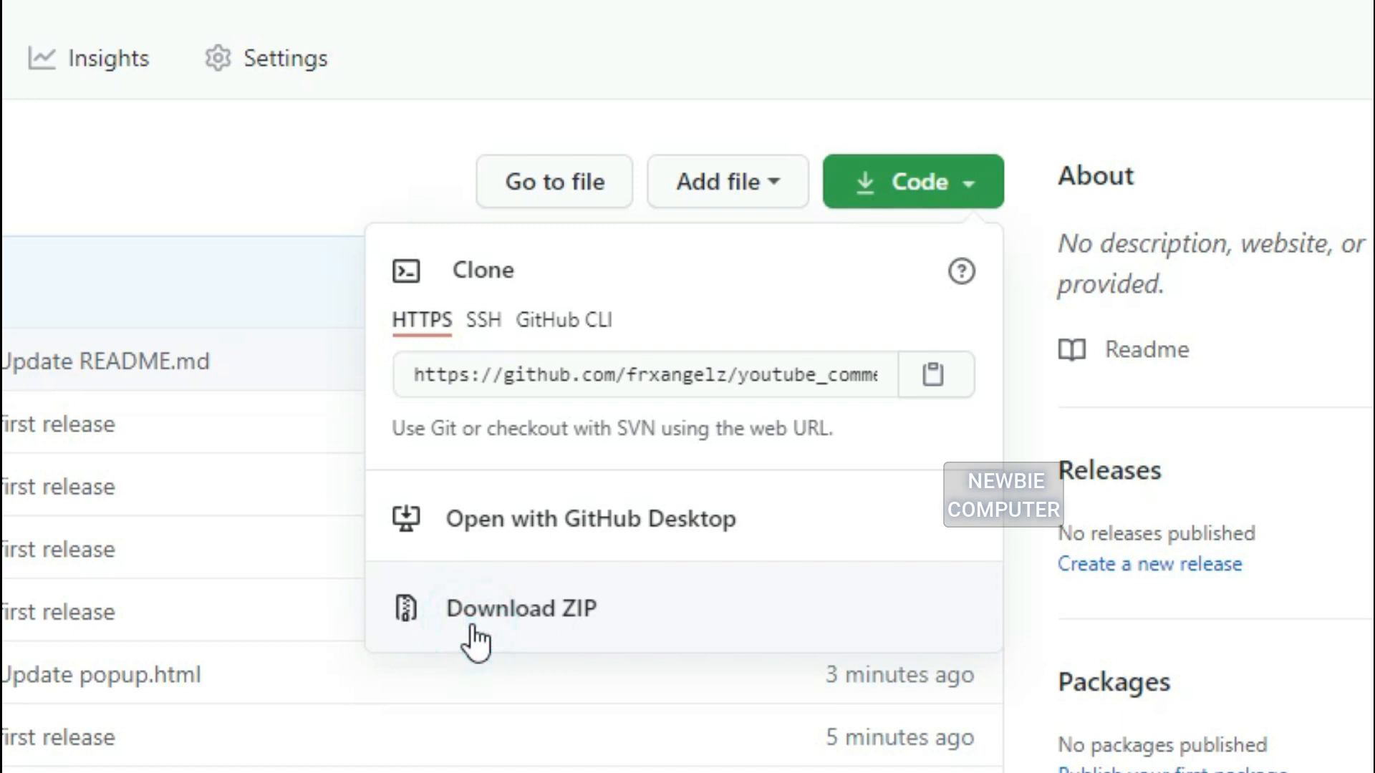
left_click(521, 609)
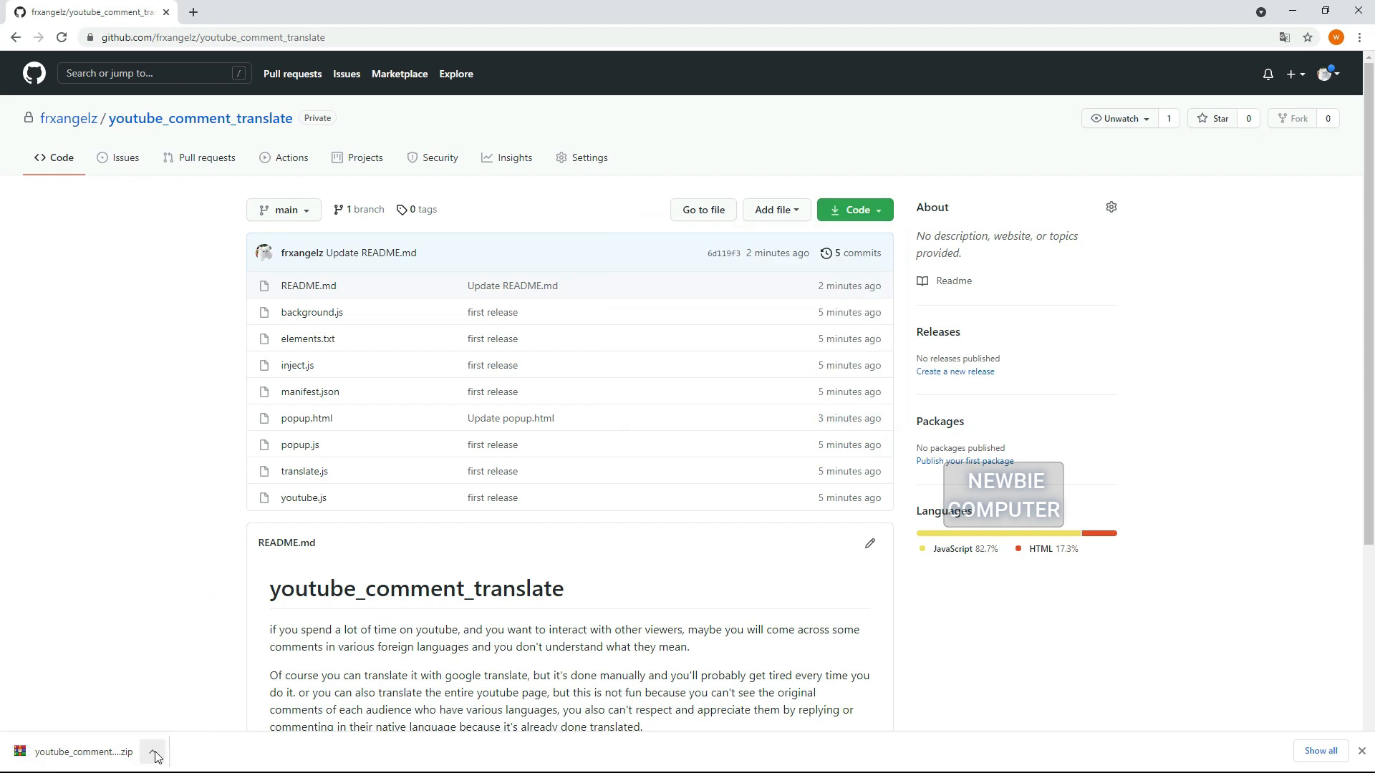
left_click(153, 753)
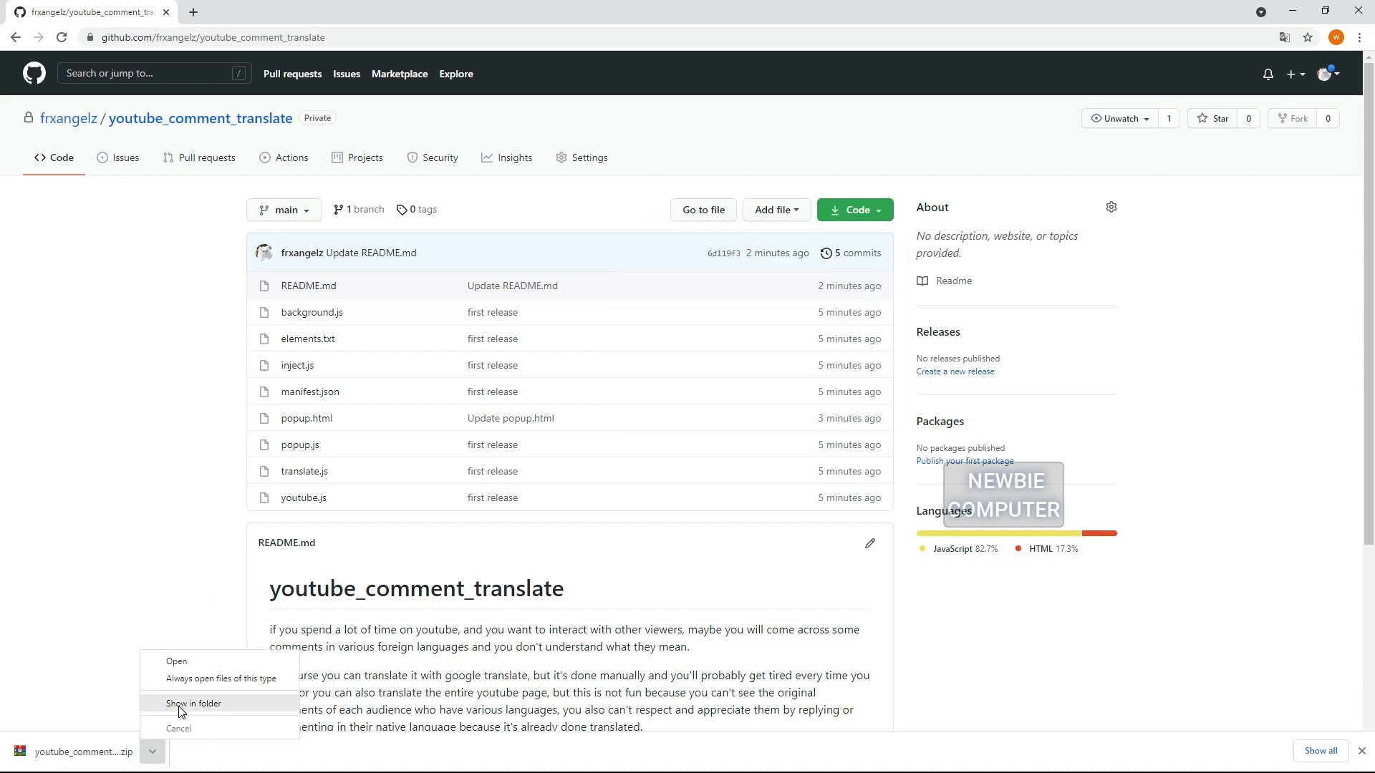
left_click(193, 703)
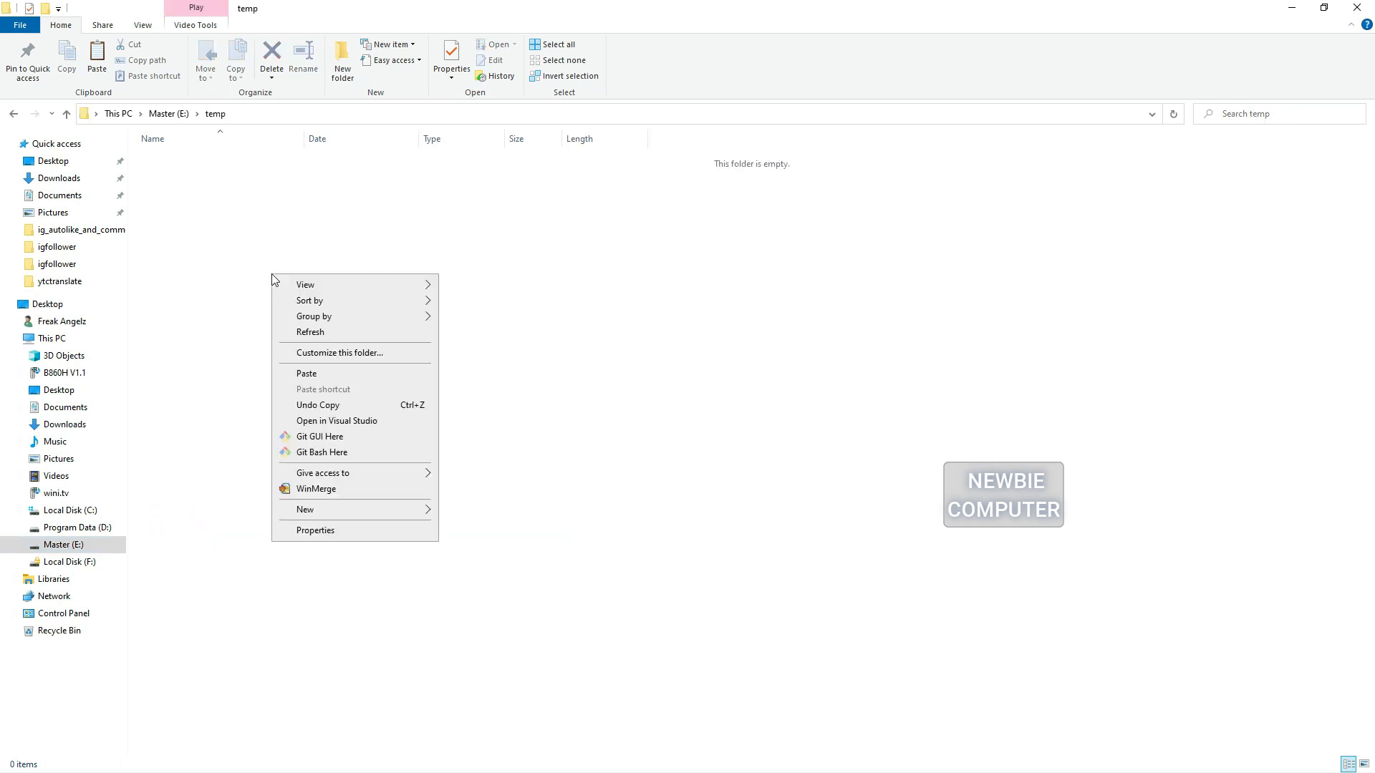
Paste the ZIP into E:\temp, extract it there, and return to Chrome.
left_click(306, 373)
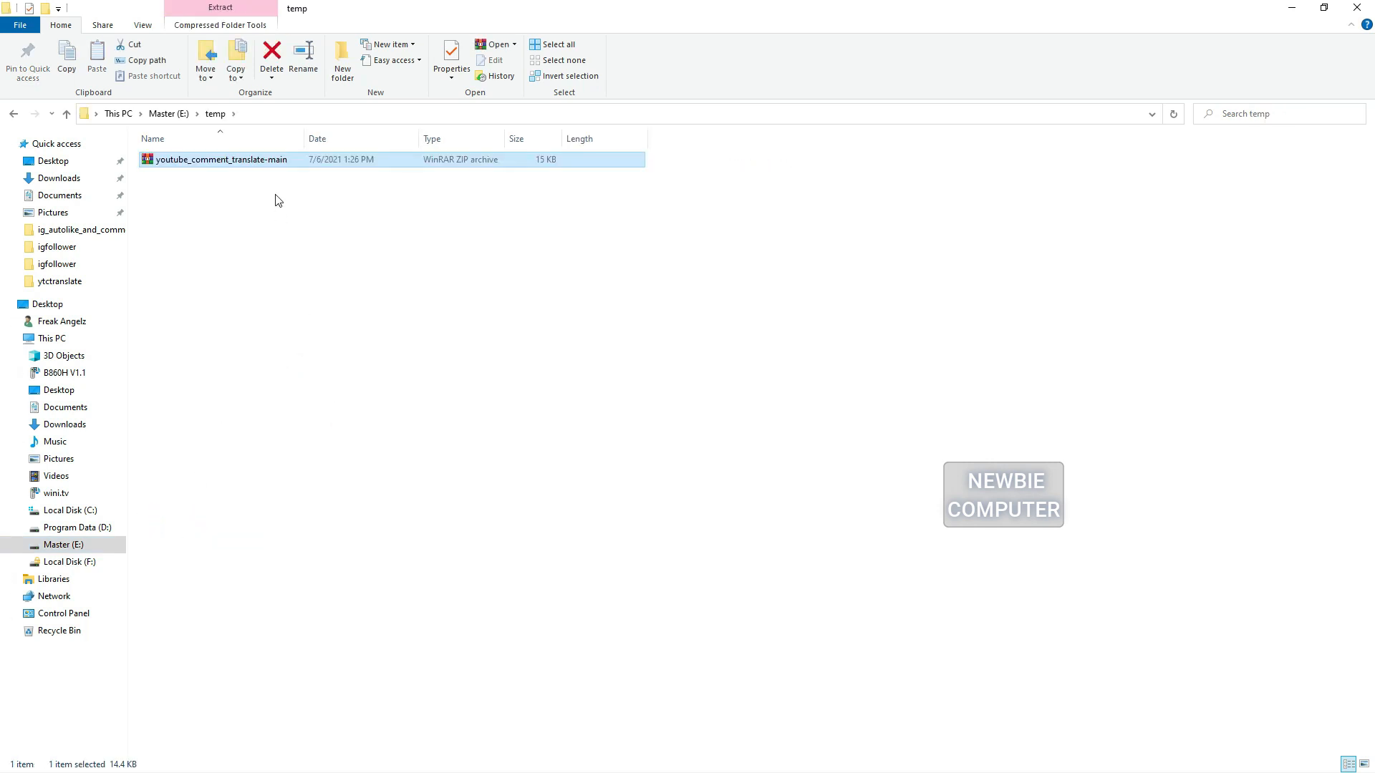
right_click(220, 159)
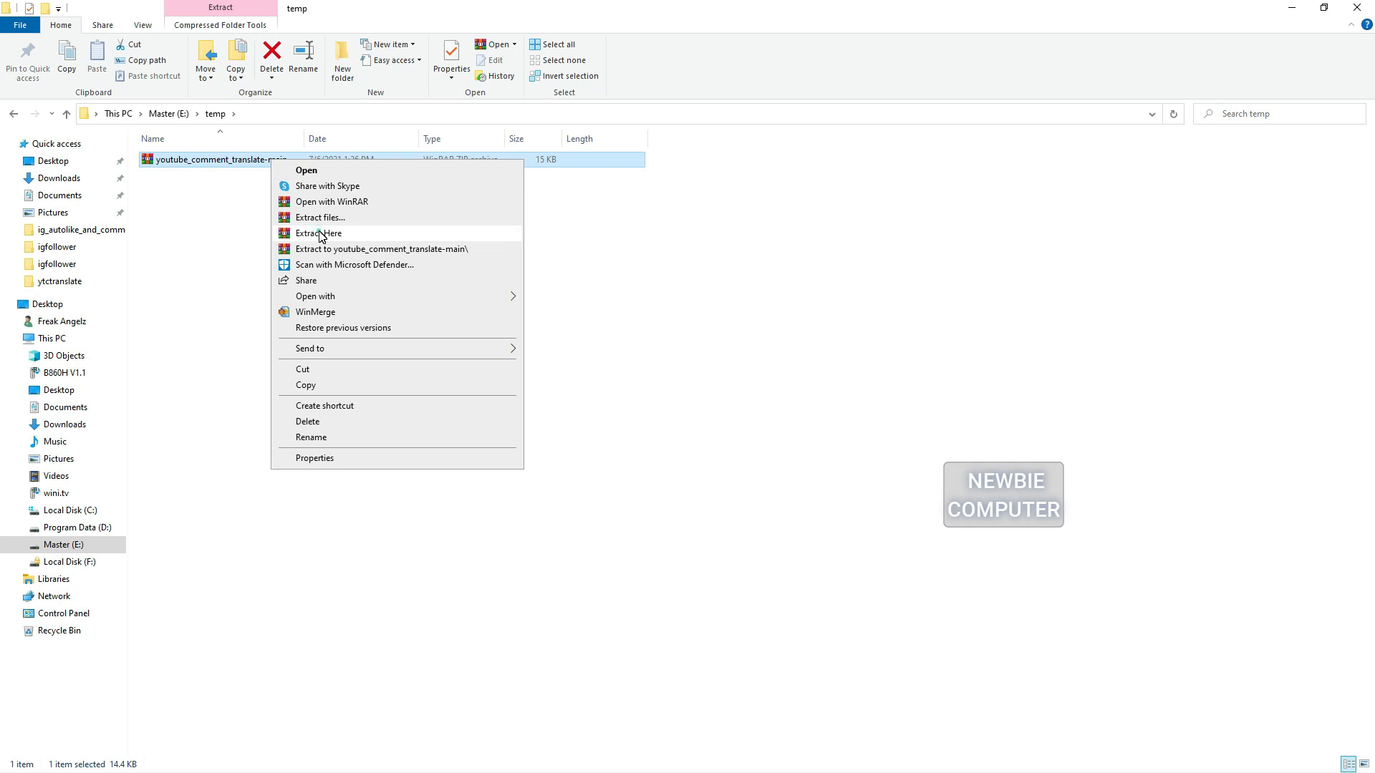
left_click(318, 234)
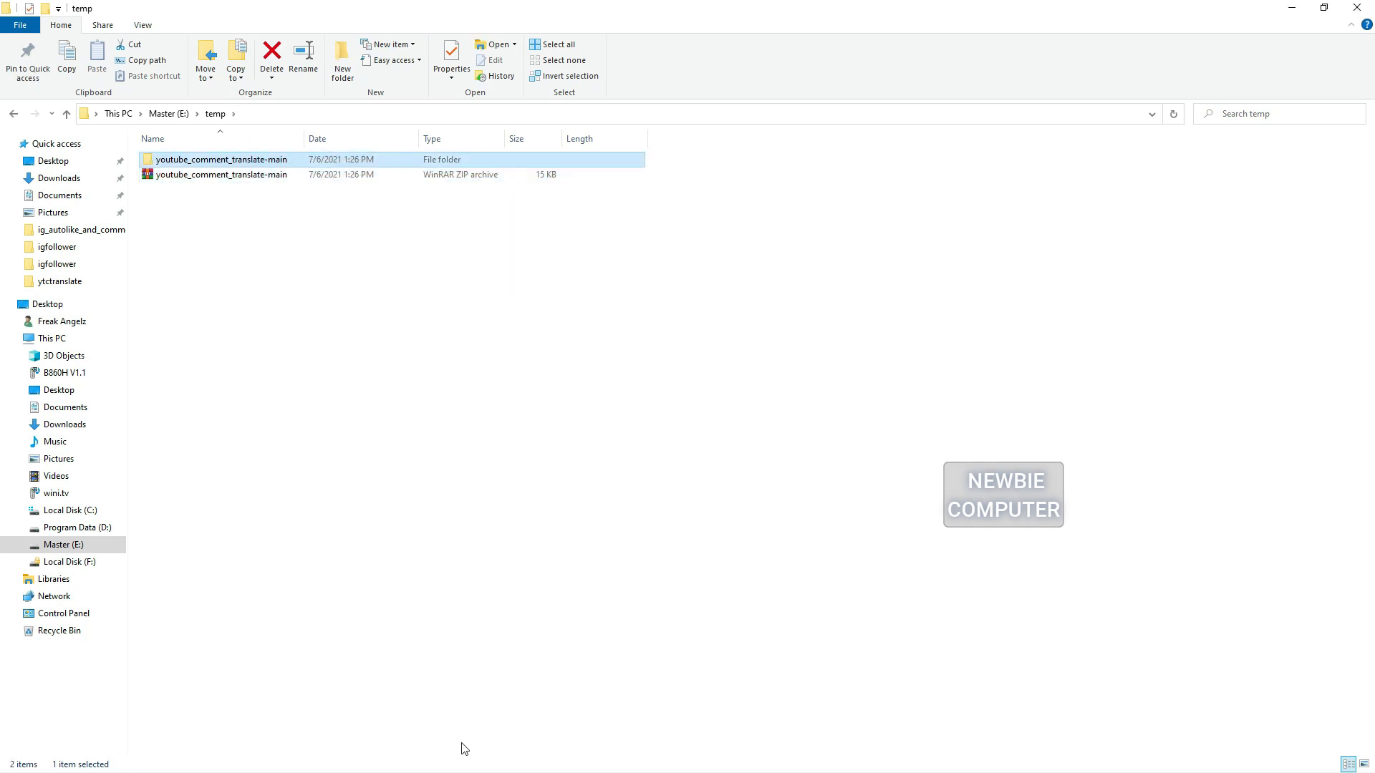
left_click(16, 744)
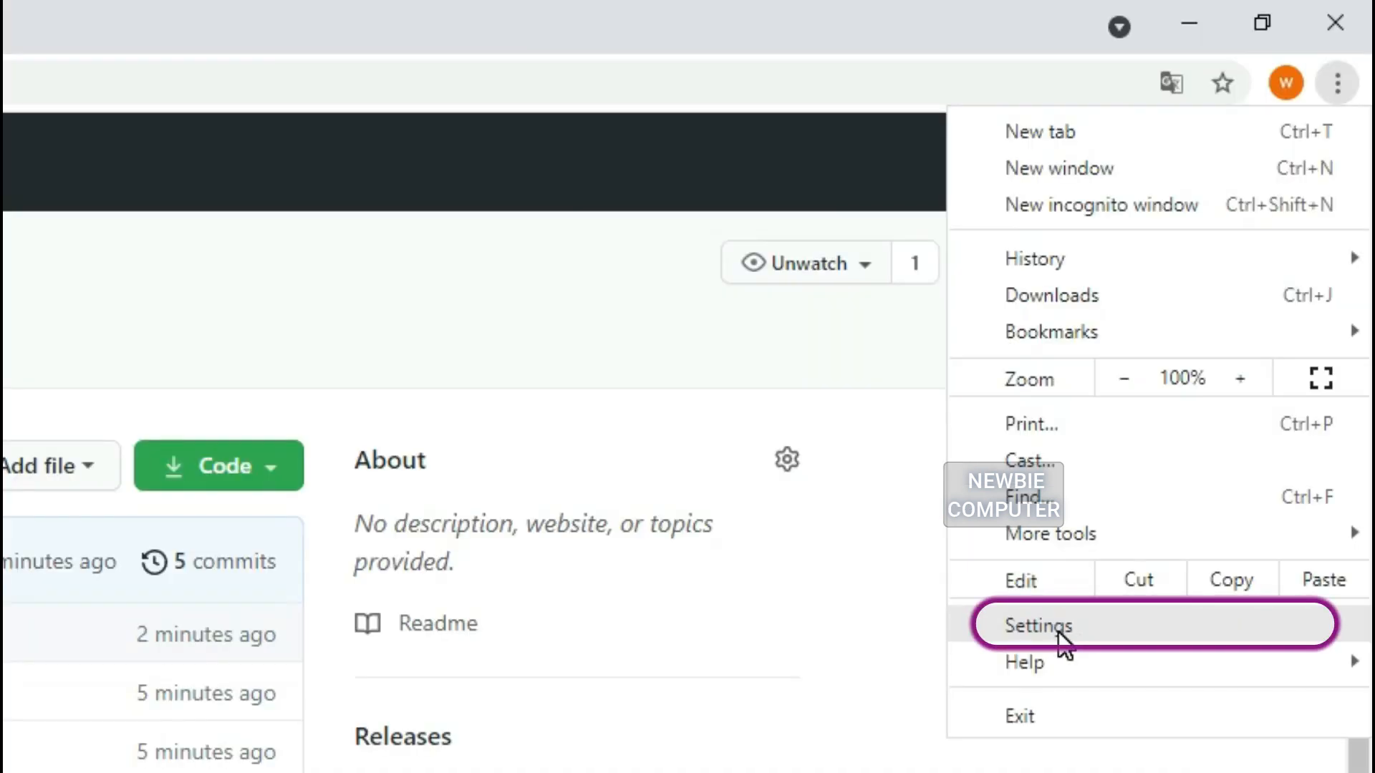
Go to Chrome Settings, then the Extensions page.
left_click(1037, 626)
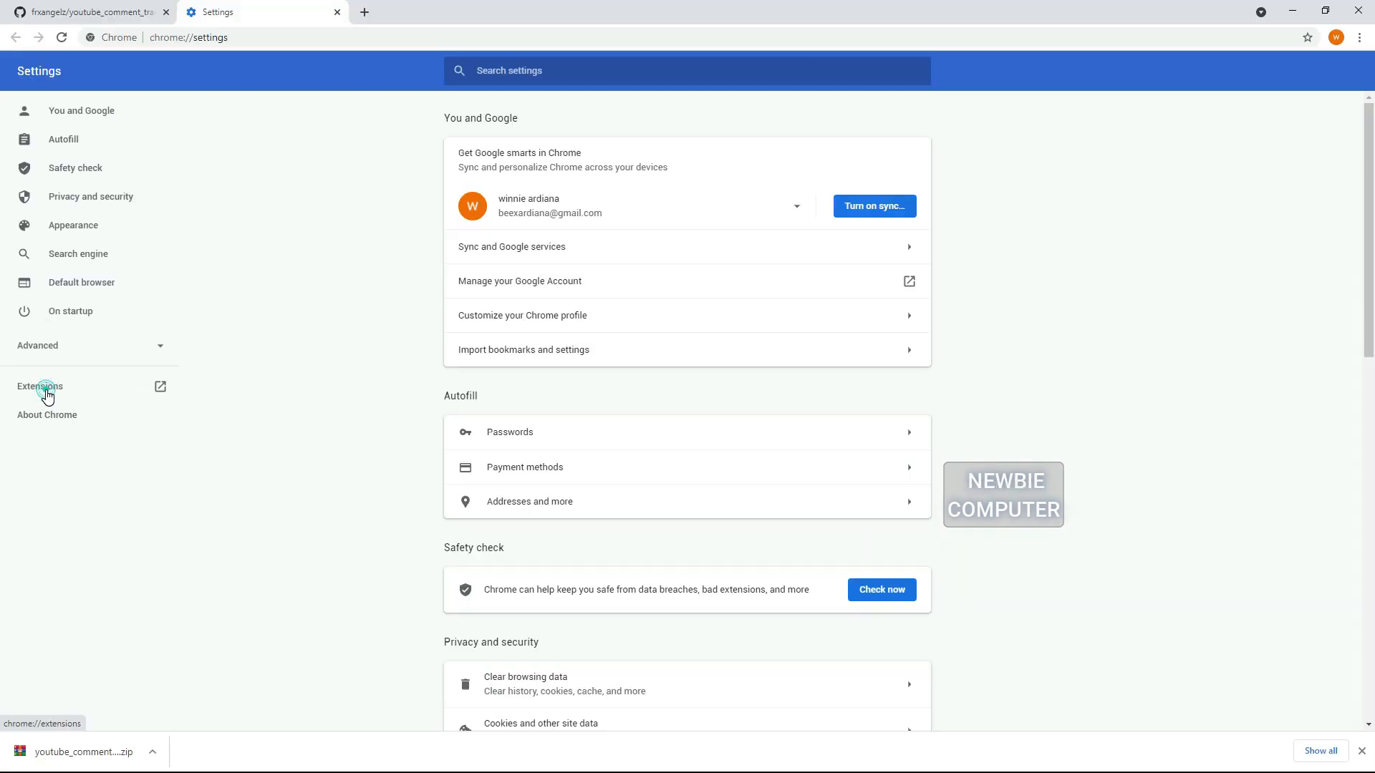
left_click(40, 387)
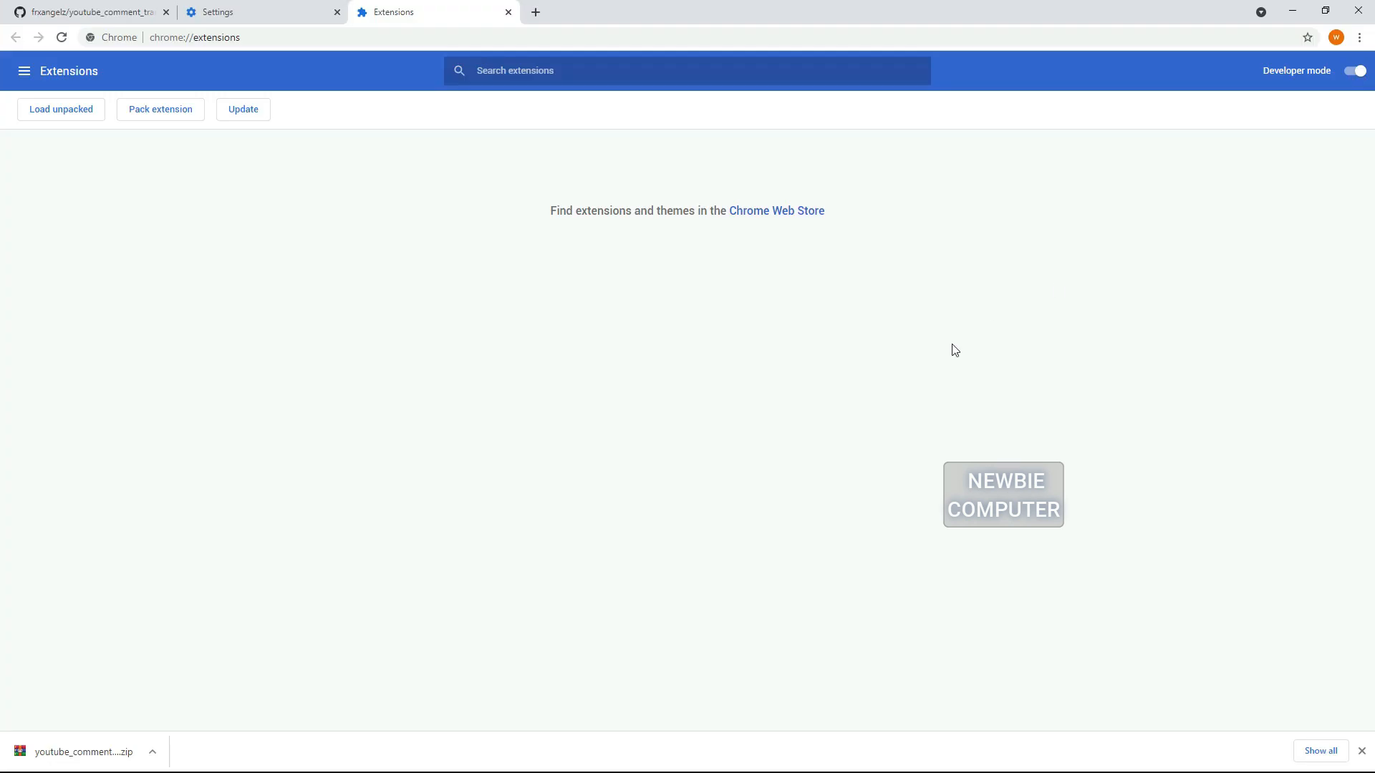
mouse_move(80, 122)
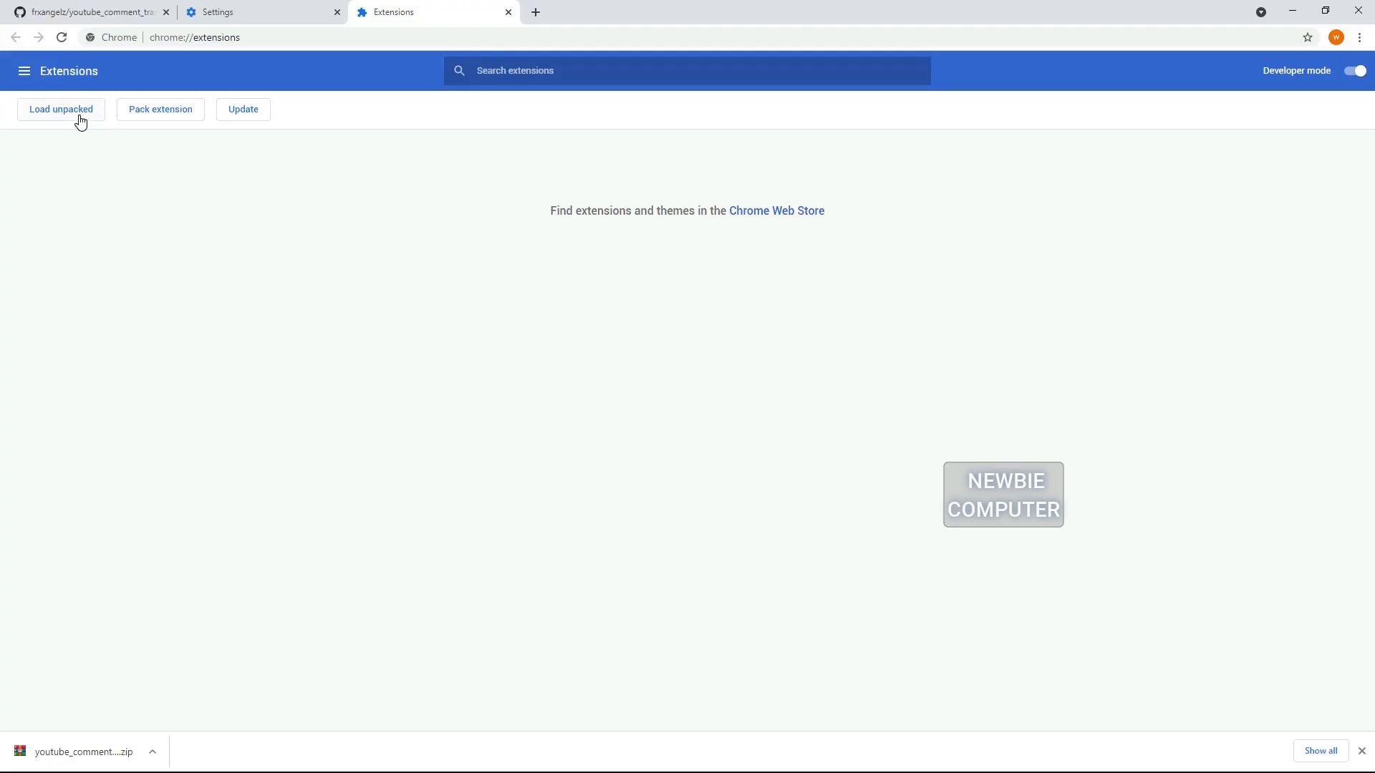
Load youtube_comment_translate-main from E:\temp as an unpacked extension.
left_click(60, 109)
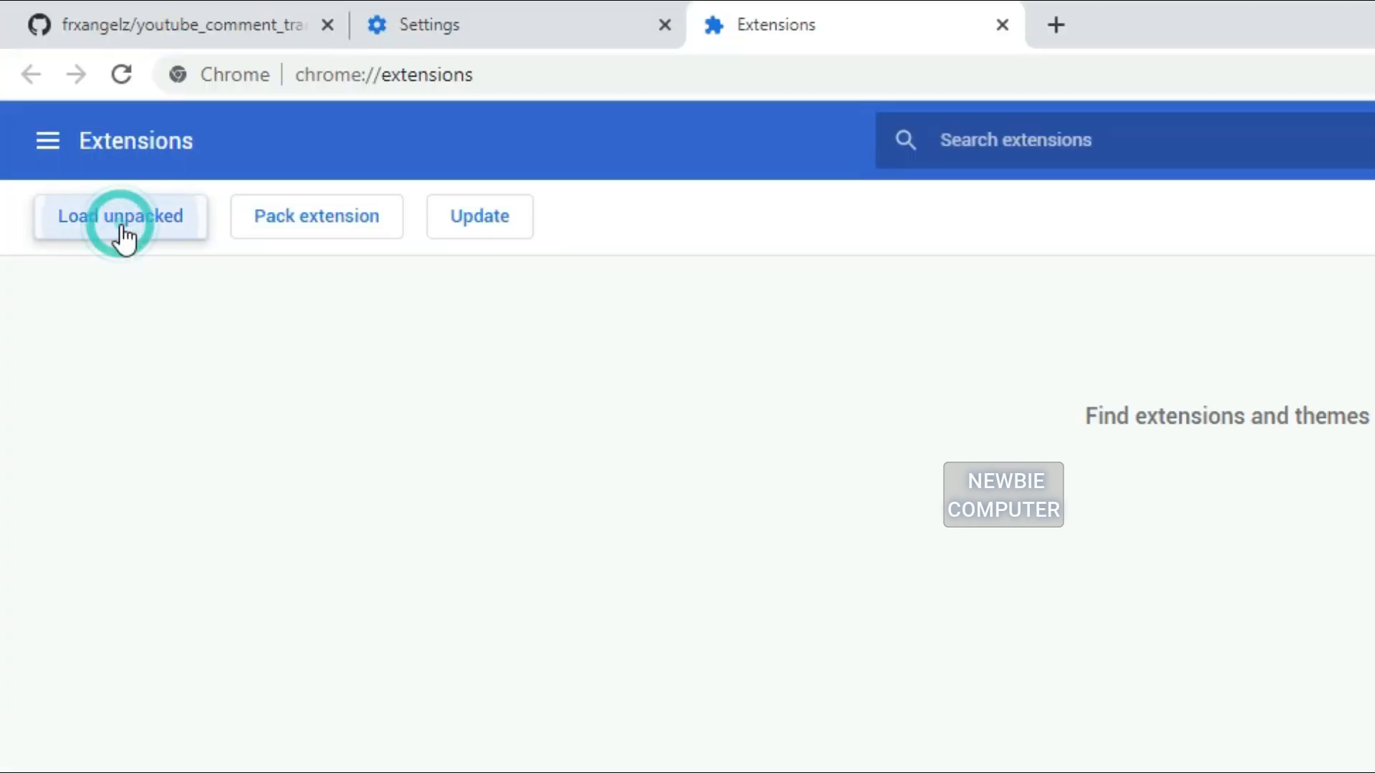
left_click(120, 216)
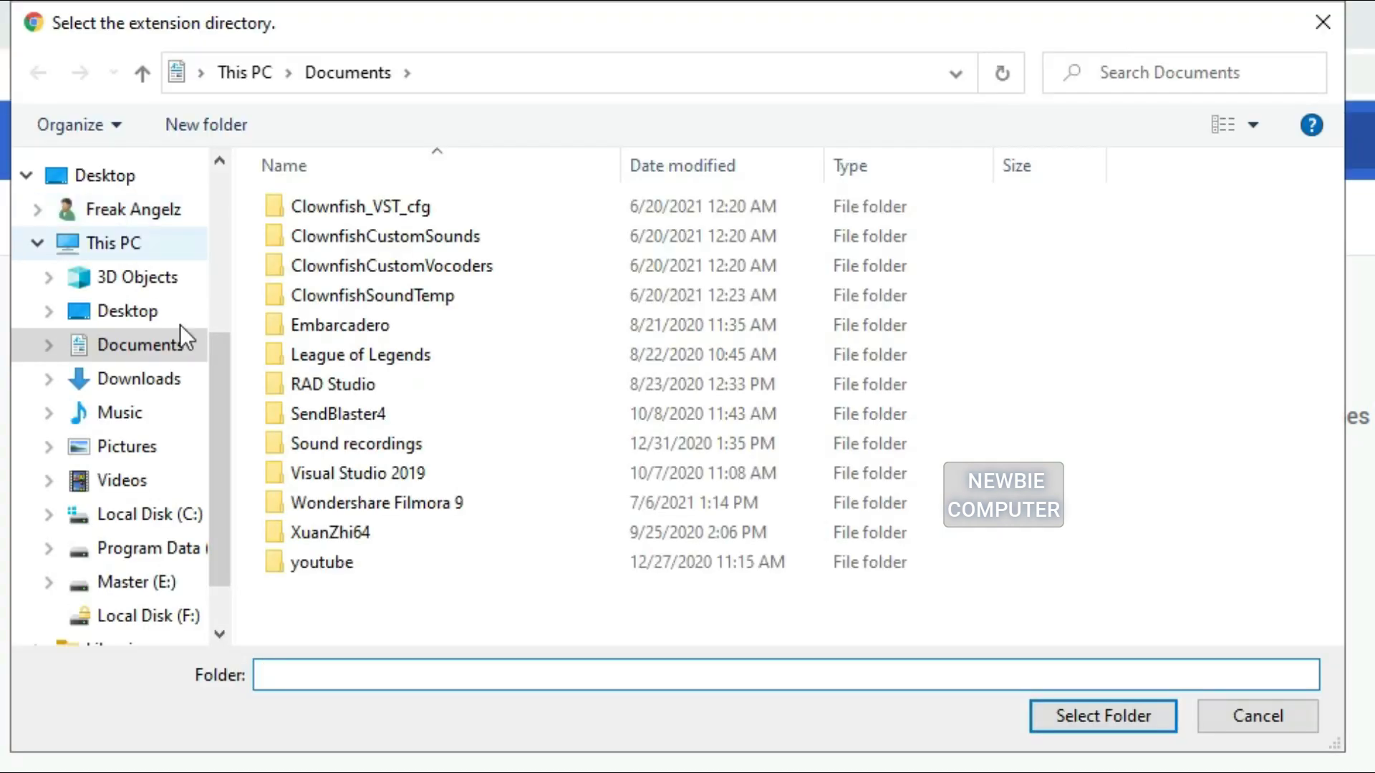
left_click(138, 582)
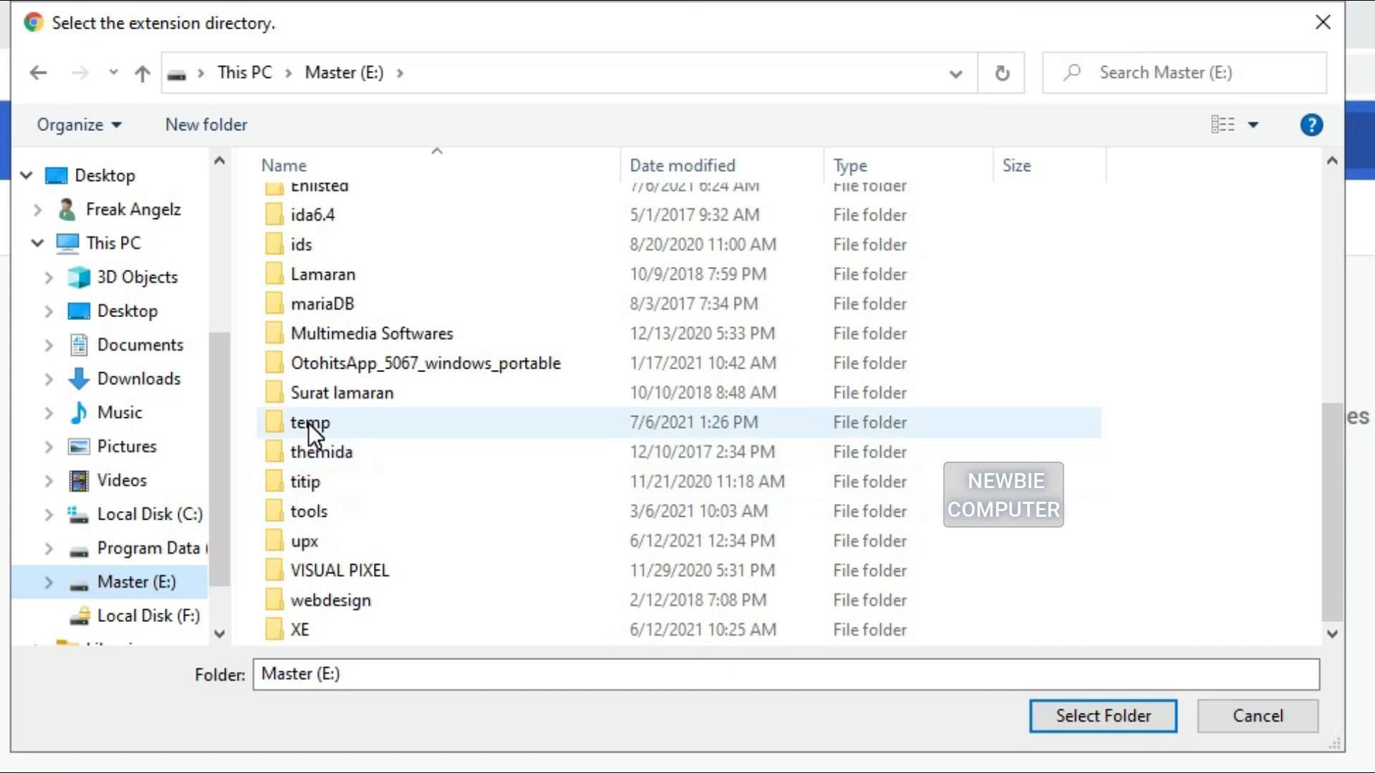
double_click(308, 422)
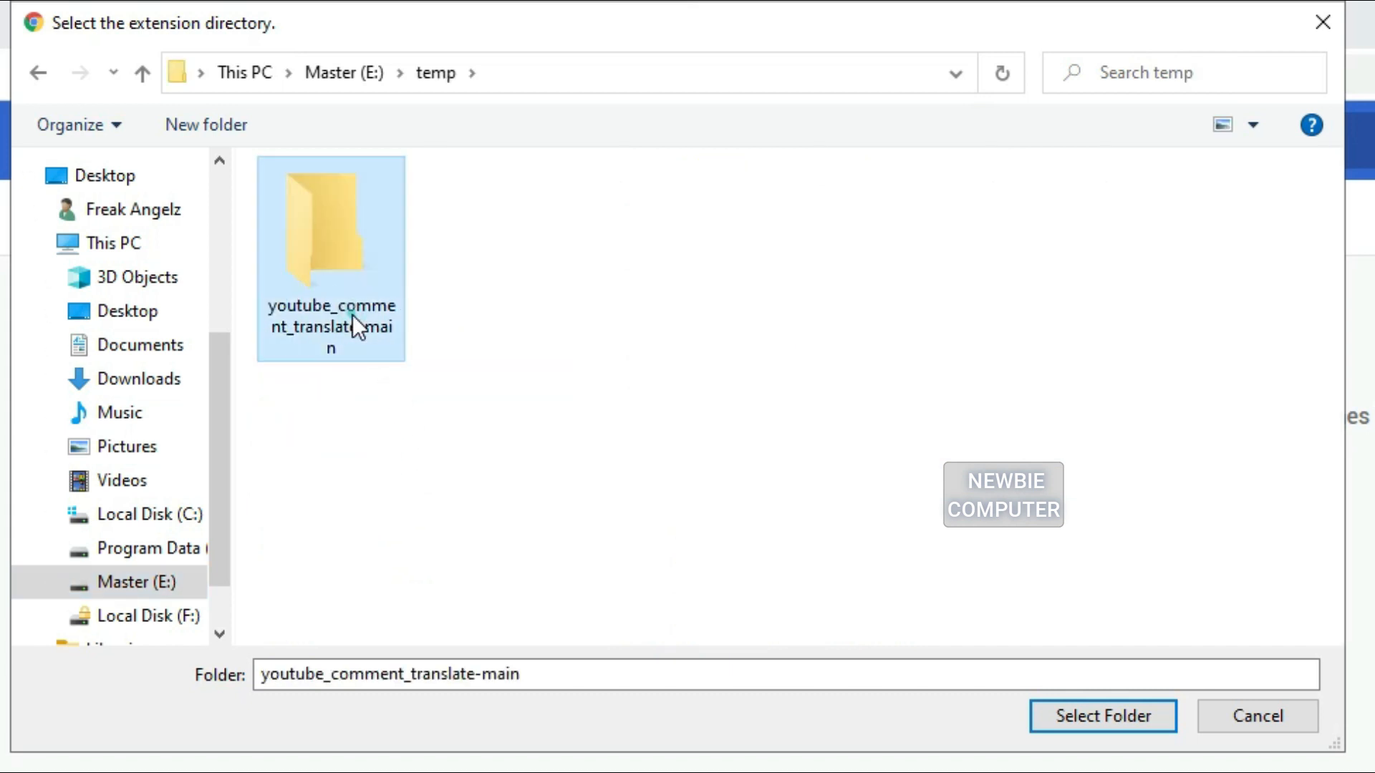
left_click(1101, 715)
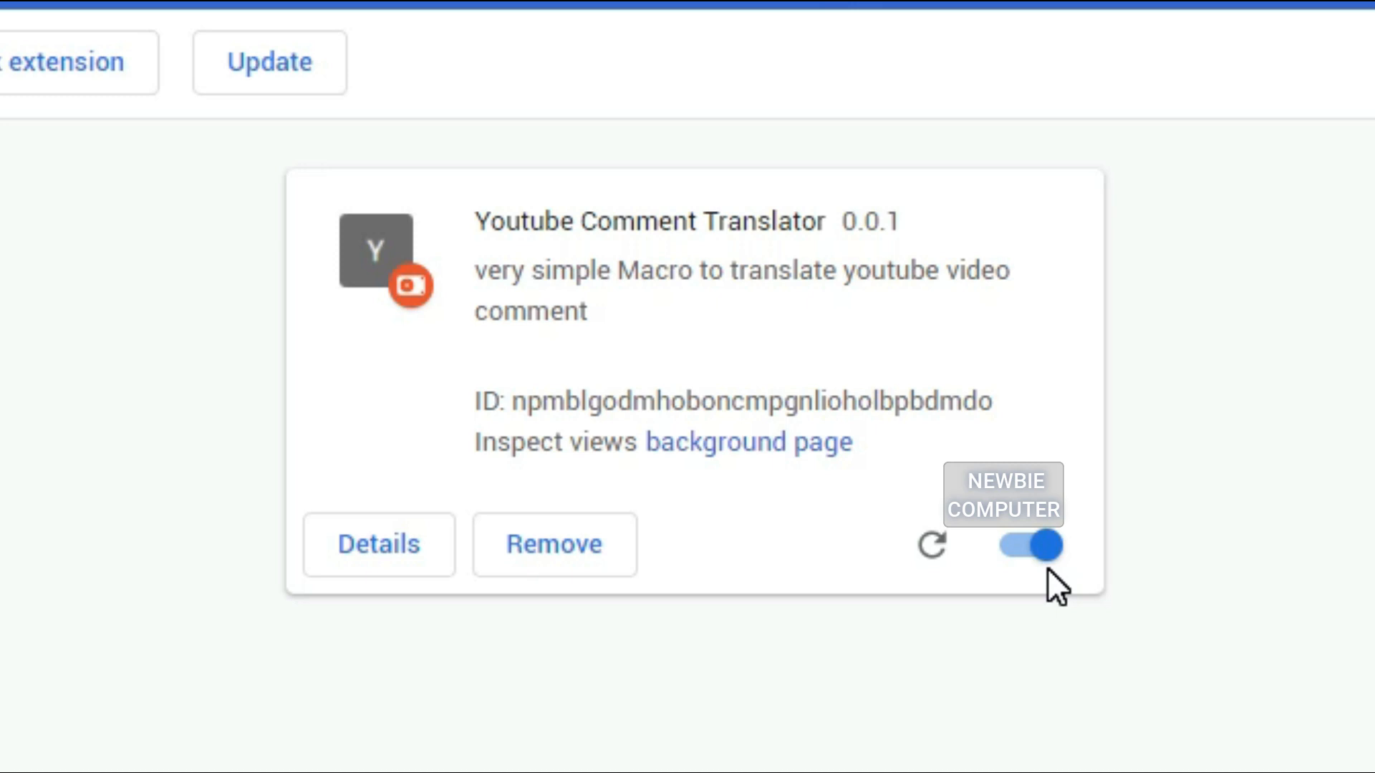
Open the Youtube Comment Translator popup from the toolbar's Extensions menu.
left_click(1313, 37)
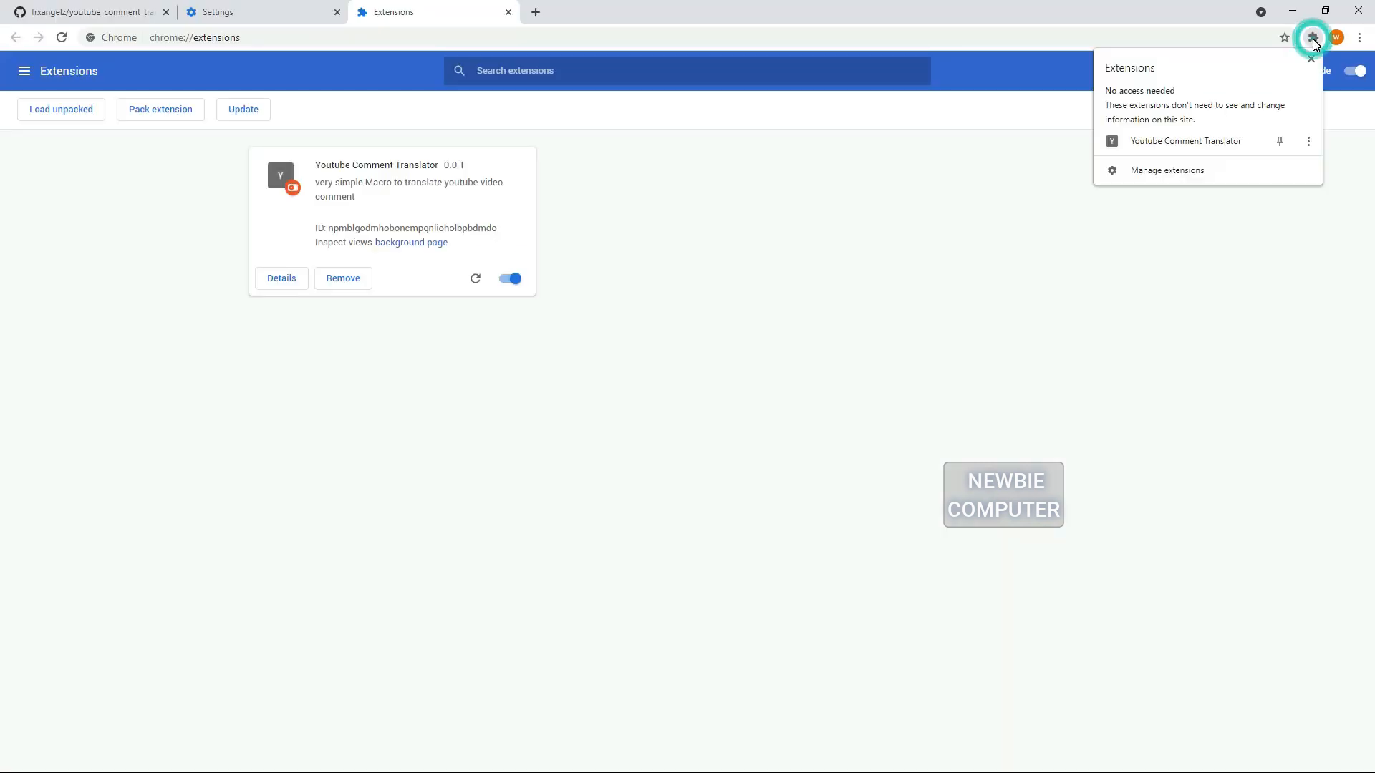
left_click(1154, 97)
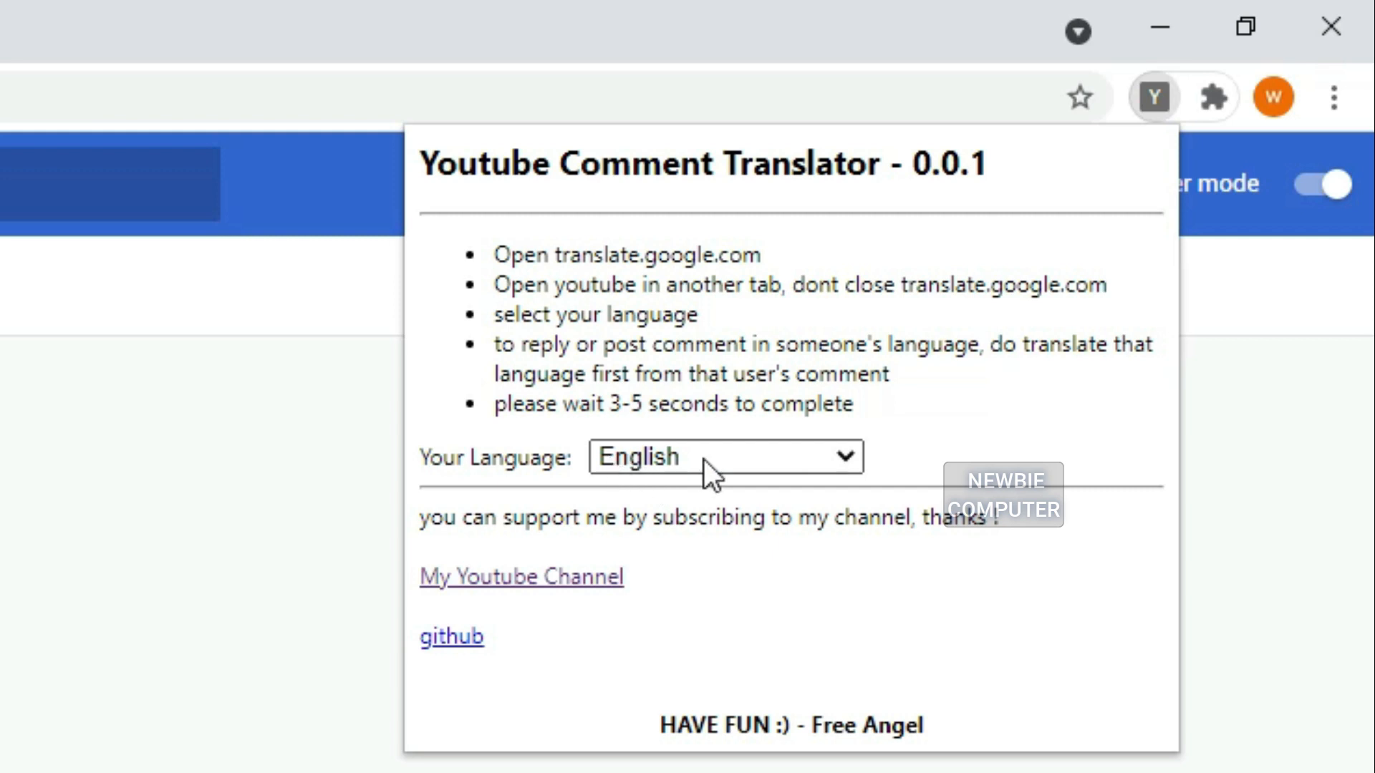
mouse_move(676, 478)
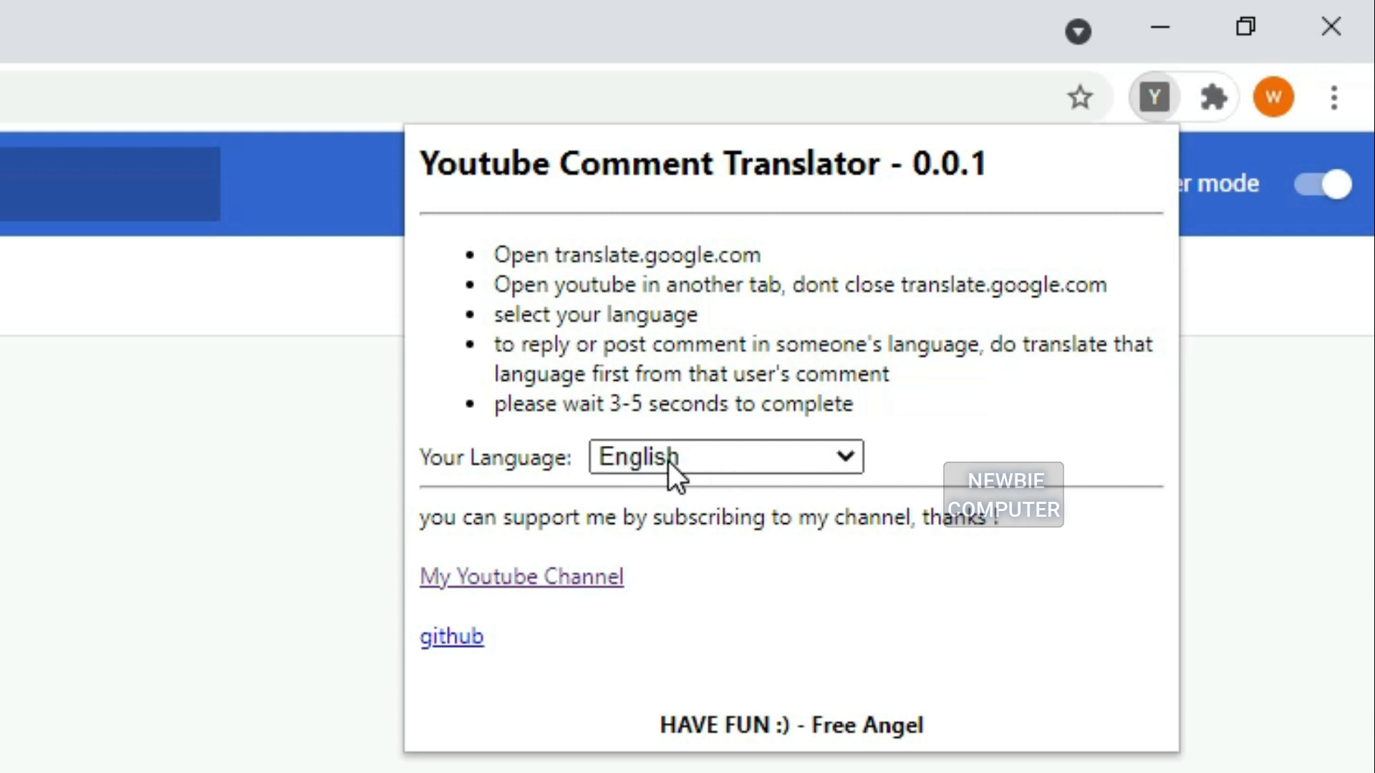